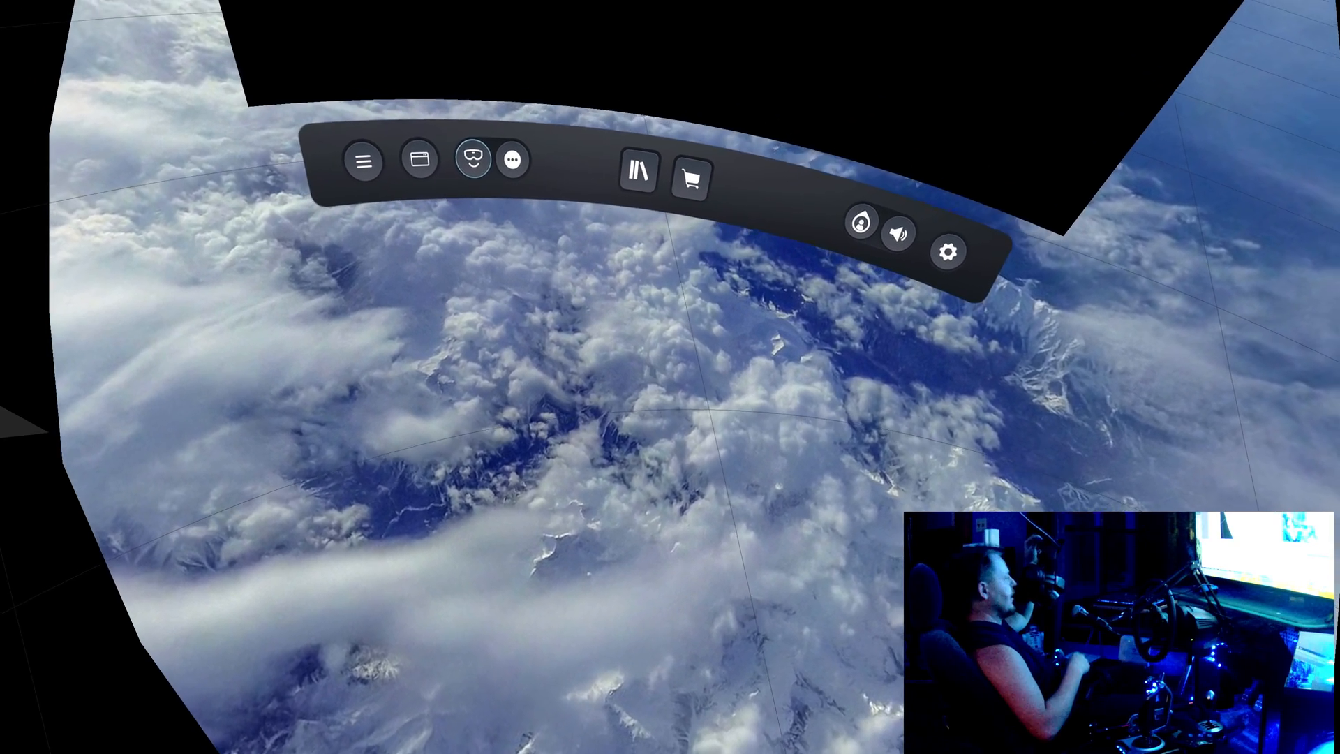
Leave the SteamVR dashboard and open Windows Settings on the desktop.
{"action": "left_click", "coordinate": [948, 251]}
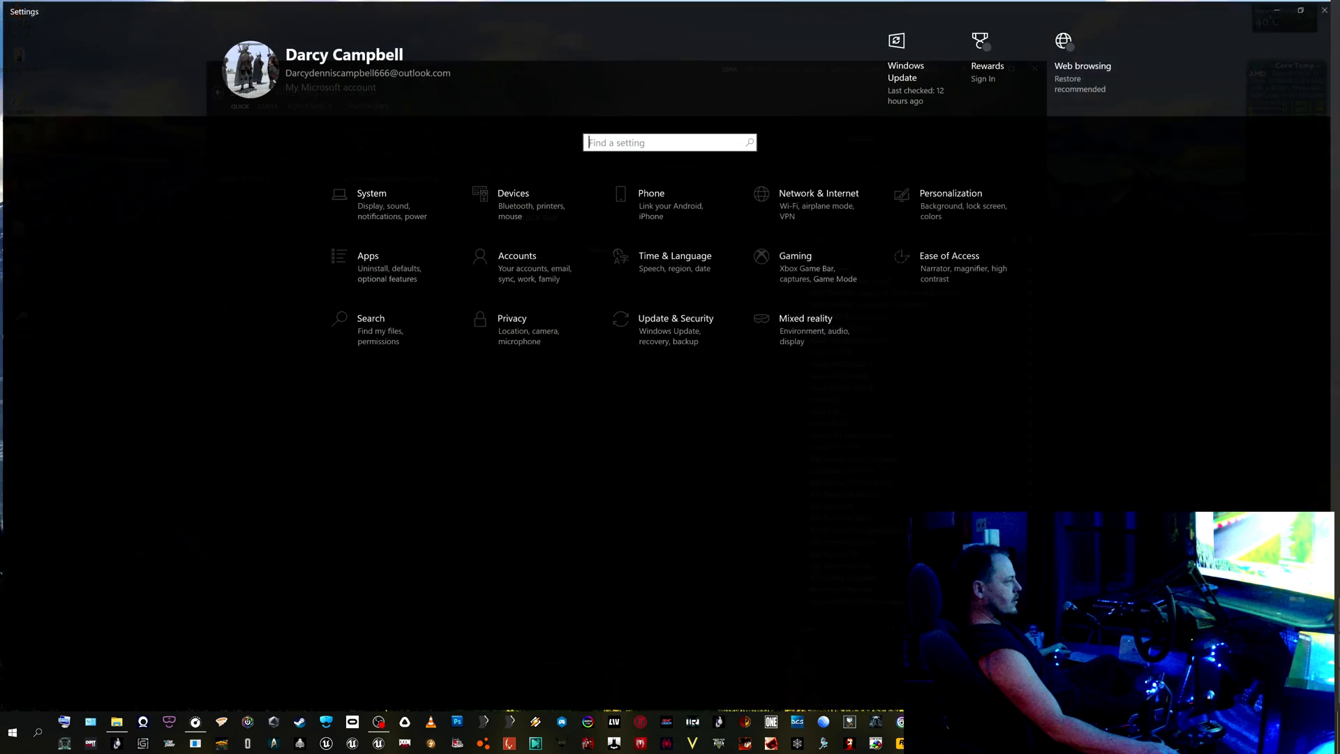
Review Mixed reality headset display resolution, frame rate, calibration and sleep timeout options.
{"action": "left_click", "coordinate": [805, 329]}
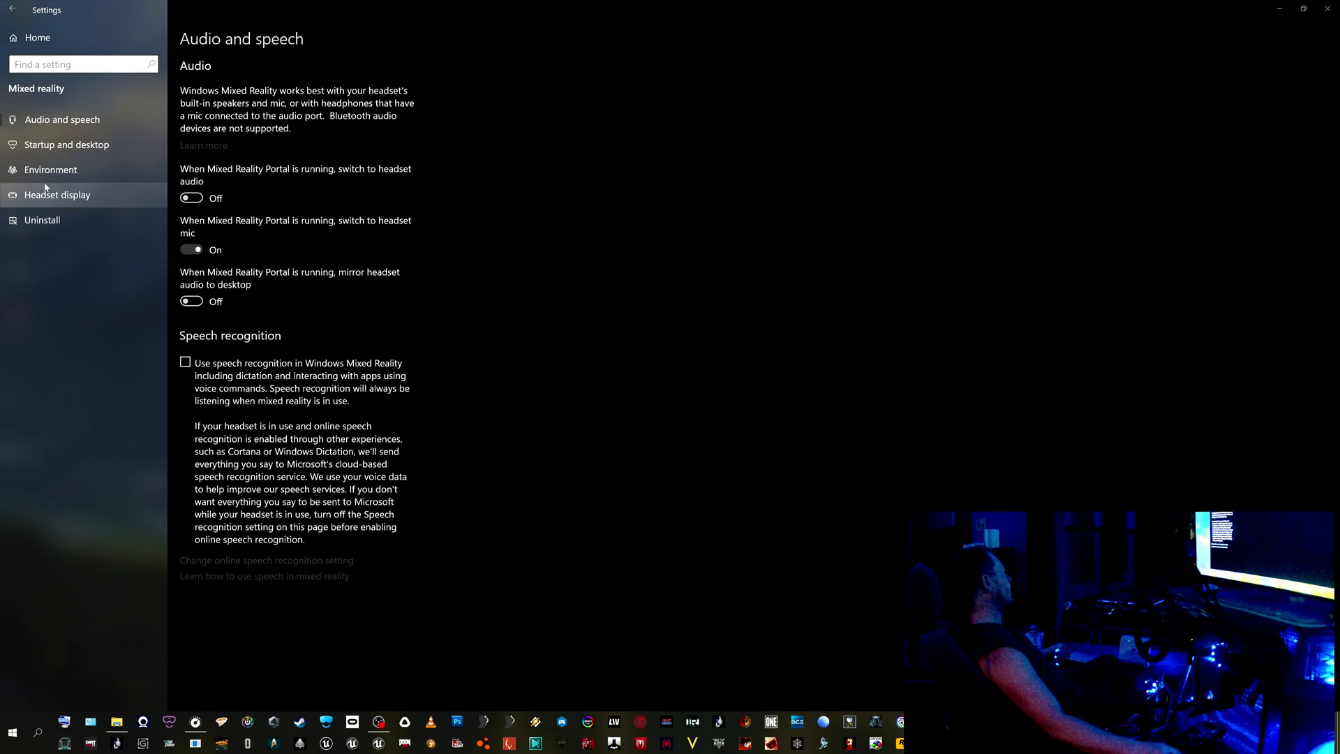
{"action": "left_click", "coordinate": [57, 195]}
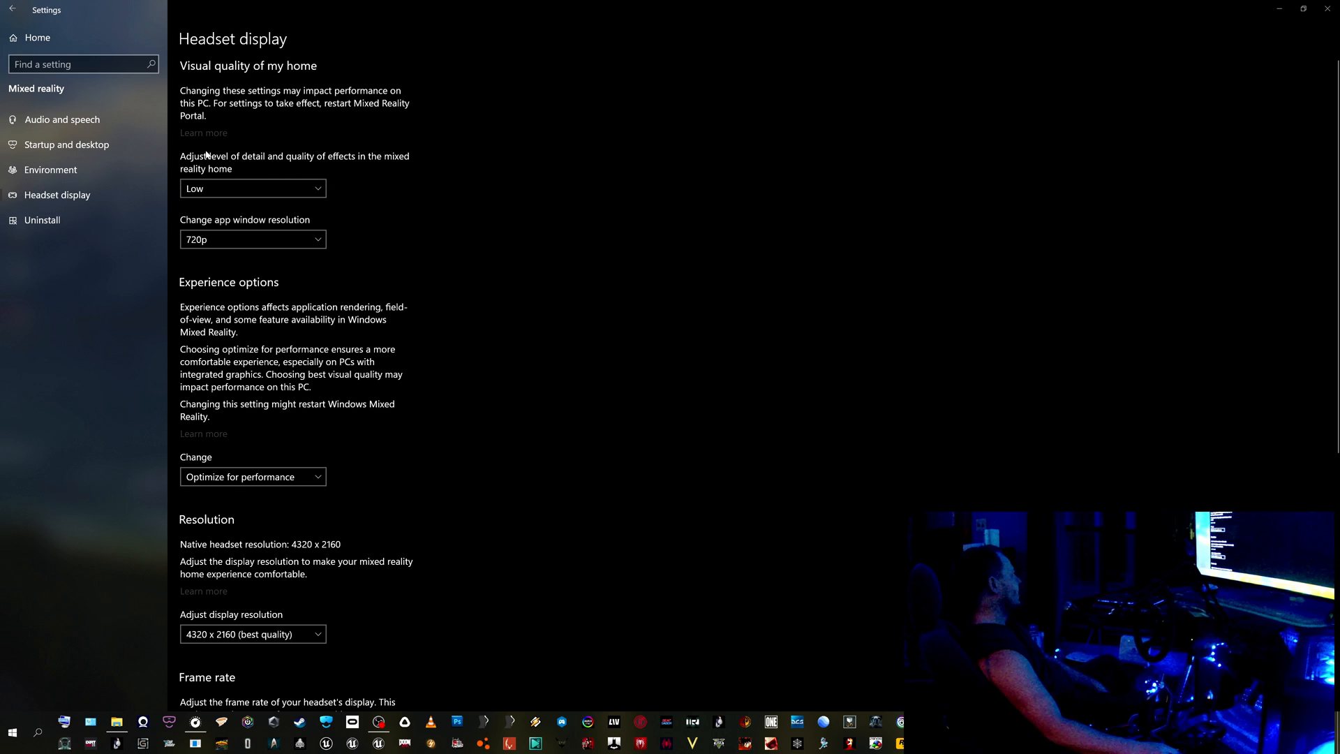
{"action": "mouse_move", "coordinate": [335, 206]}
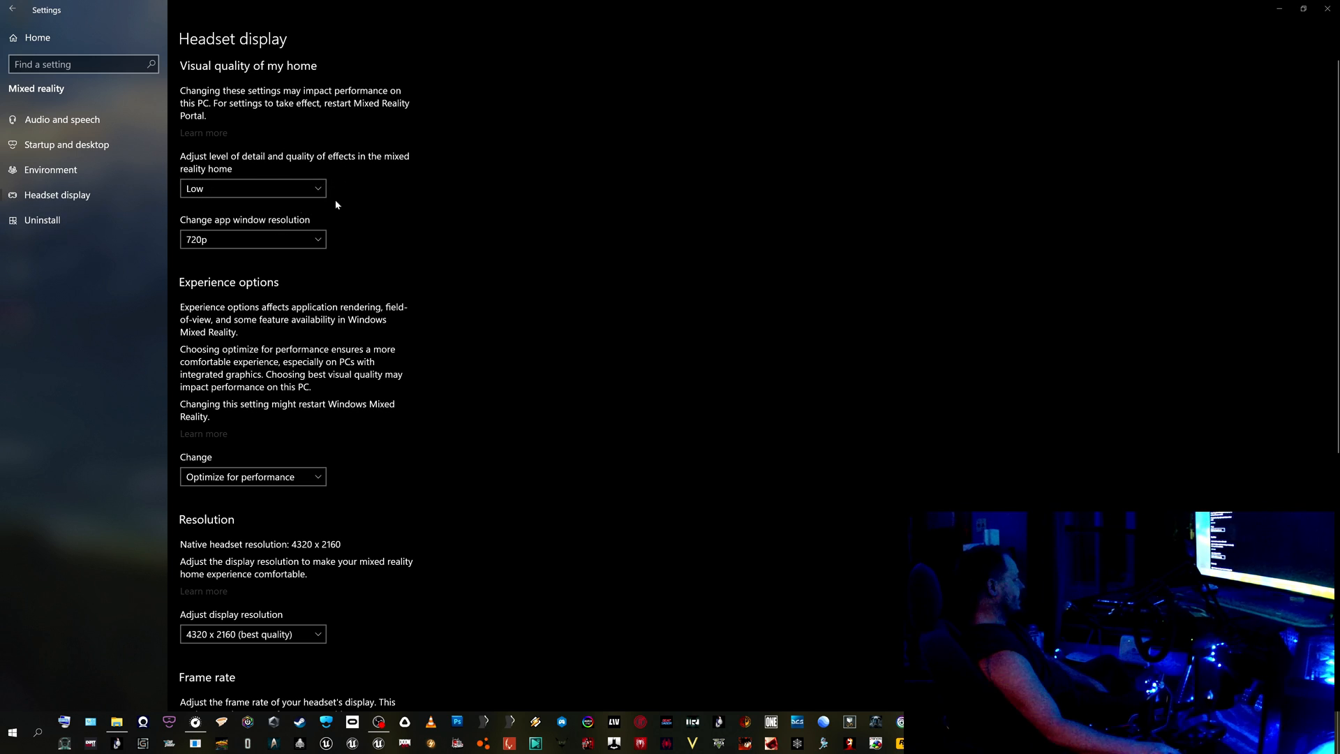
{"action": "mouse_move", "coordinate": [317, 172]}
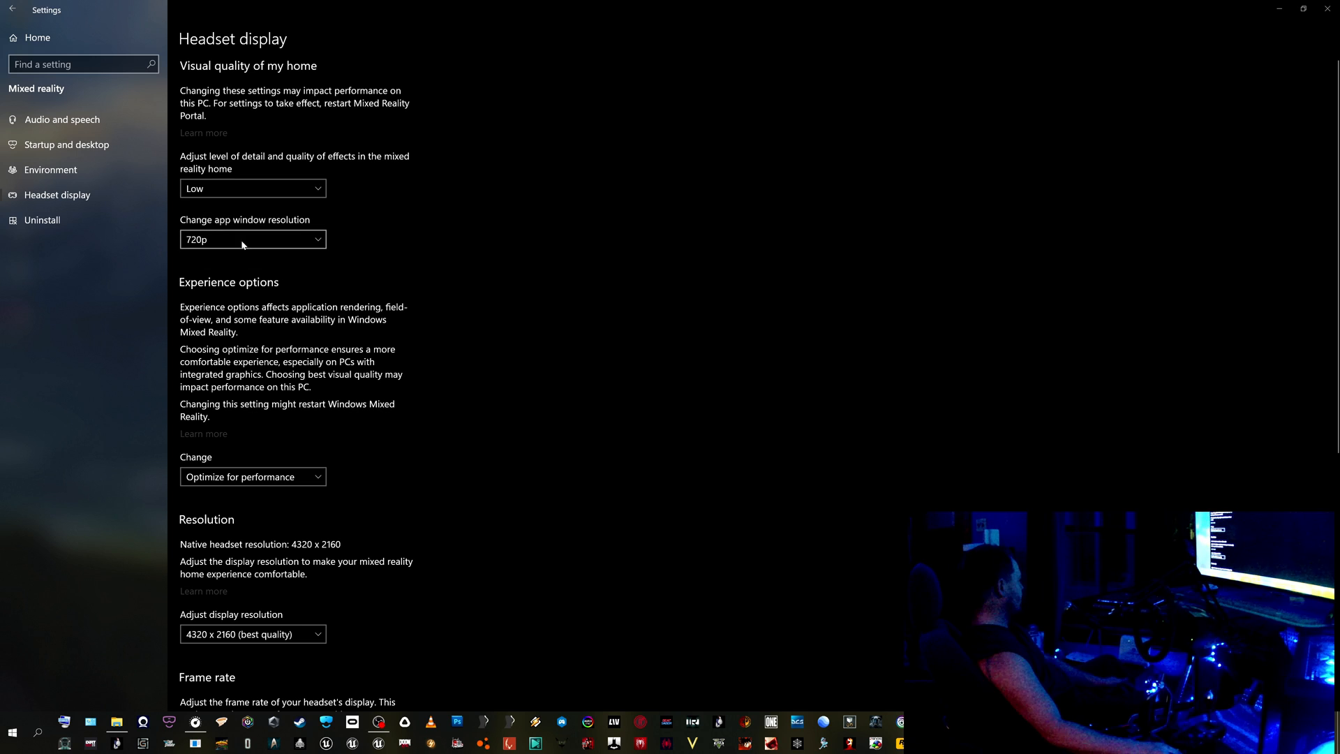
{"action": "mouse_move", "coordinate": [486, 219]}
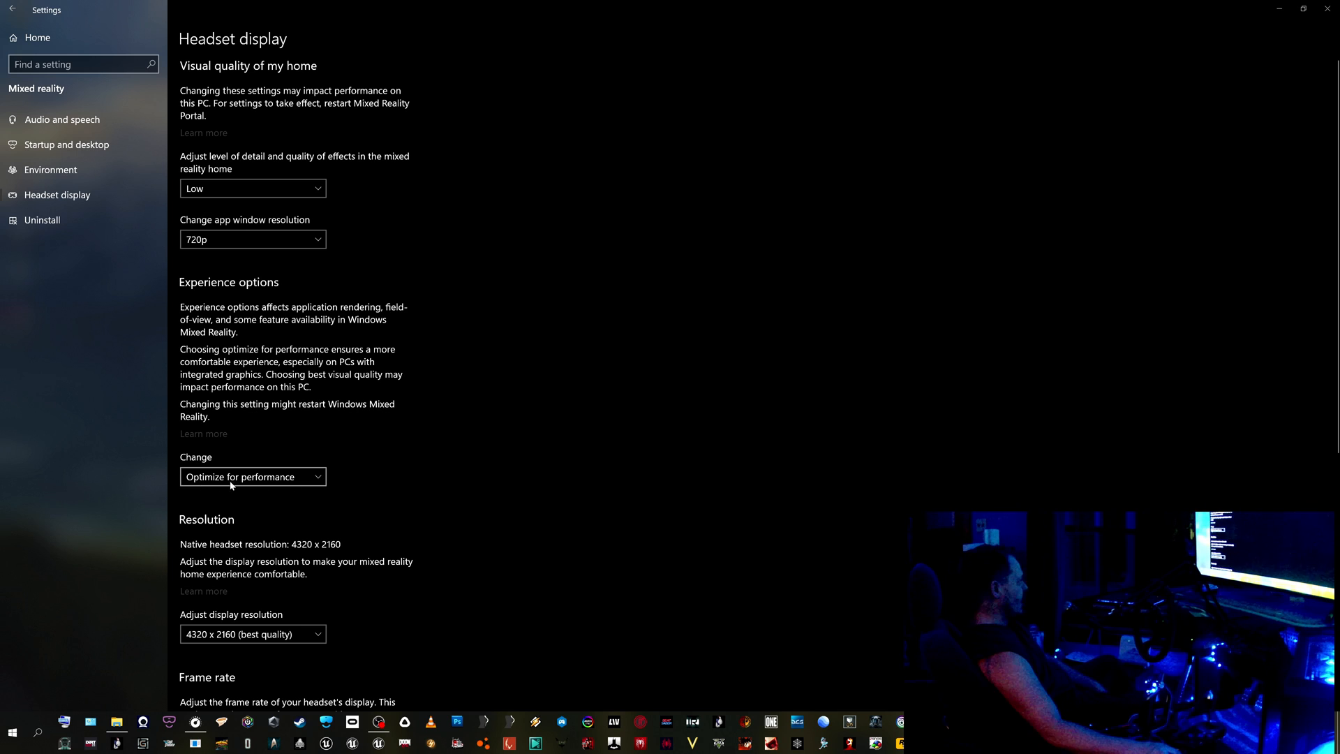
{"action": "mouse_move", "coordinate": [267, 486]}
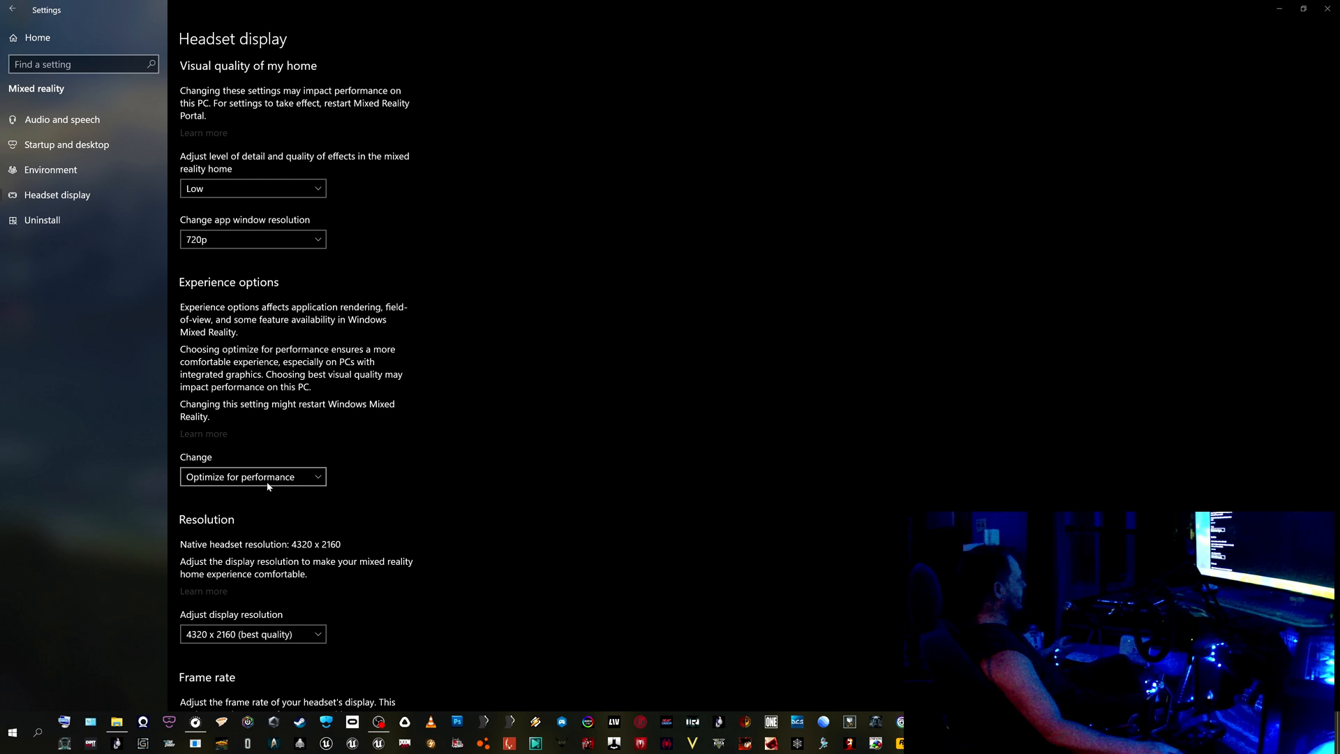
{"action": "scroll", "scroll_direction": "down", "scroll_amount": 3}
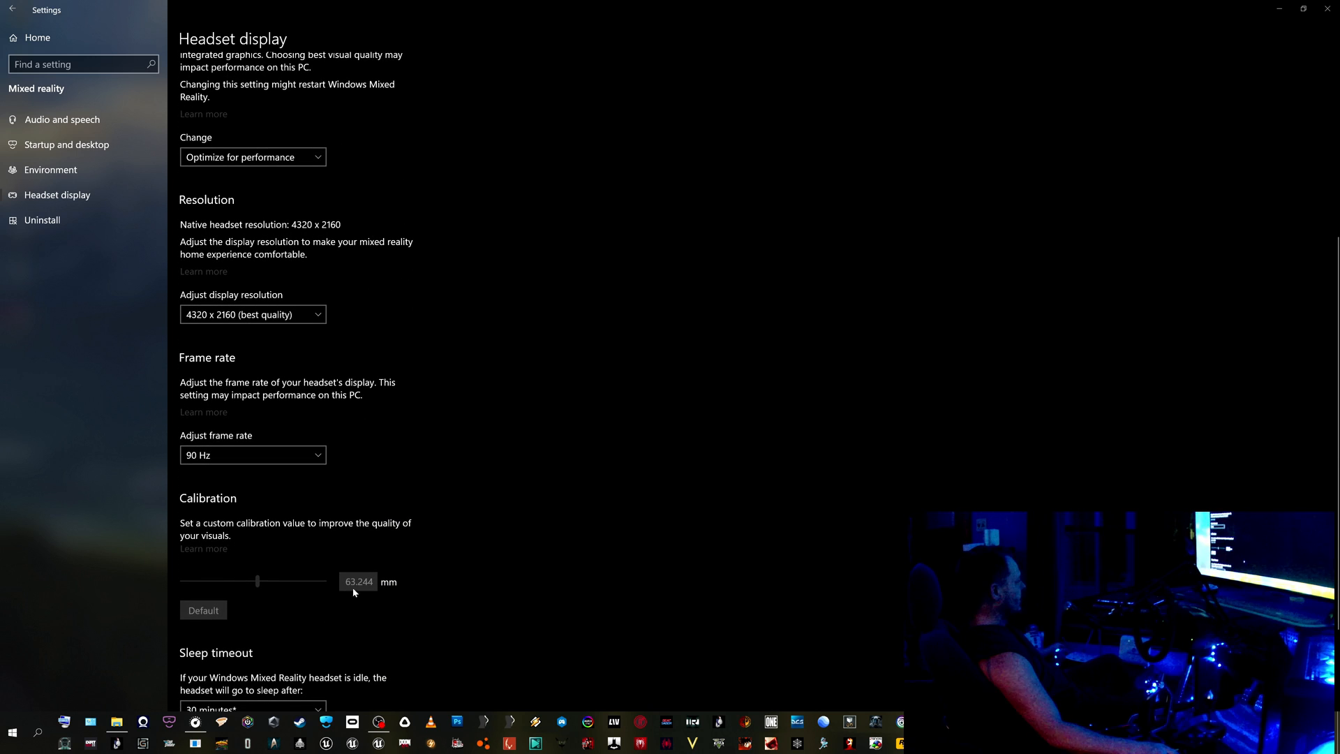
{"action": "scroll", "scroll_direction": "down", "scroll_amount": 3}
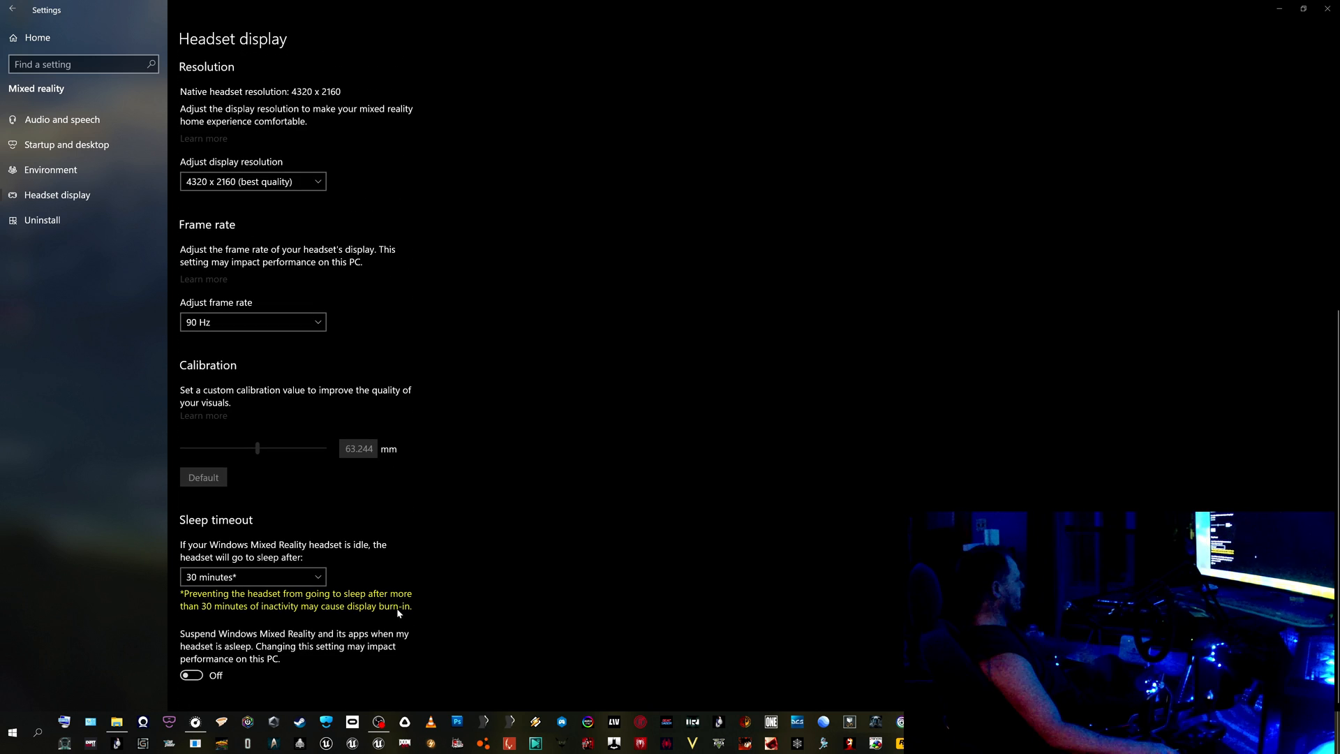
{"action": "mouse_move", "coordinate": [1189, 44]}
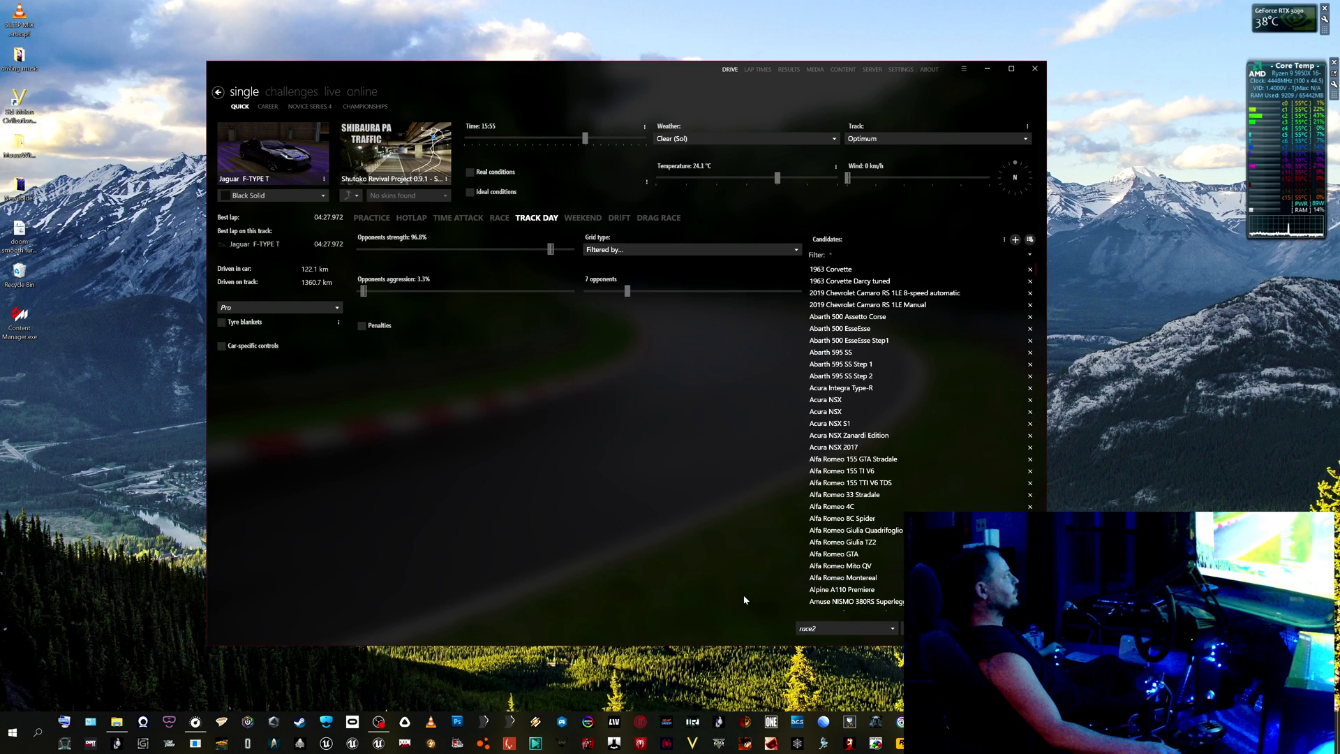
{"action": "mouse_move", "coordinate": [130, 629]}
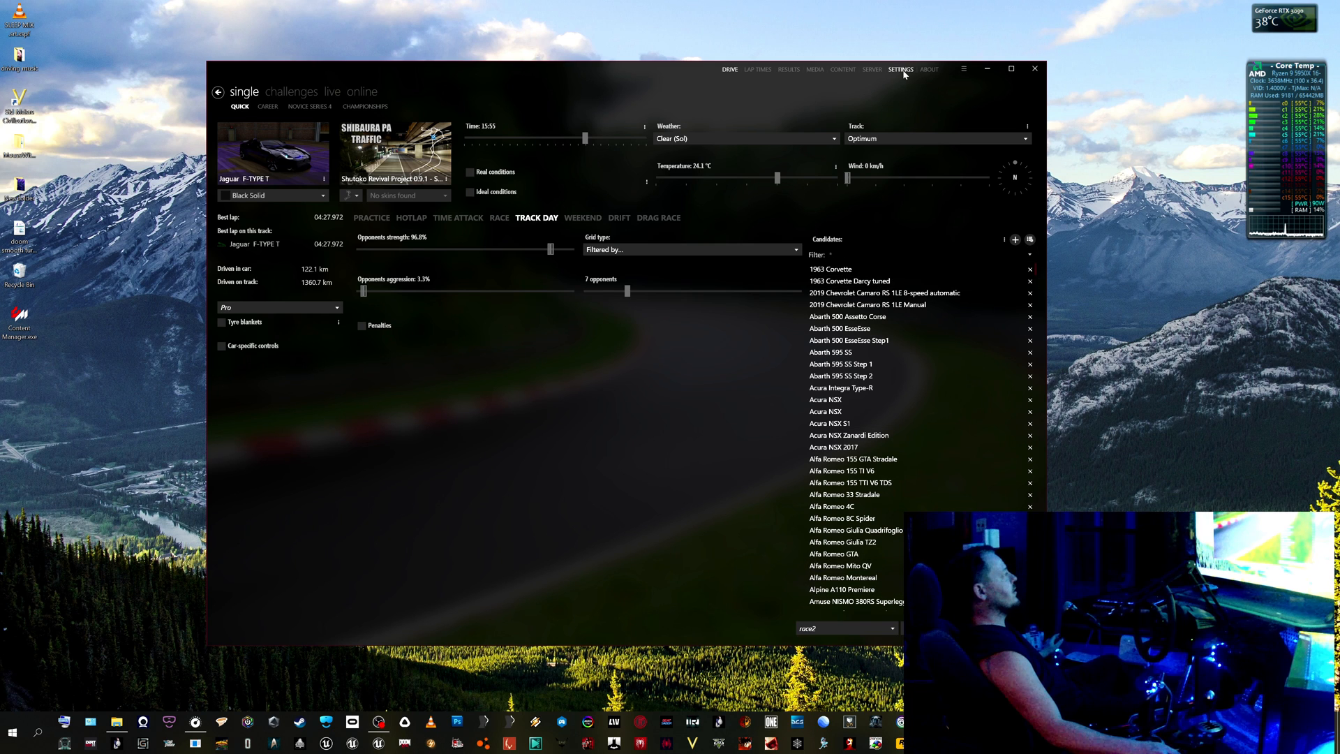
Show Content Manager's Assetto Corsa Video settings page with rendering, quality and post-processing options.
{"action": "left_click", "coordinate": [900, 69]}
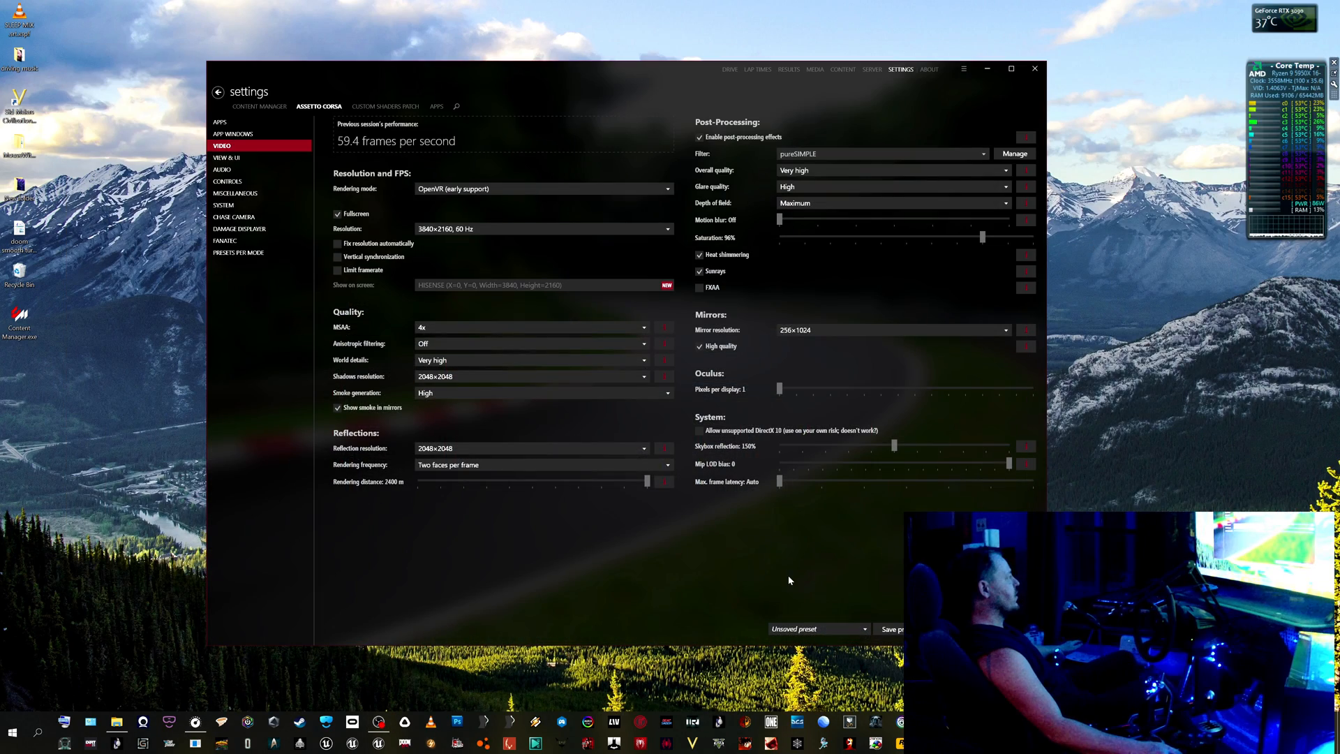
{"action": "mouse_move", "coordinate": [869, 50]}
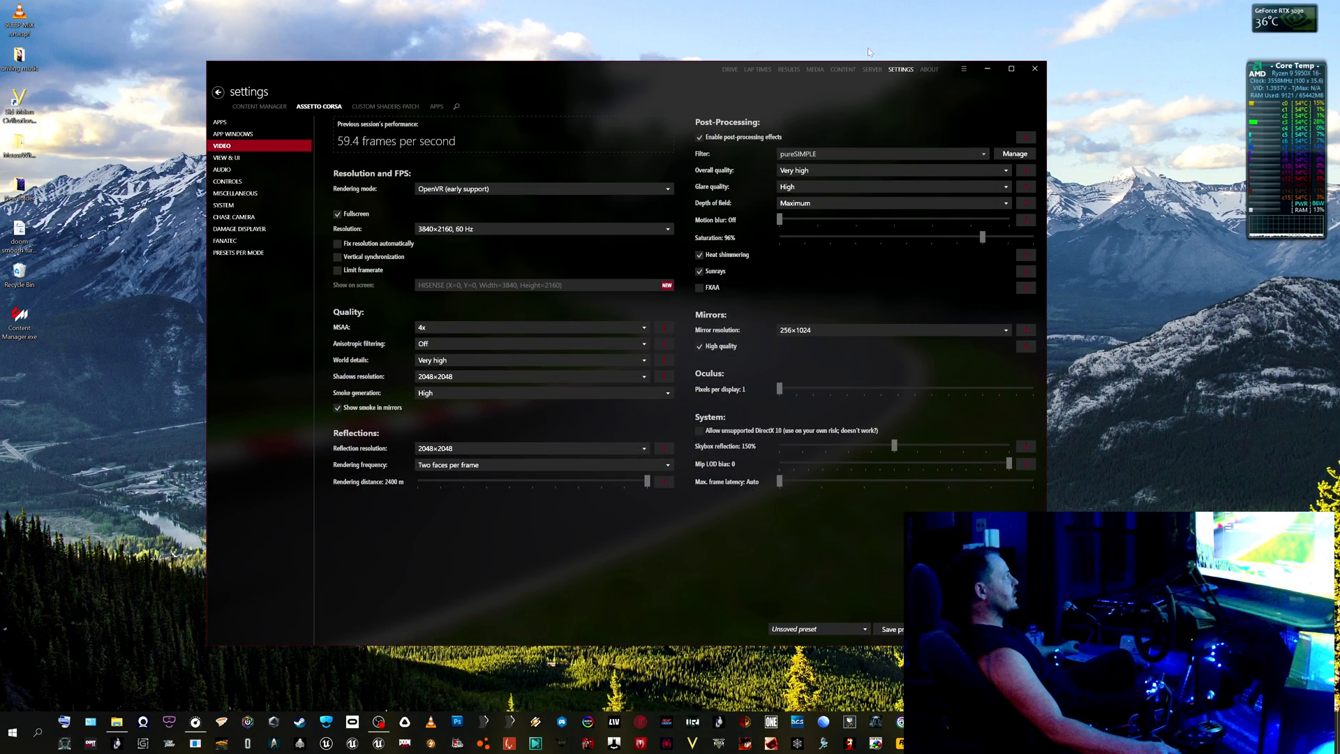
{"action": "mouse_move", "coordinate": [400, 75]}
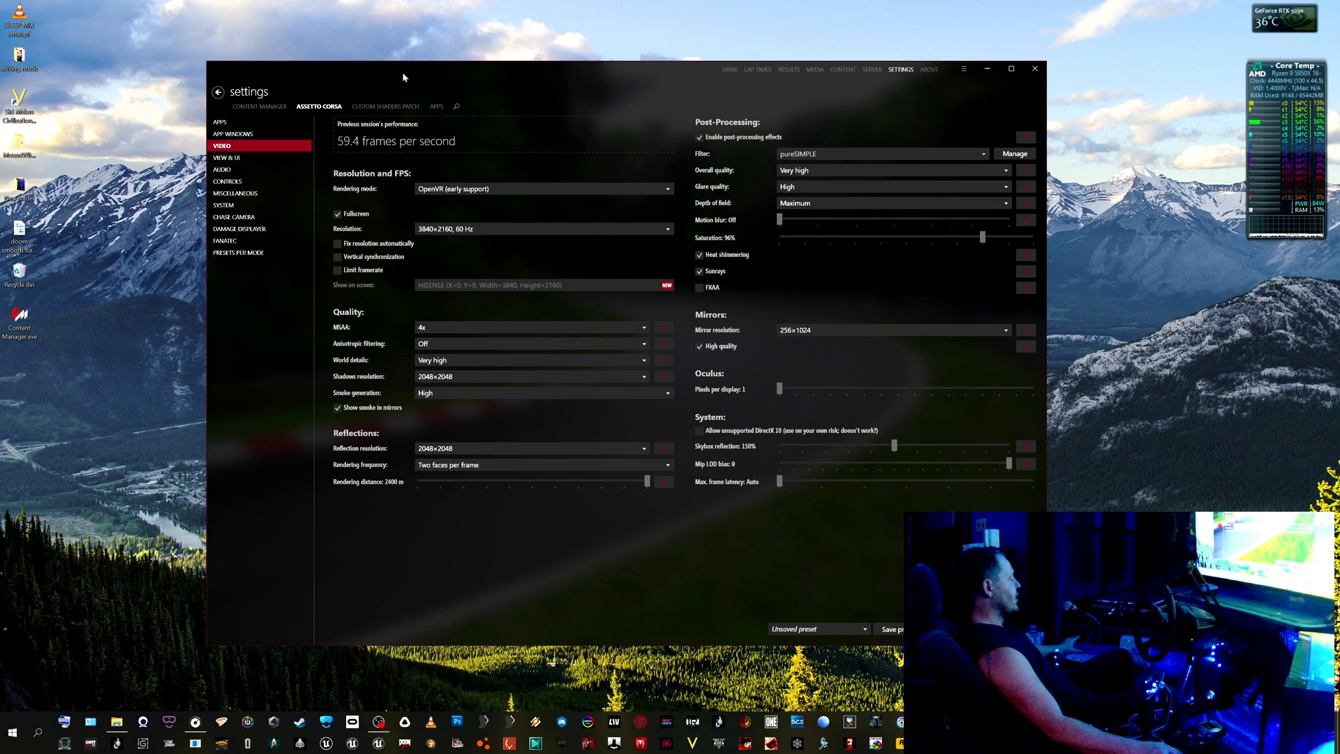
{"action": "mouse_move", "coordinate": [581, 98]}
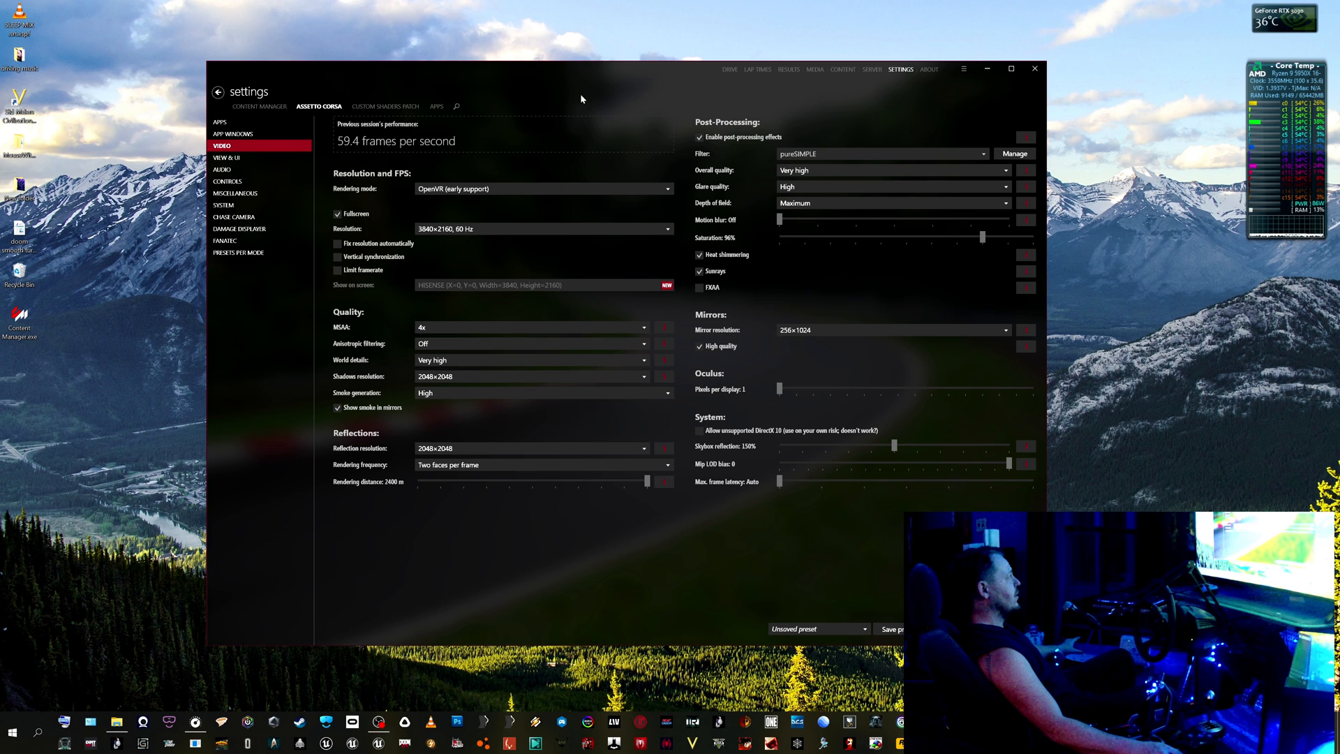
Show the Custom Shaders Patch About & Updates page with active and available versions.
{"action": "left_click", "coordinate": [259, 106]}
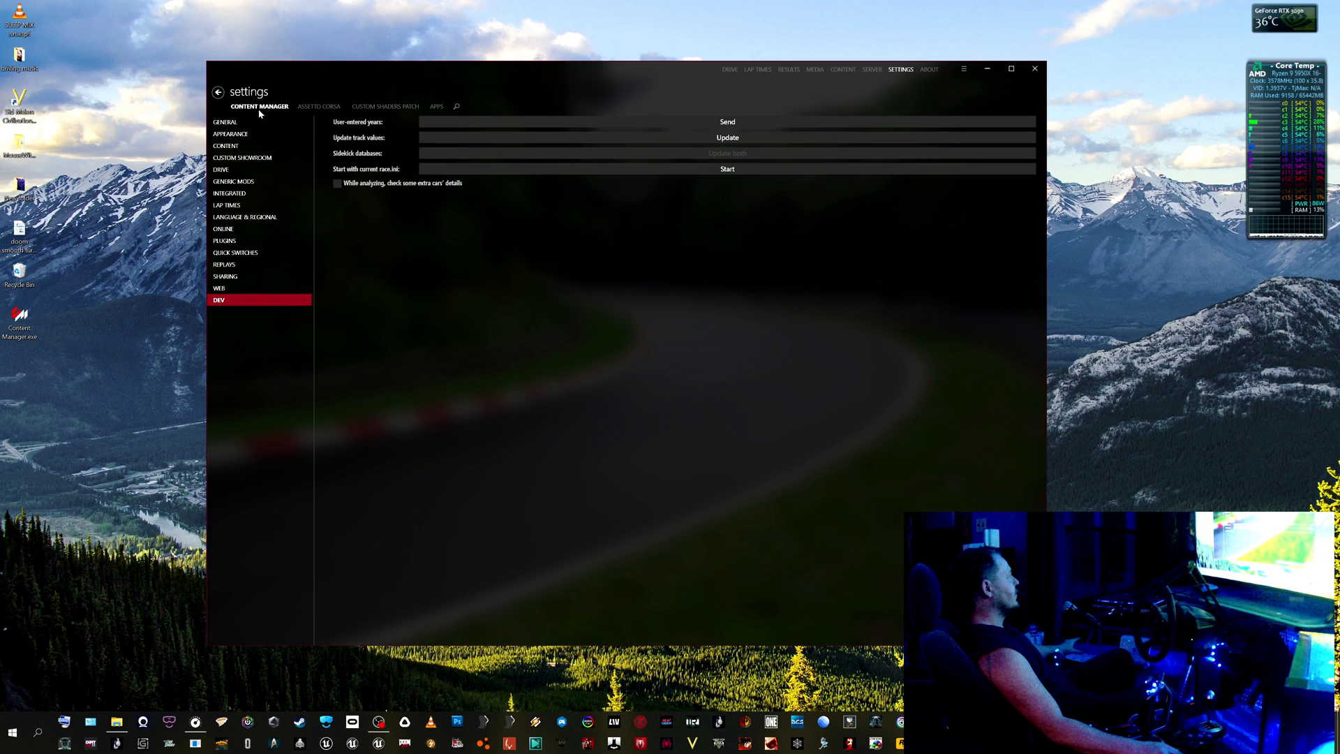
{"action": "left_click", "coordinate": [385, 107]}
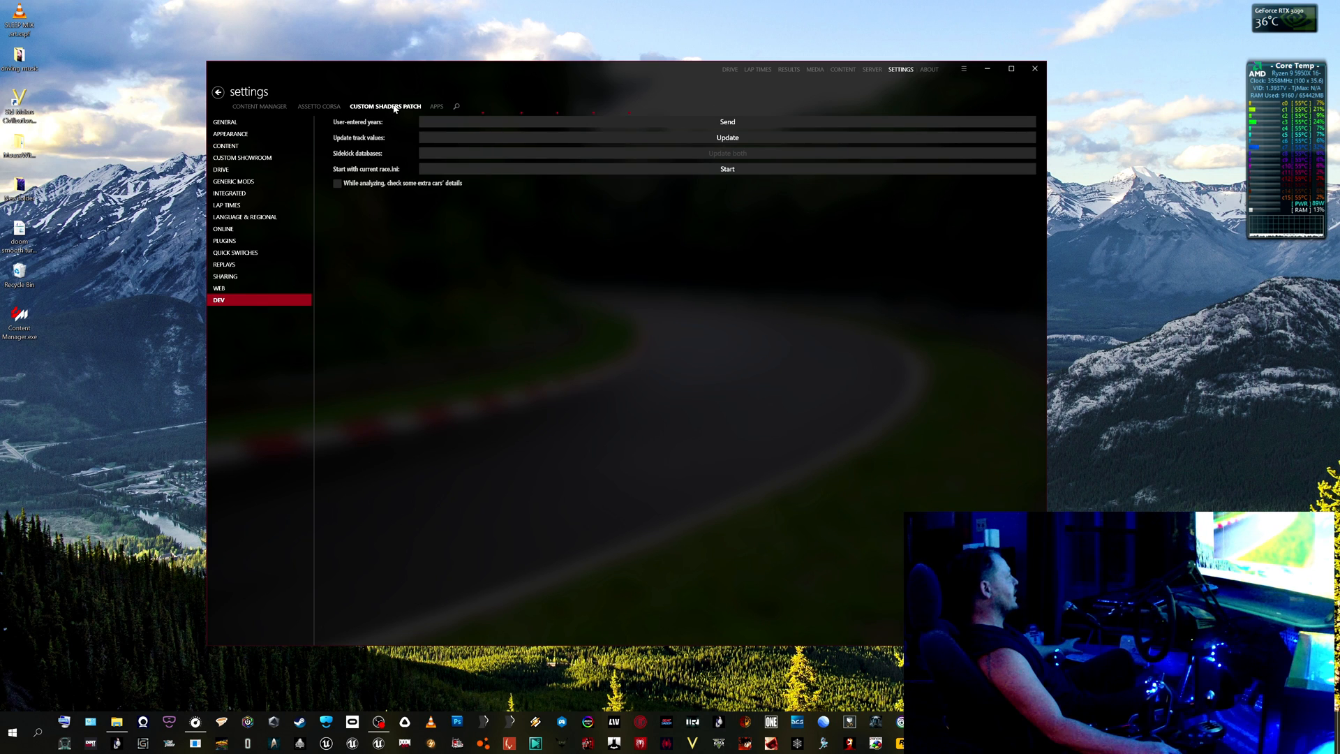
{"action": "left_click", "coordinate": [385, 106]}
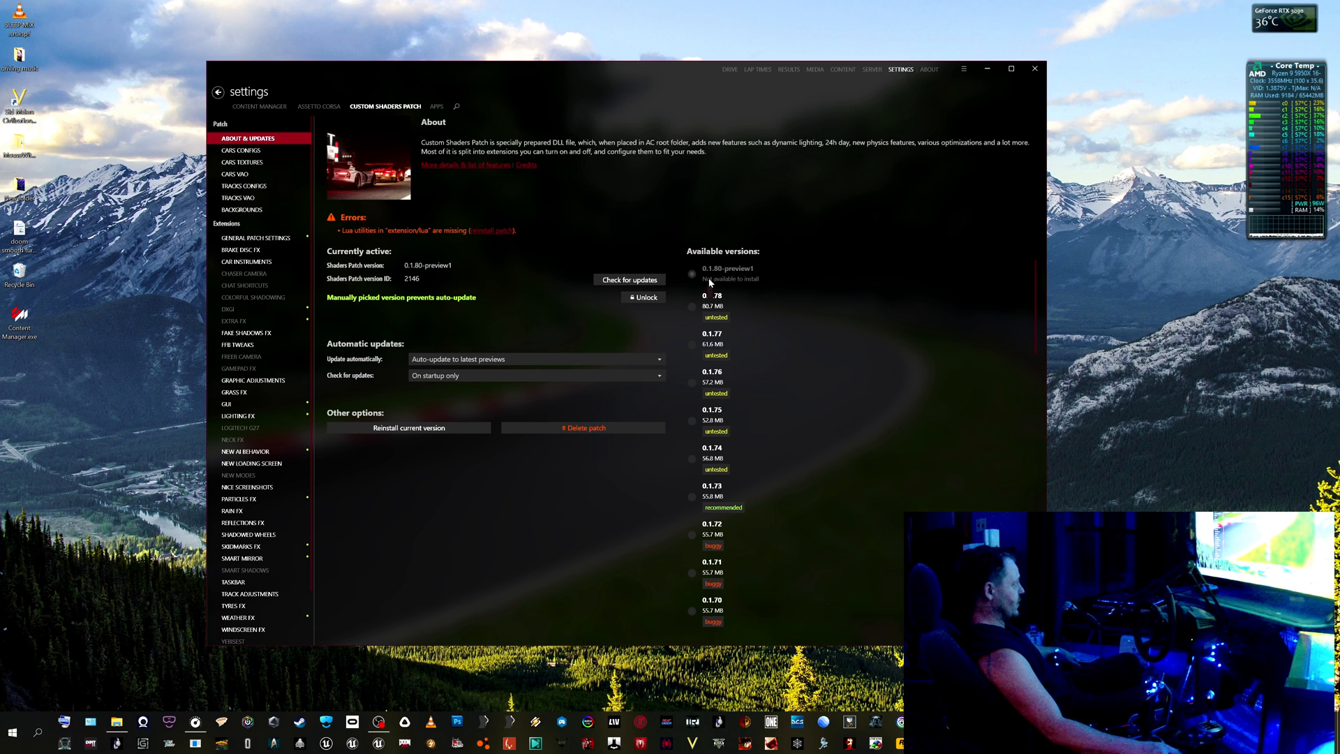
{"action": "mouse_move", "coordinate": [776, 287]}
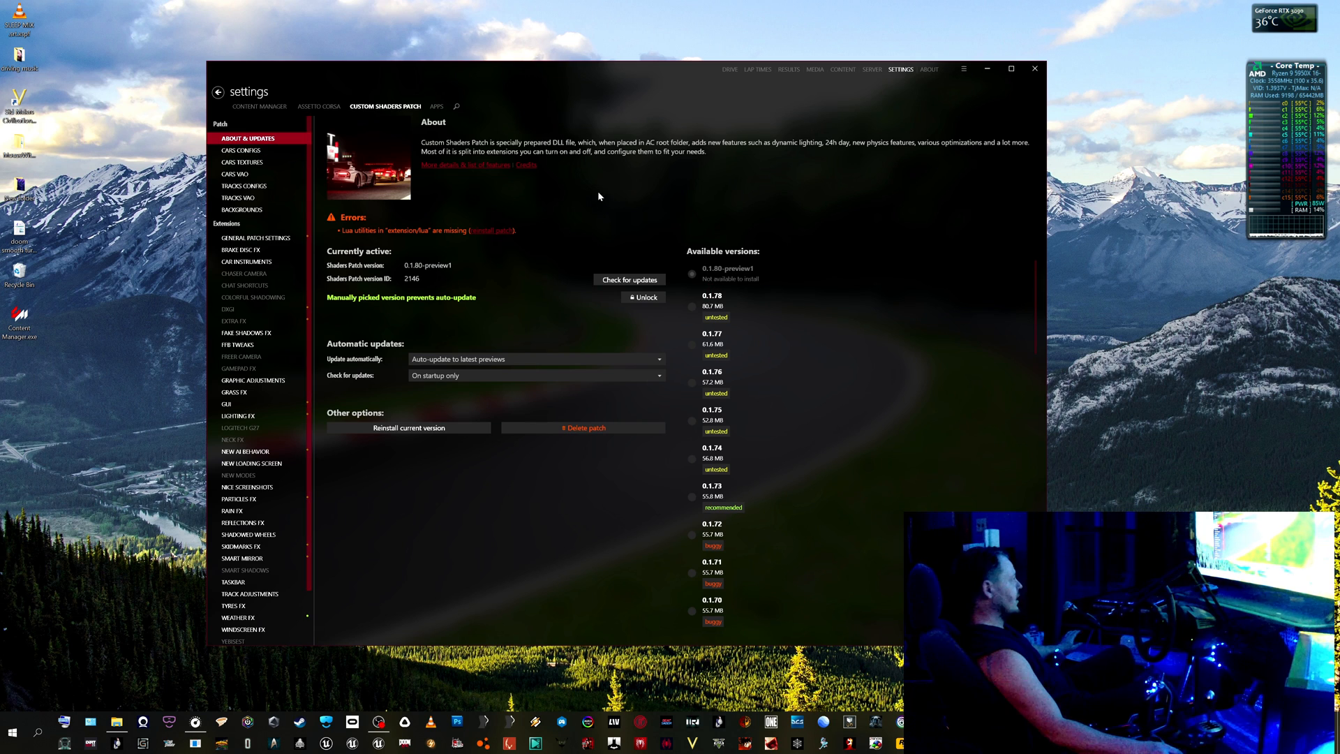
{"action": "mouse_move", "coordinate": [876, 84]}
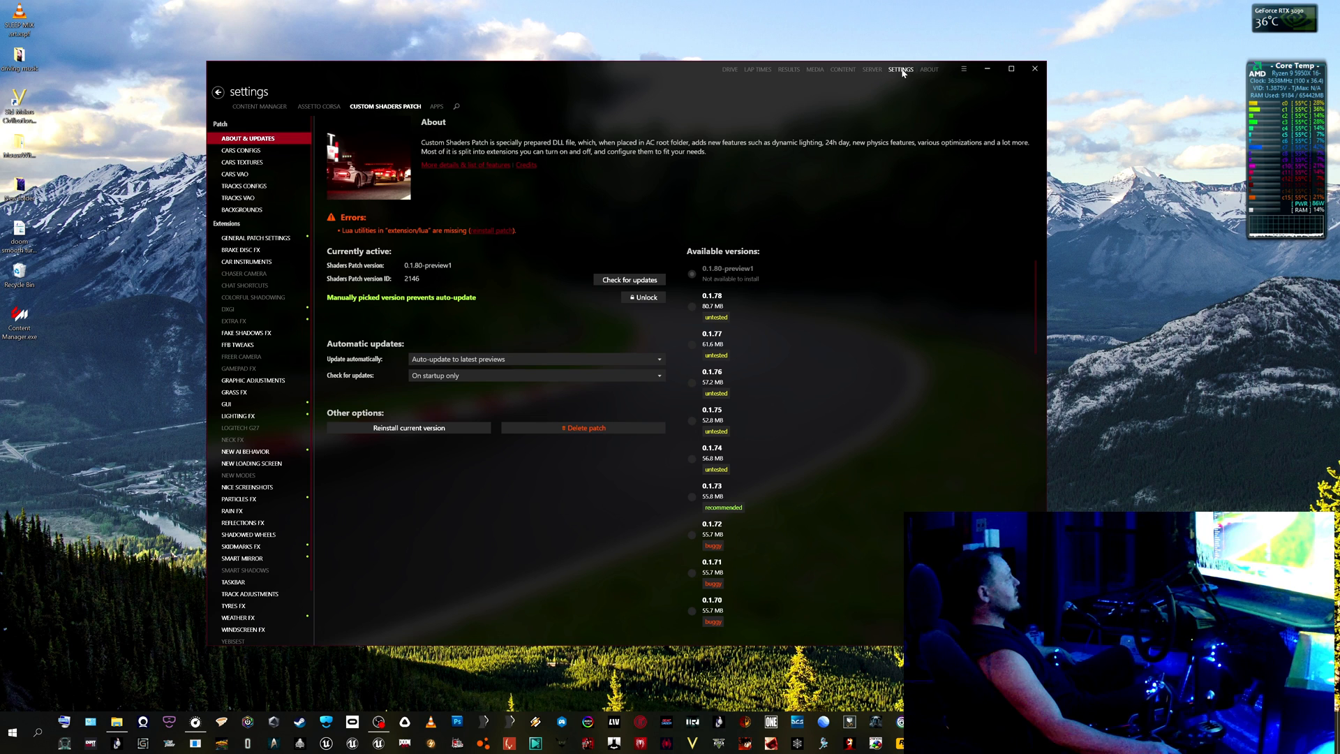
Return to the Assetto Corsa video settings page in Content Manager.
{"action": "left_click", "coordinate": [319, 107]}
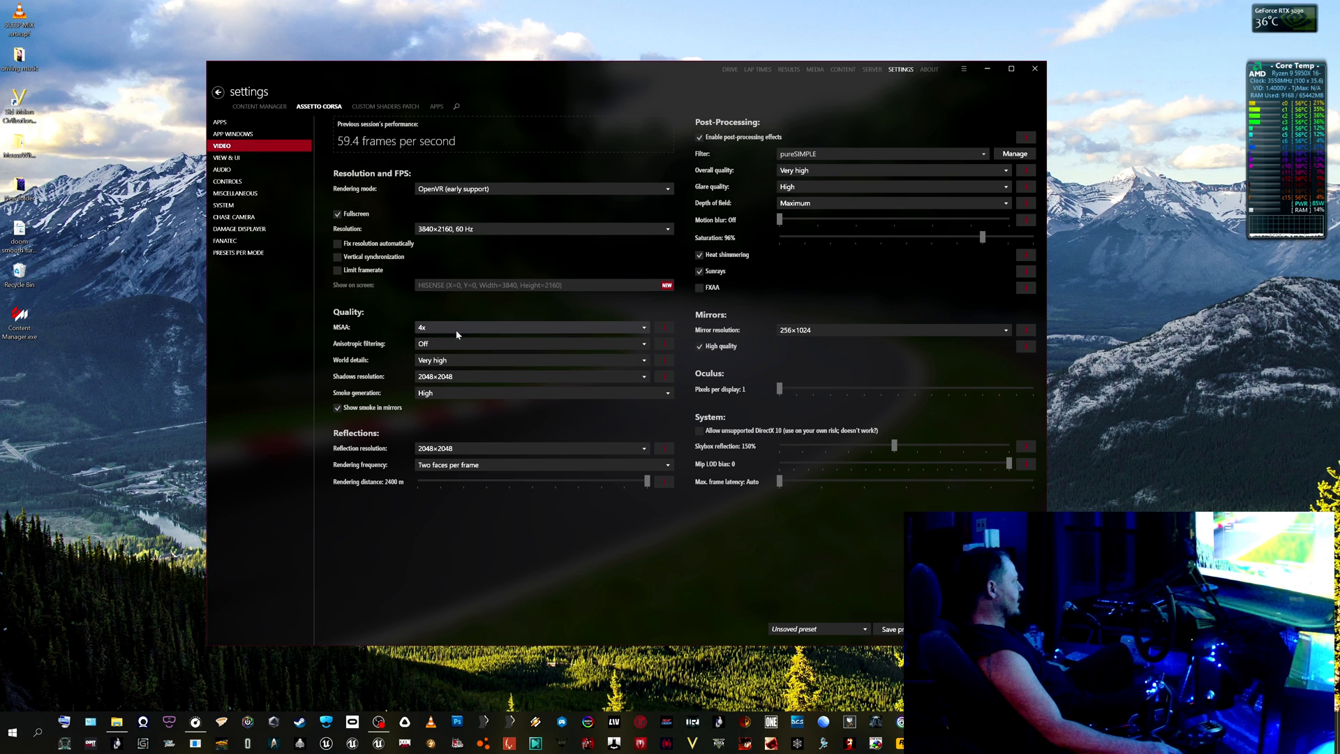
{"action": "mouse_move", "coordinate": [633, 331]}
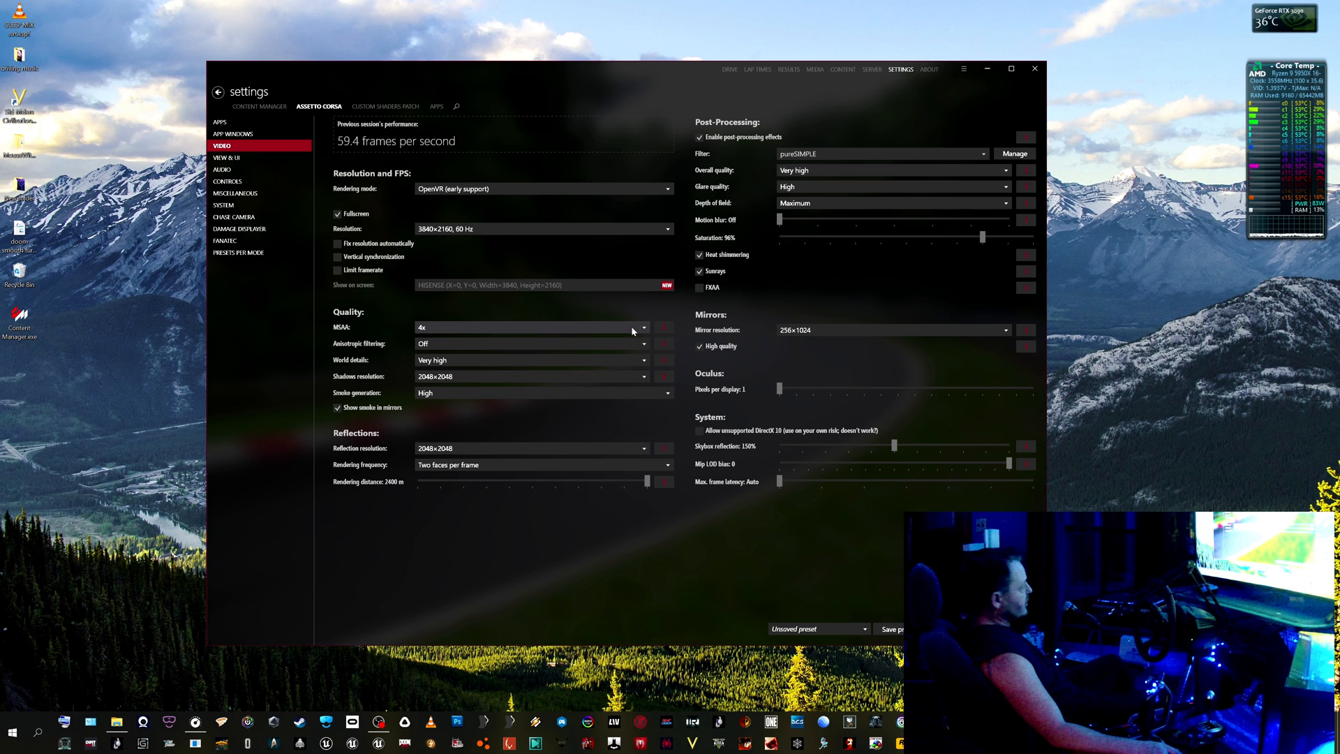
{"action": "mouse_move", "coordinate": [506, 137]}
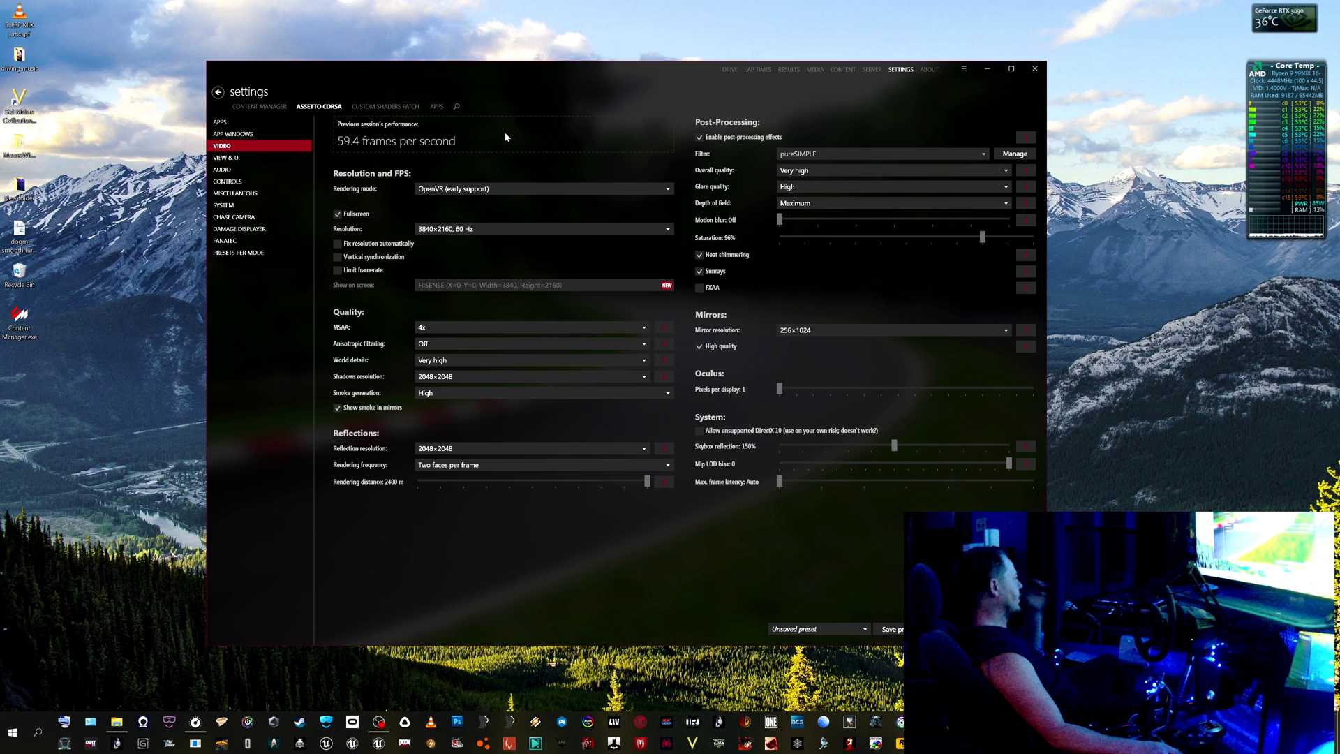
{"action": "mouse_move", "coordinate": [407, 342]}
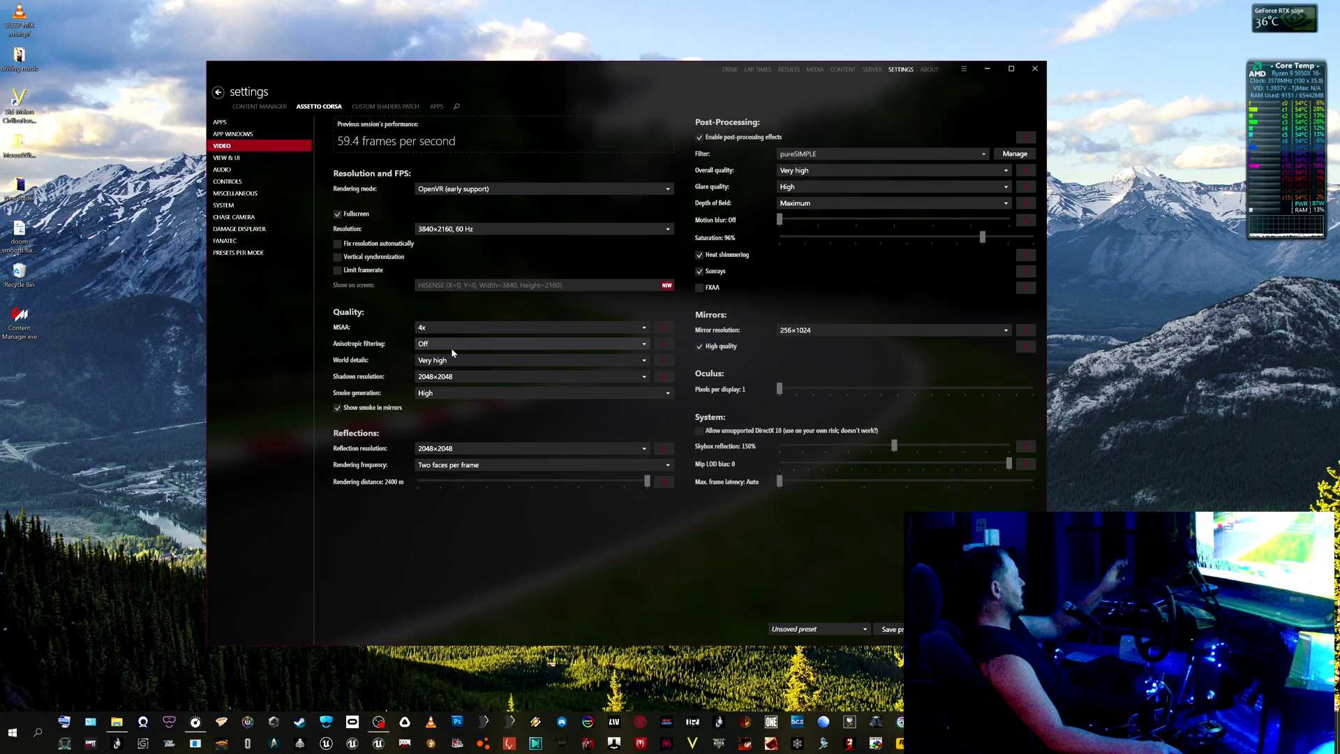
{"action": "mouse_move", "coordinate": [1196, 419]}
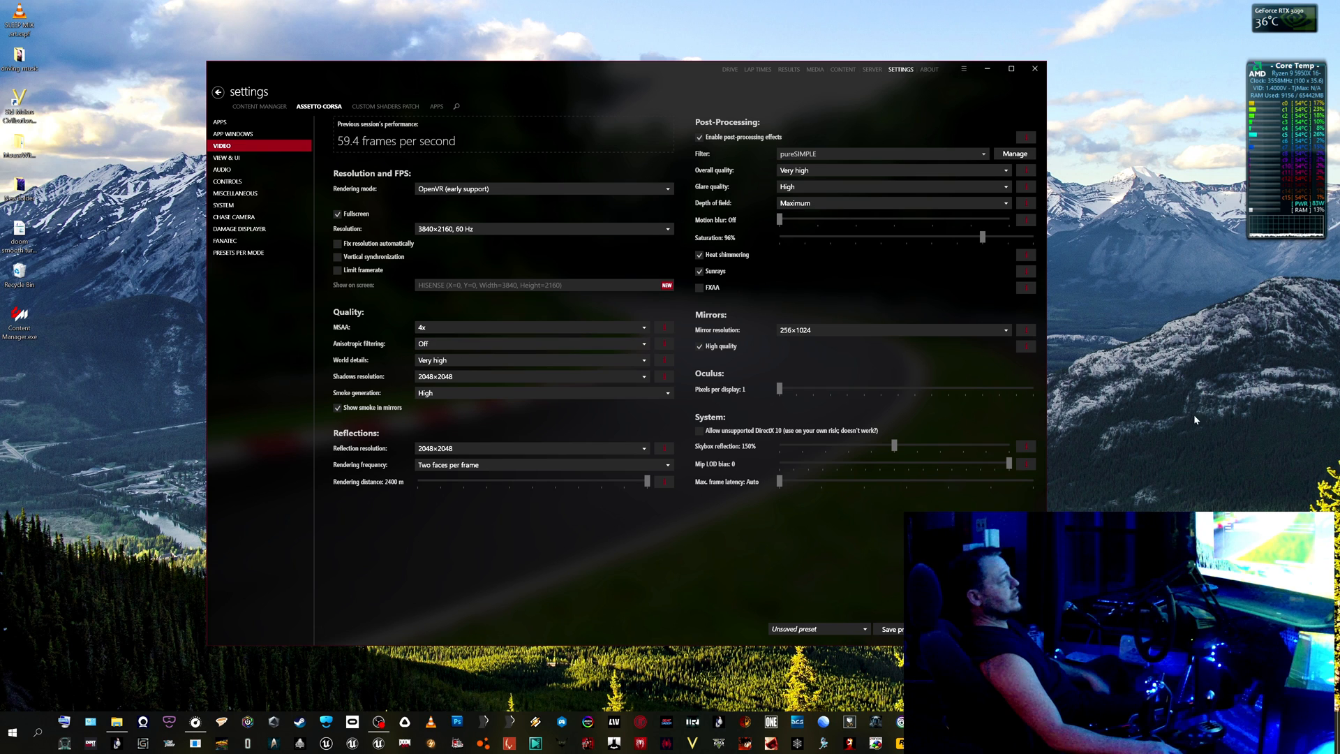
{"action": "mouse_move", "coordinate": [724, 541]}
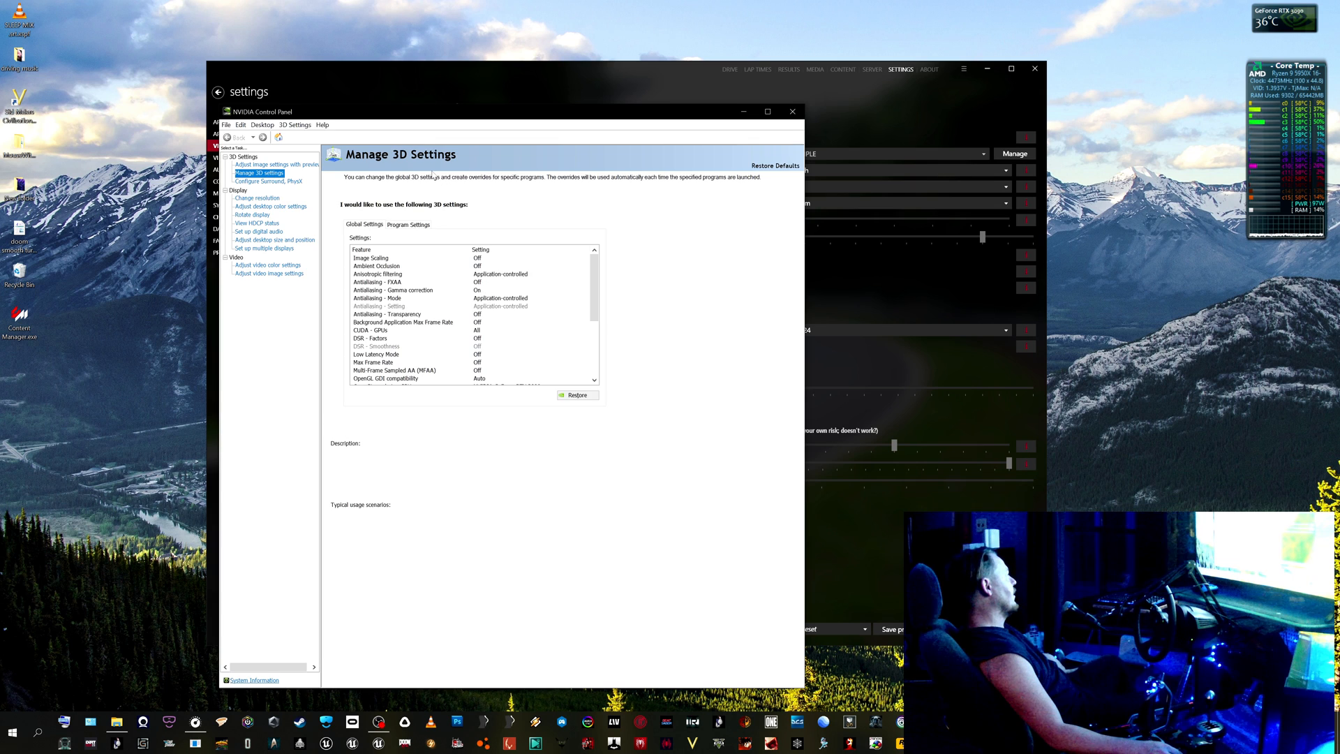
Show Assetto Corsa's Program Settings and read the antialiasing and anisotropic filtering descriptions.
{"action": "left_click", "coordinate": [408, 224]}
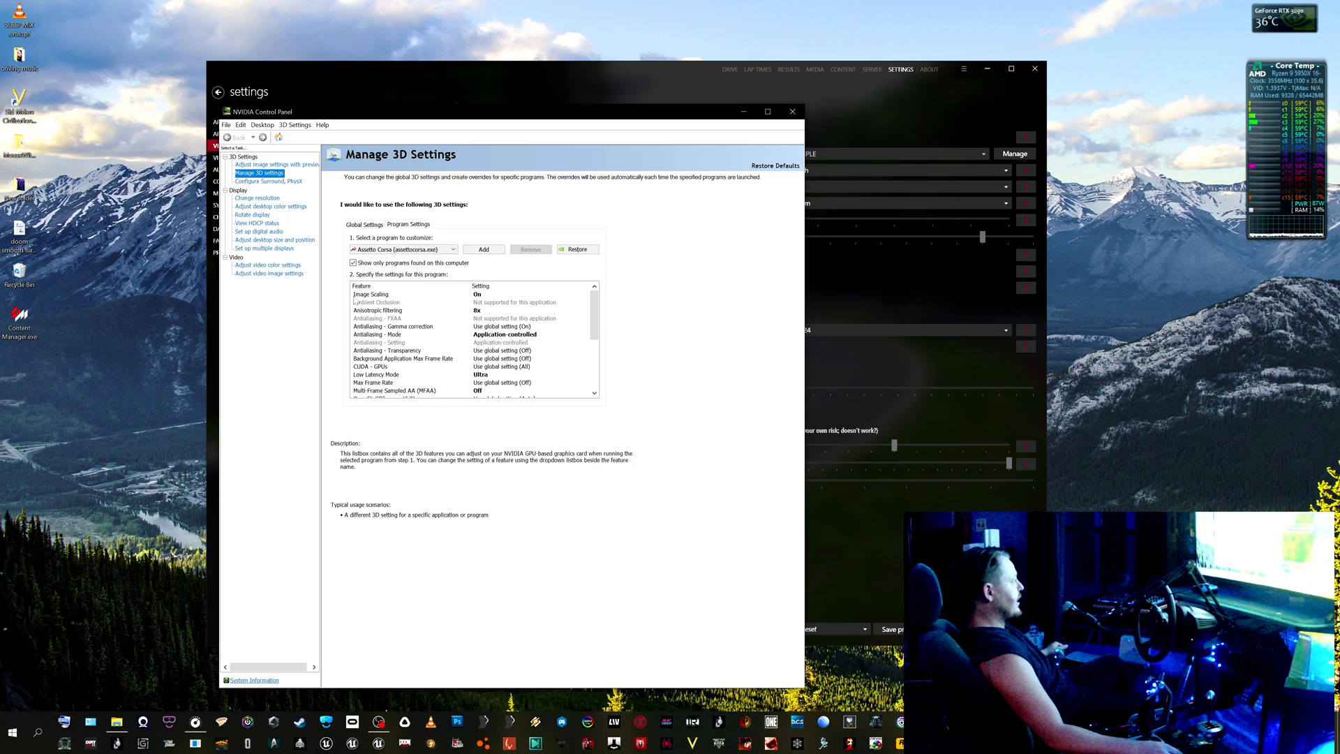
{"action": "left_click", "coordinate": [371, 294]}
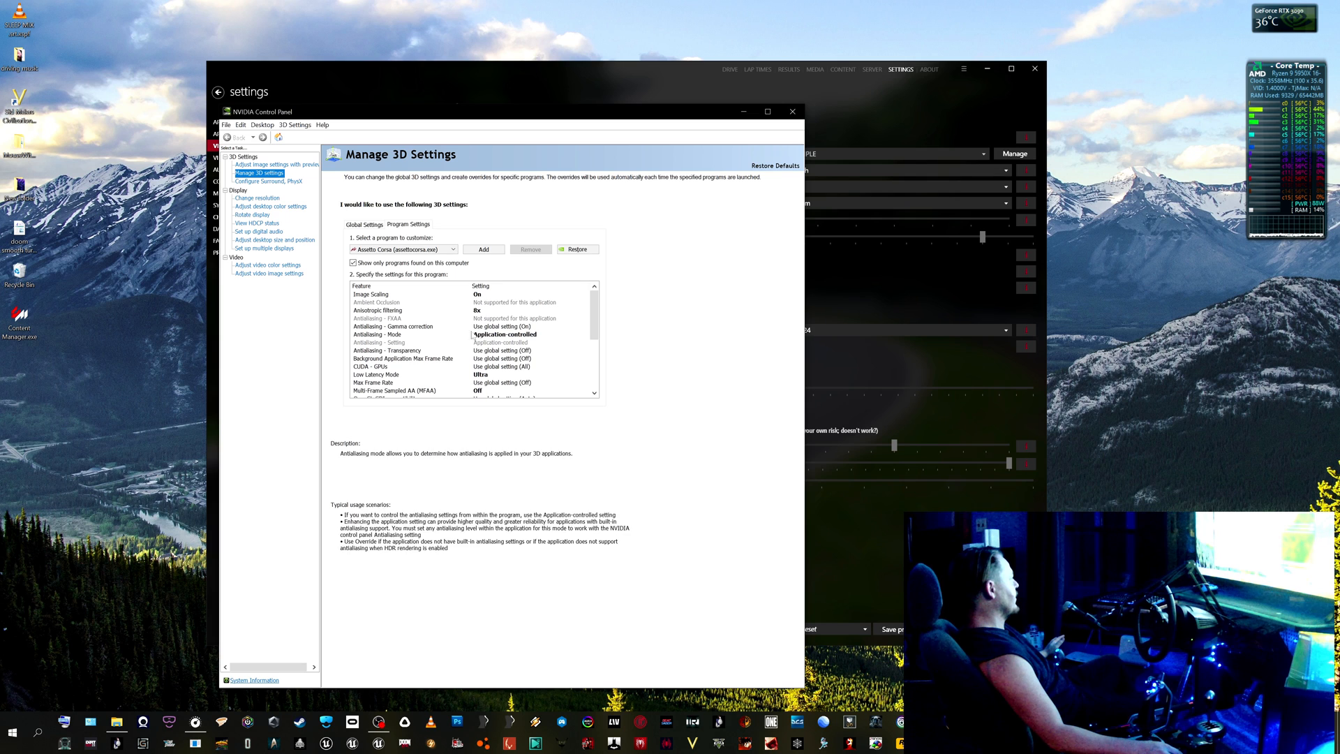
{"action": "left_click", "coordinate": [377, 310]}
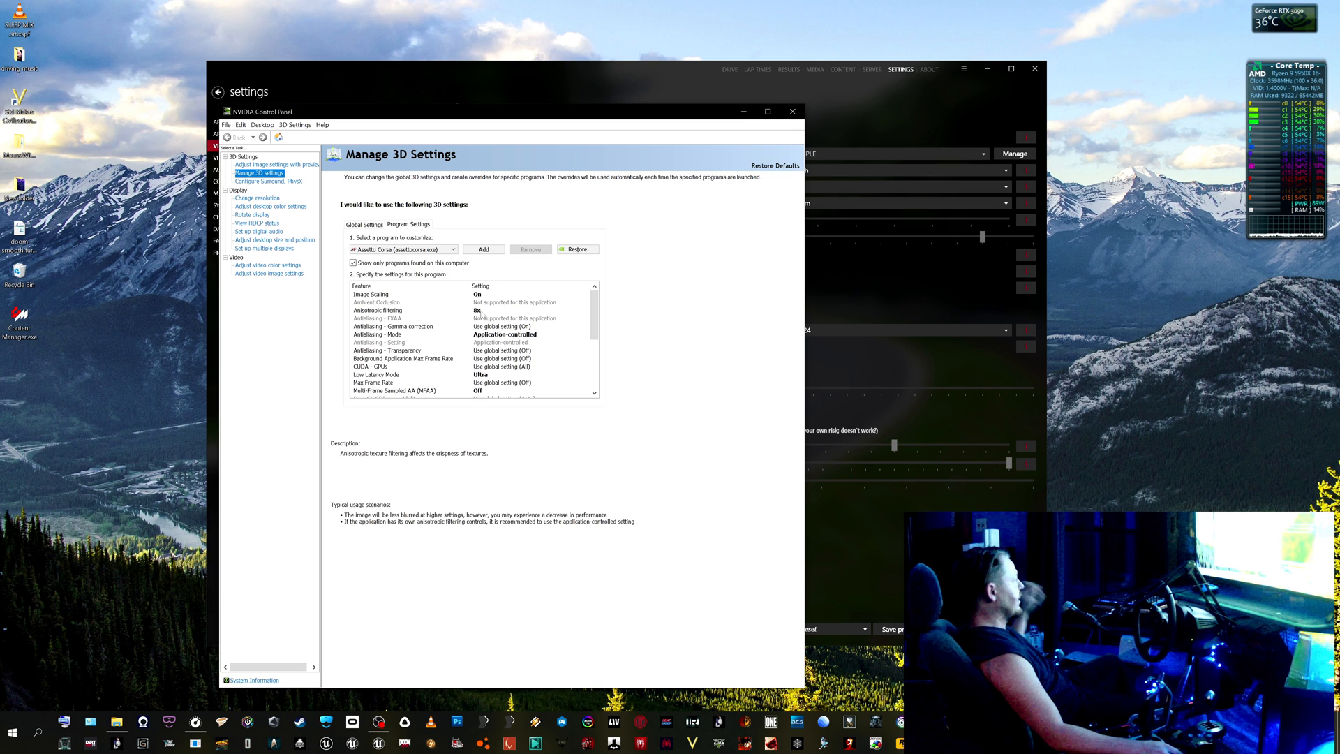
{"action": "left_click", "coordinate": [376, 335]}
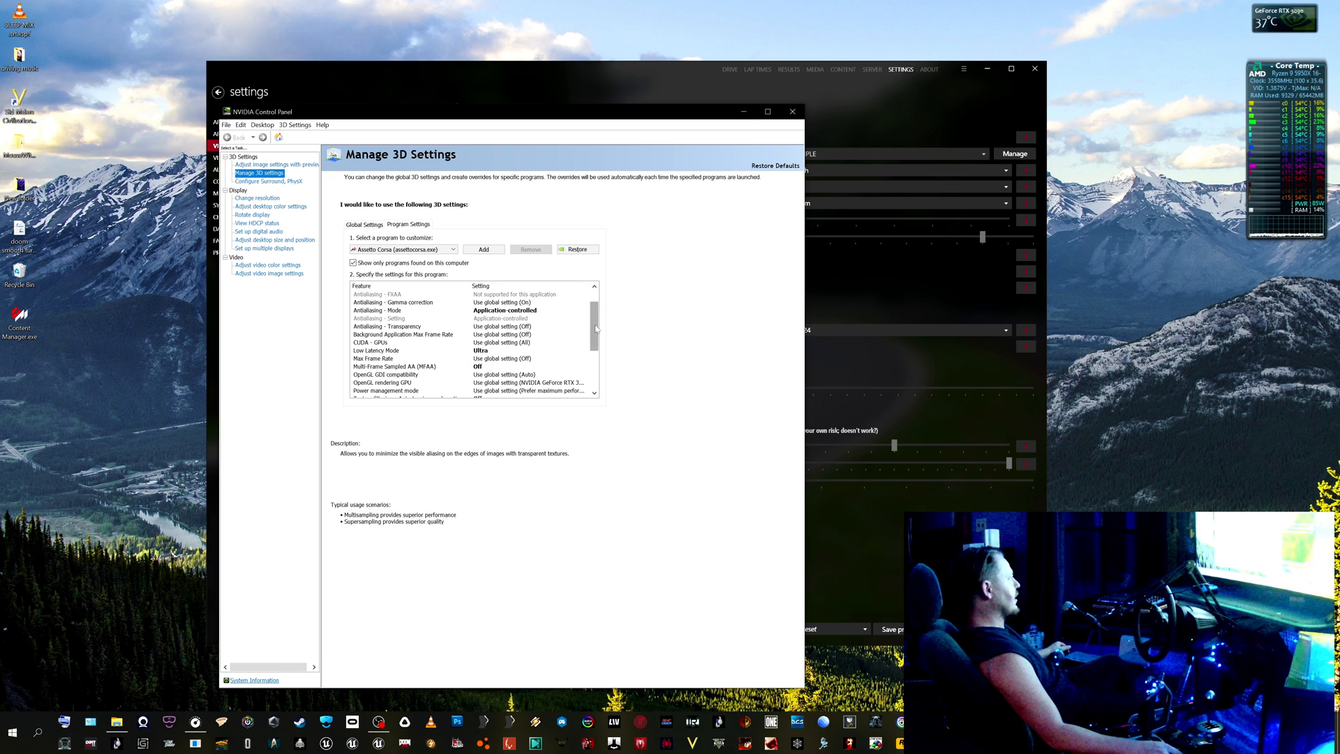
{"action": "scroll", "scroll_direction": "down", "scroll_amount": 3}
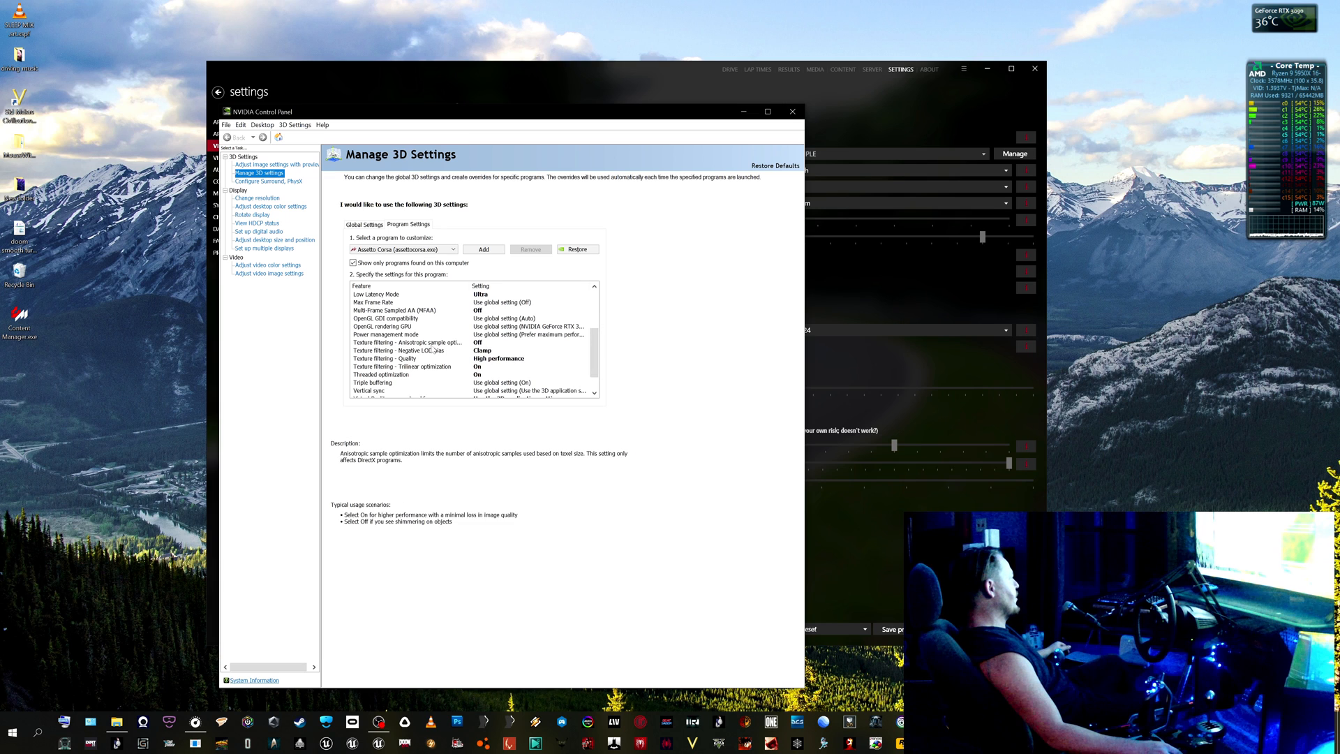
{"action": "mouse_move", "coordinate": [453, 349]}
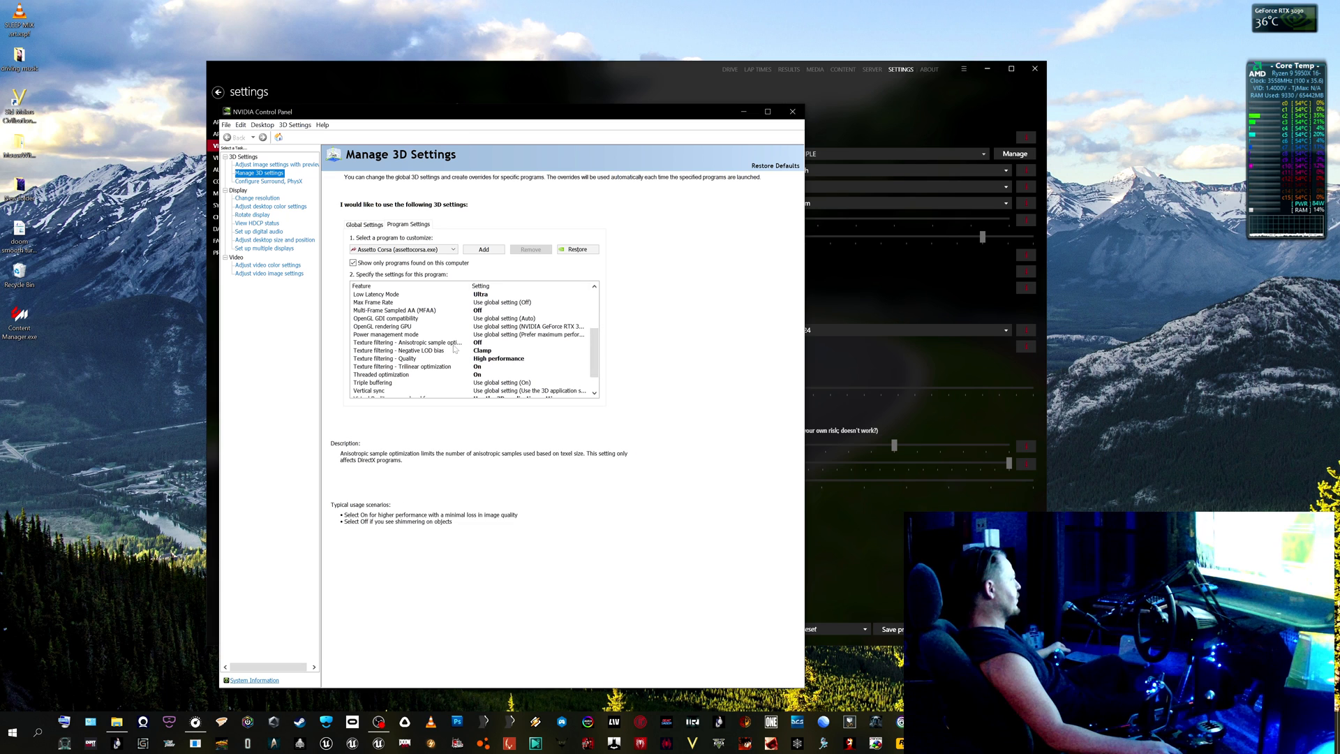
{"action": "left_click", "coordinate": [397, 351]}
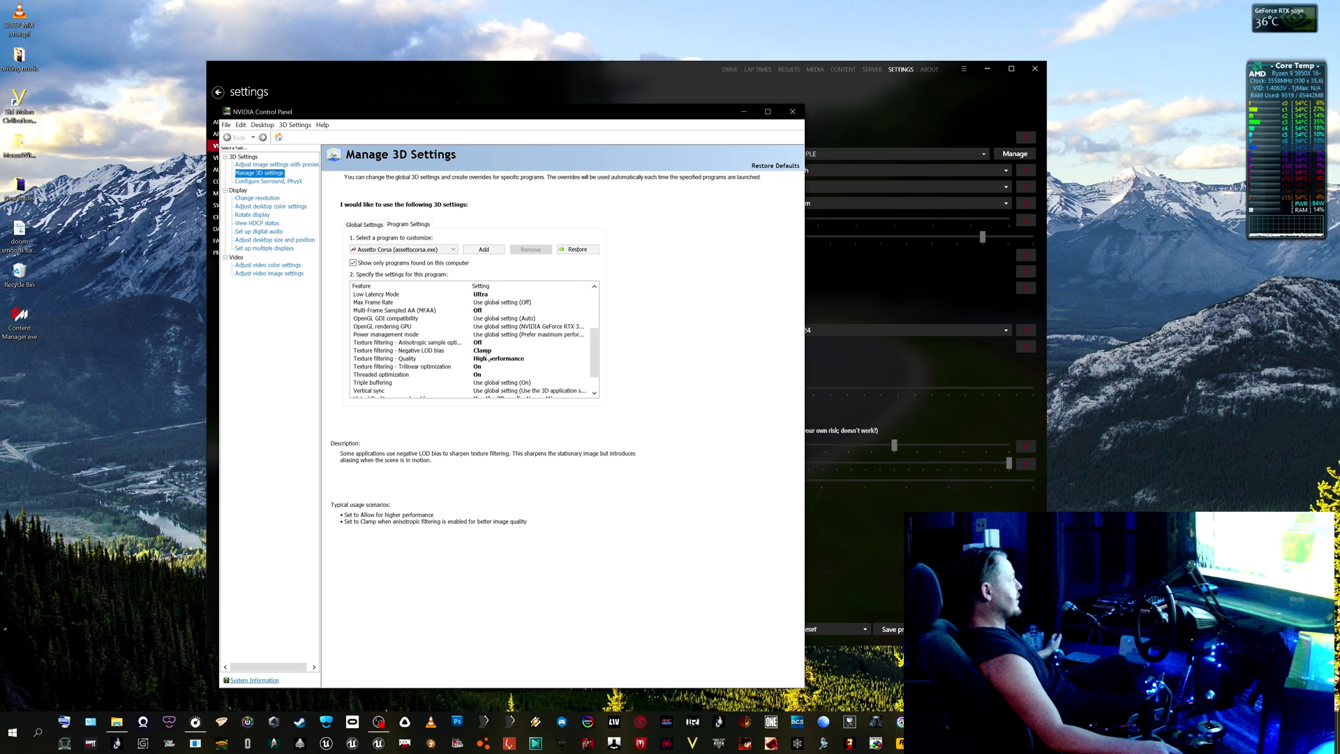
{"action": "left_click", "coordinate": [384, 358]}
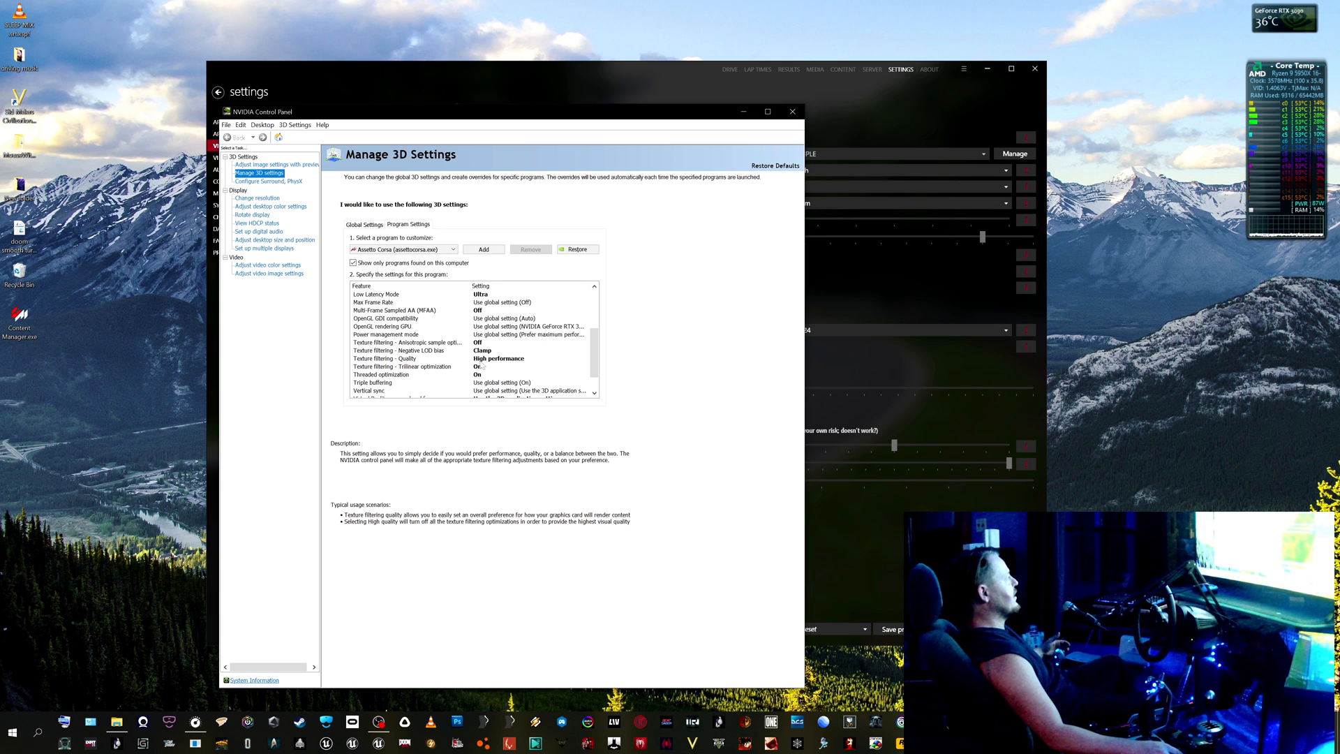
{"action": "left_click", "coordinate": [405, 366]}
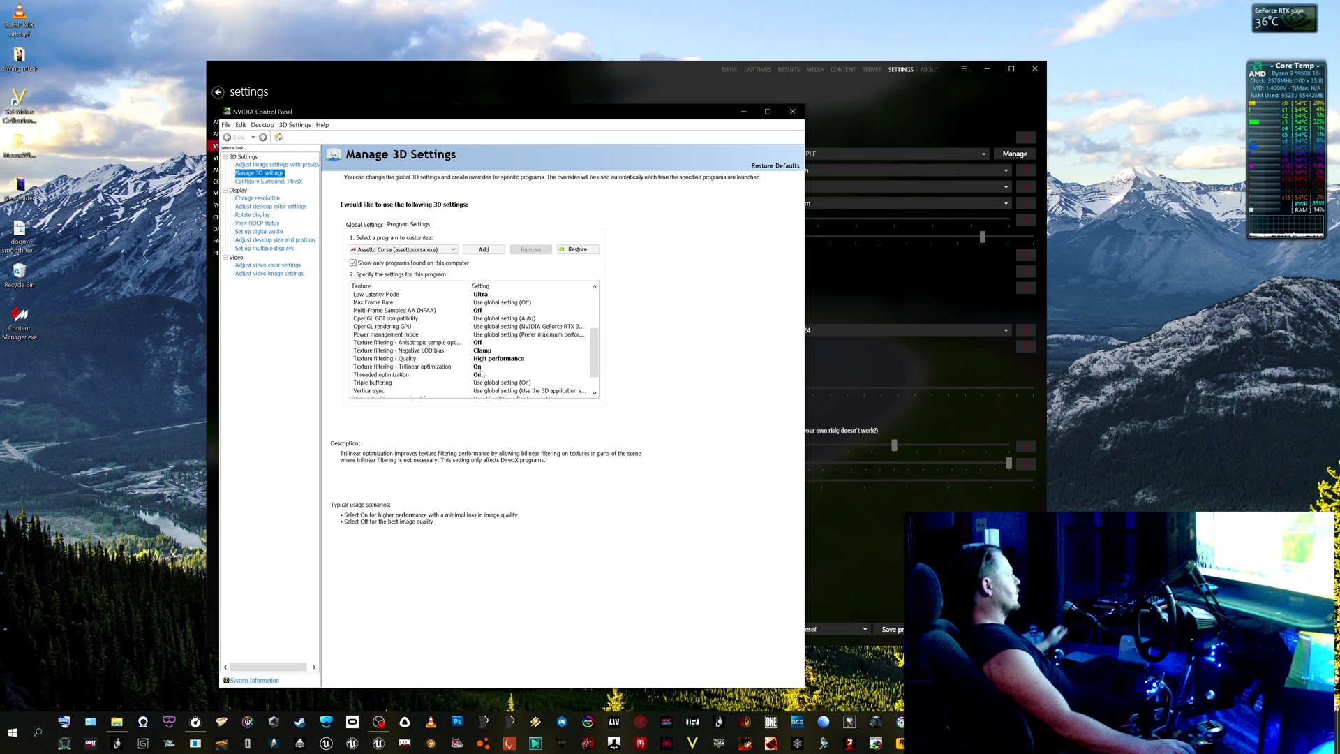
{"action": "left_click", "coordinate": [372, 382]}
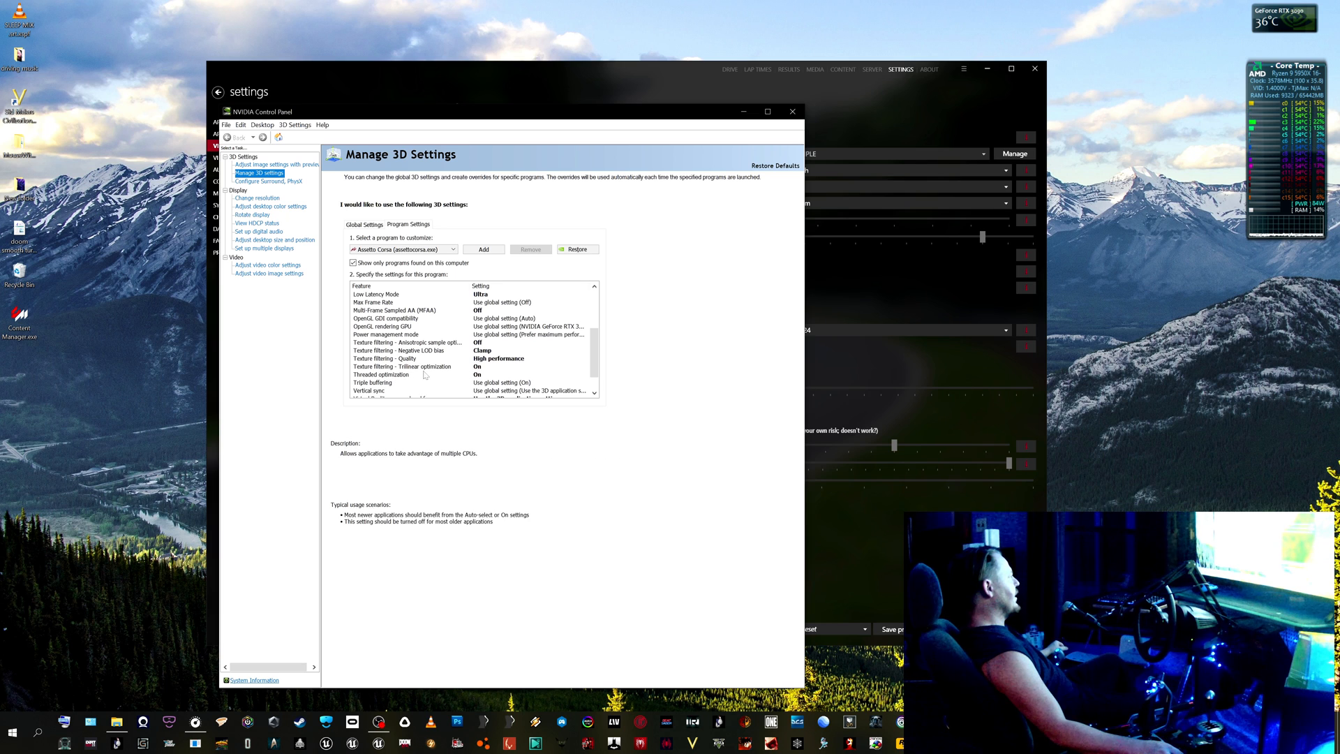
{"action": "left_click", "coordinate": [403, 366]}
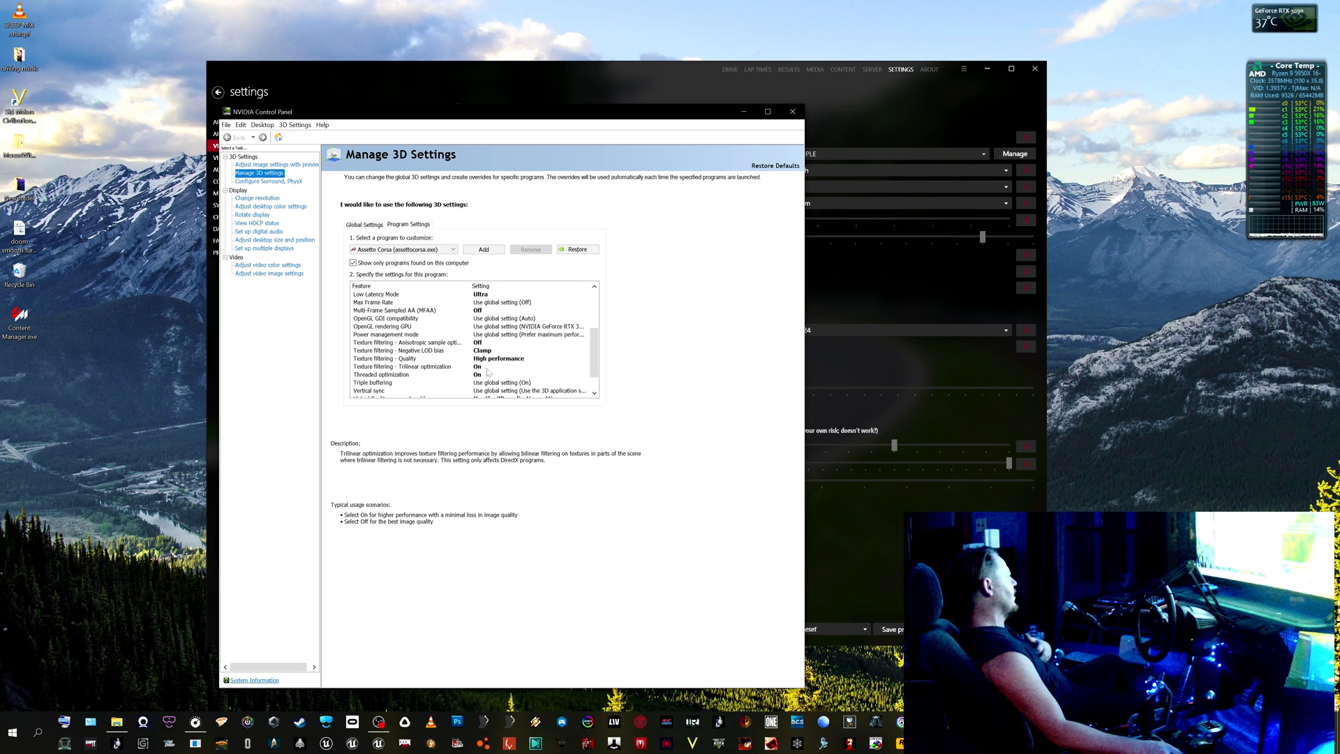
{"action": "left_click", "coordinate": [373, 382]}
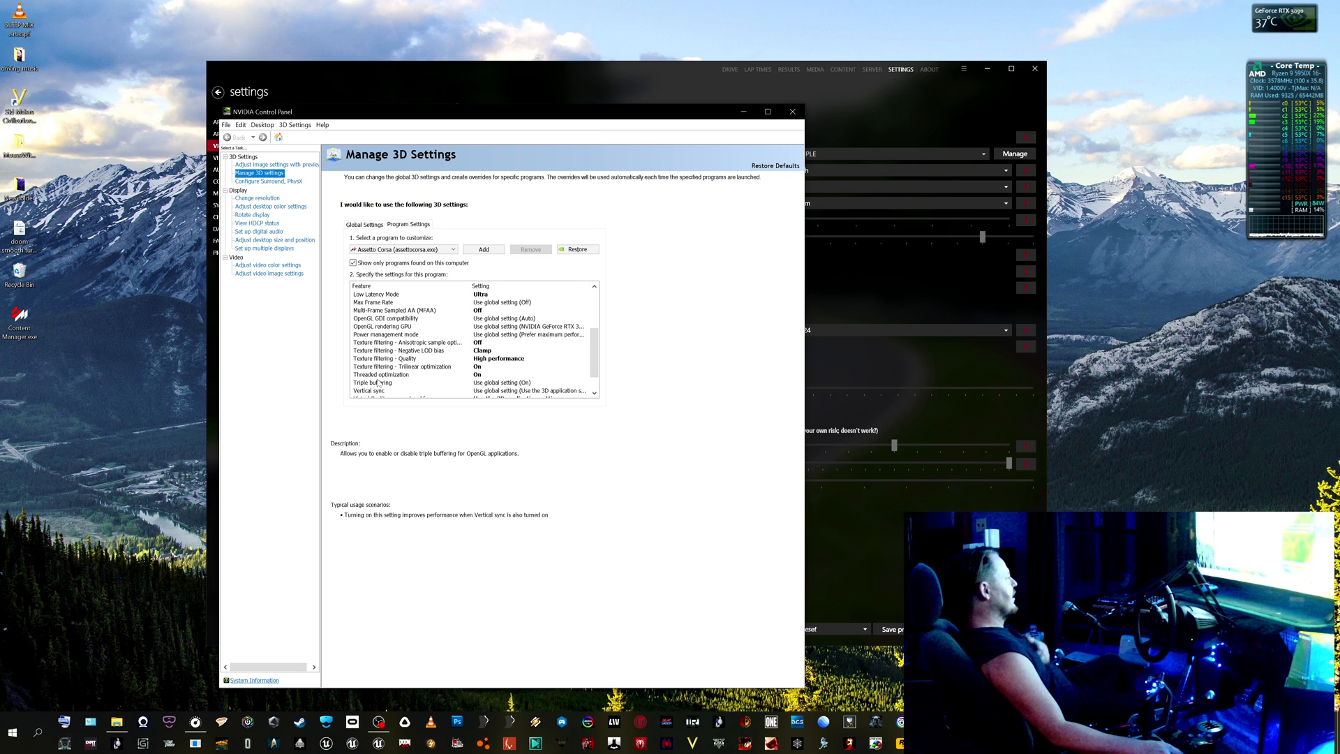
{"action": "left_click", "coordinate": [372, 382]}
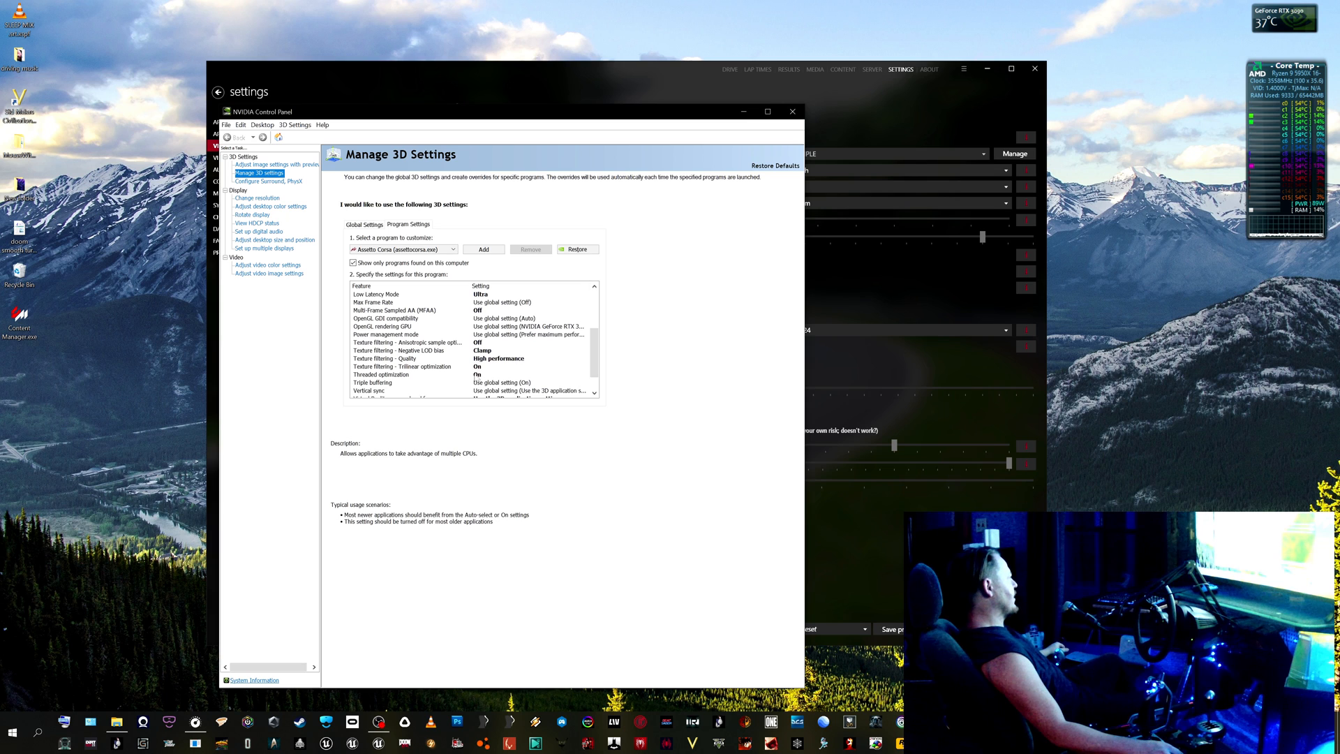
{"action": "left_click", "coordinate": [373, 382]}
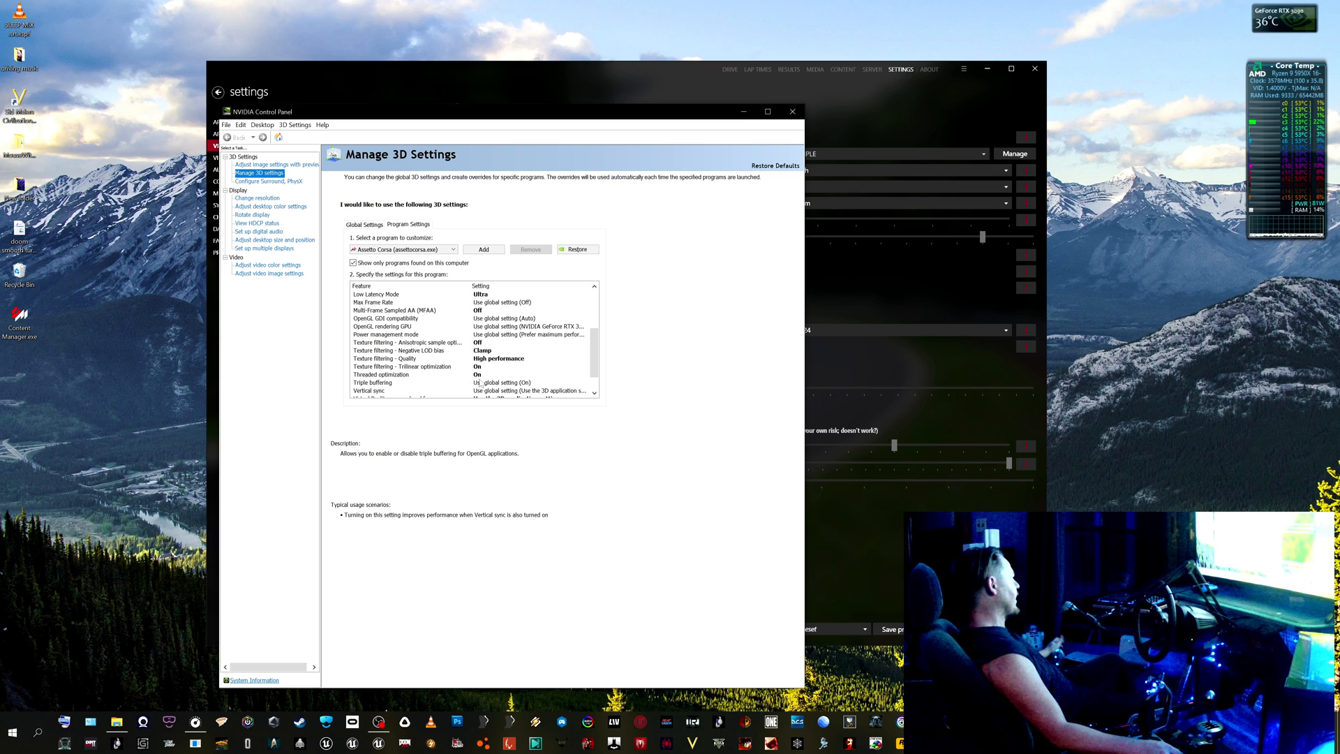
Scroll Assetto Corsa's program settings and recheck the Antialiasing - Transparency description.
{"action": "scroll", "scroll_direction": "down", "scroll_amount": 3}
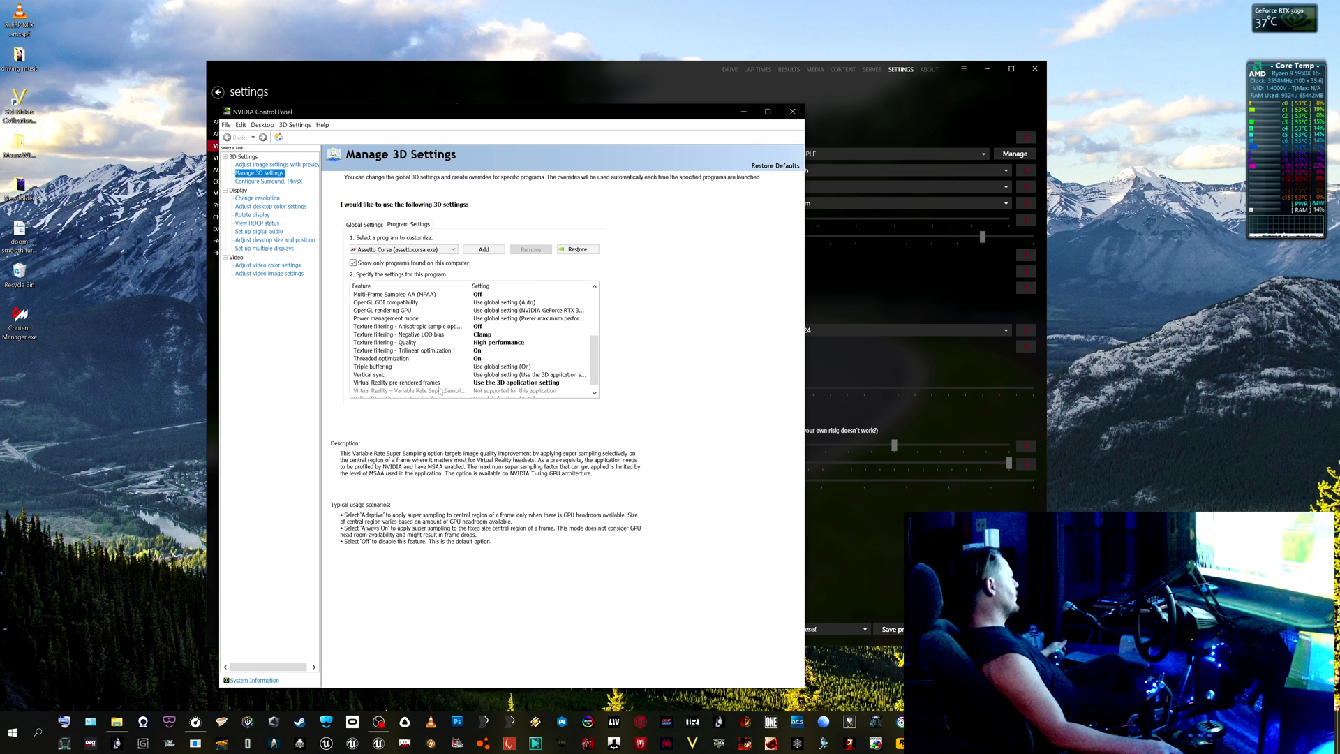
{"action": "scroll", "scroll_direction": "down", "scroll_amount": 3}
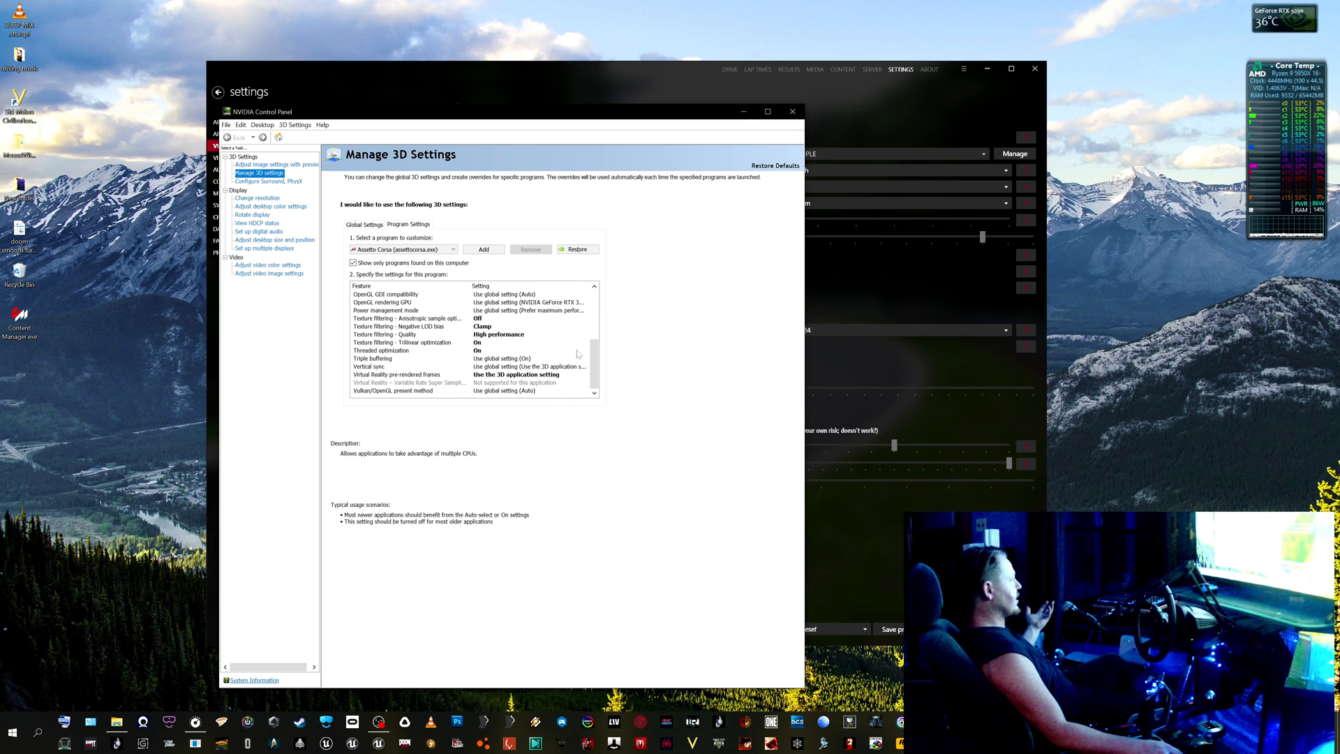
{"action": "scroll", "scroll_direction": "up", "scroll_amount": 3}
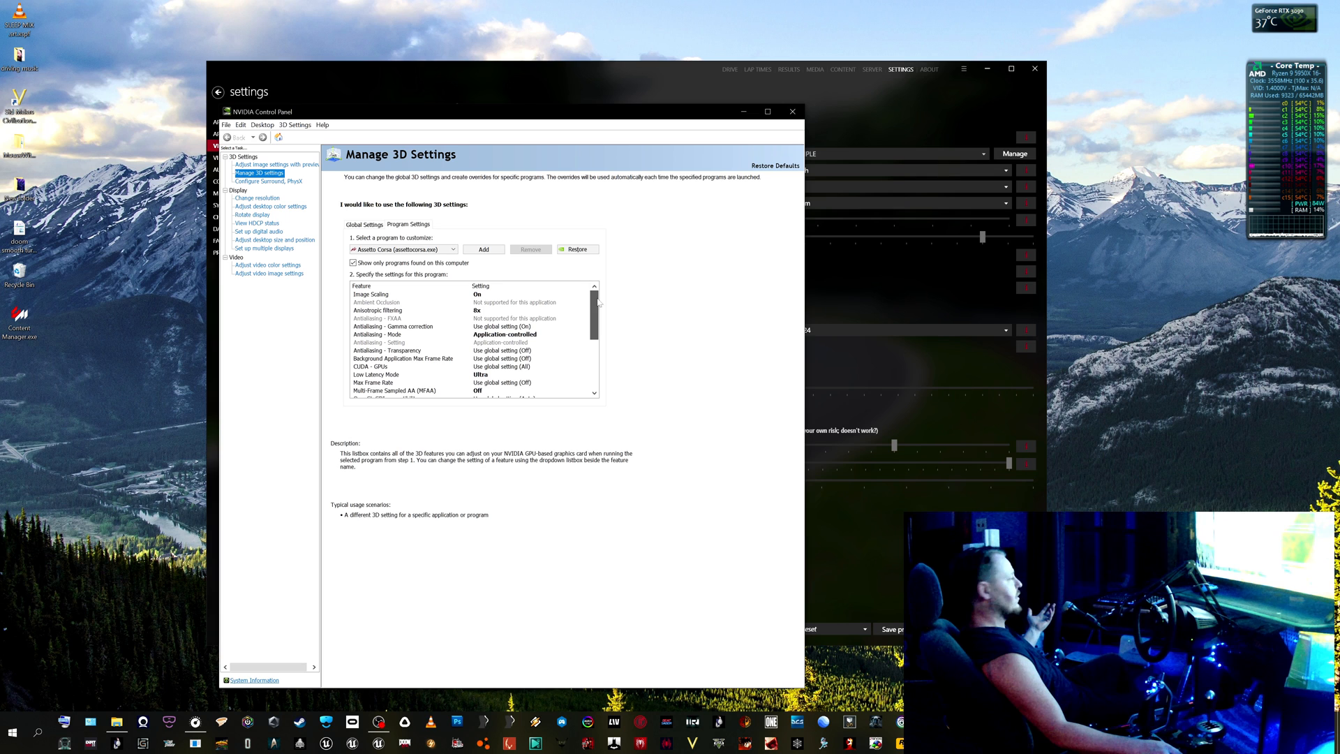
{"action": "left_click", "coordinate": [370, 294]}
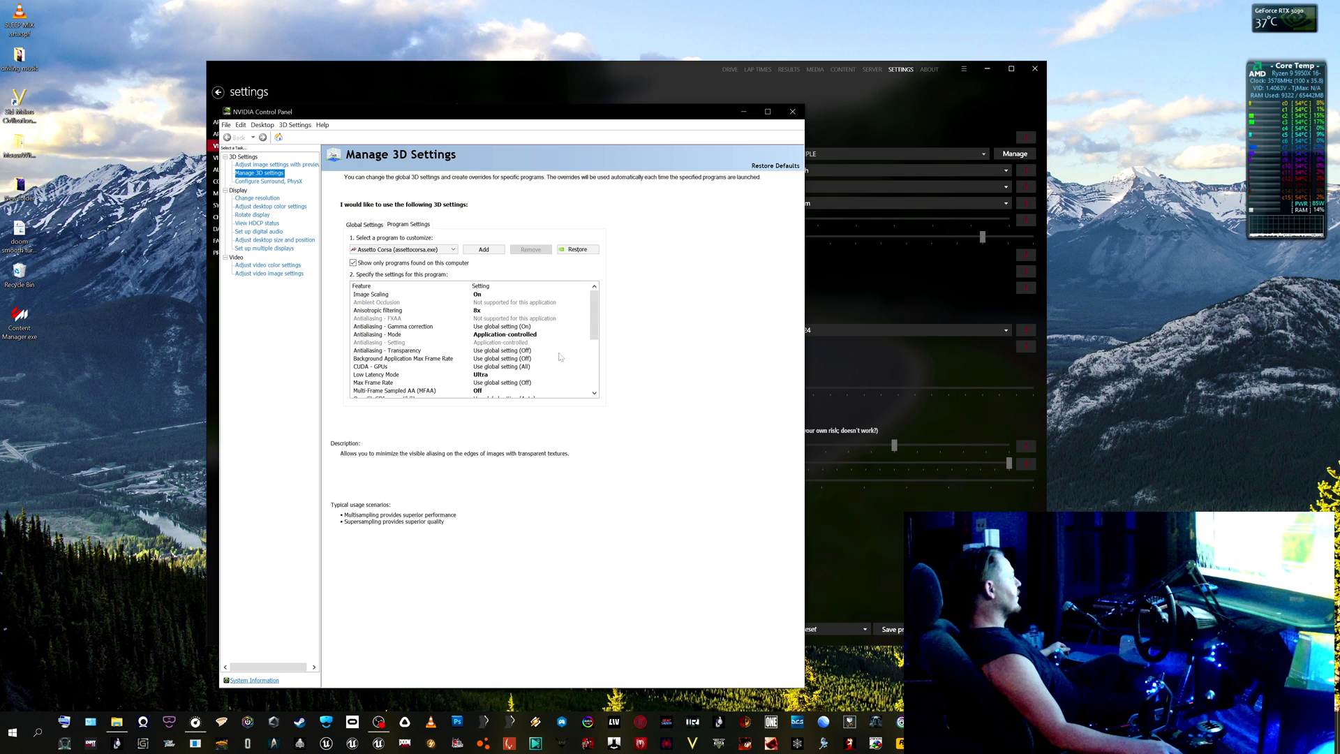
{"action": "scroll", "scroll_direction": "down", "scroll_amount": 3}
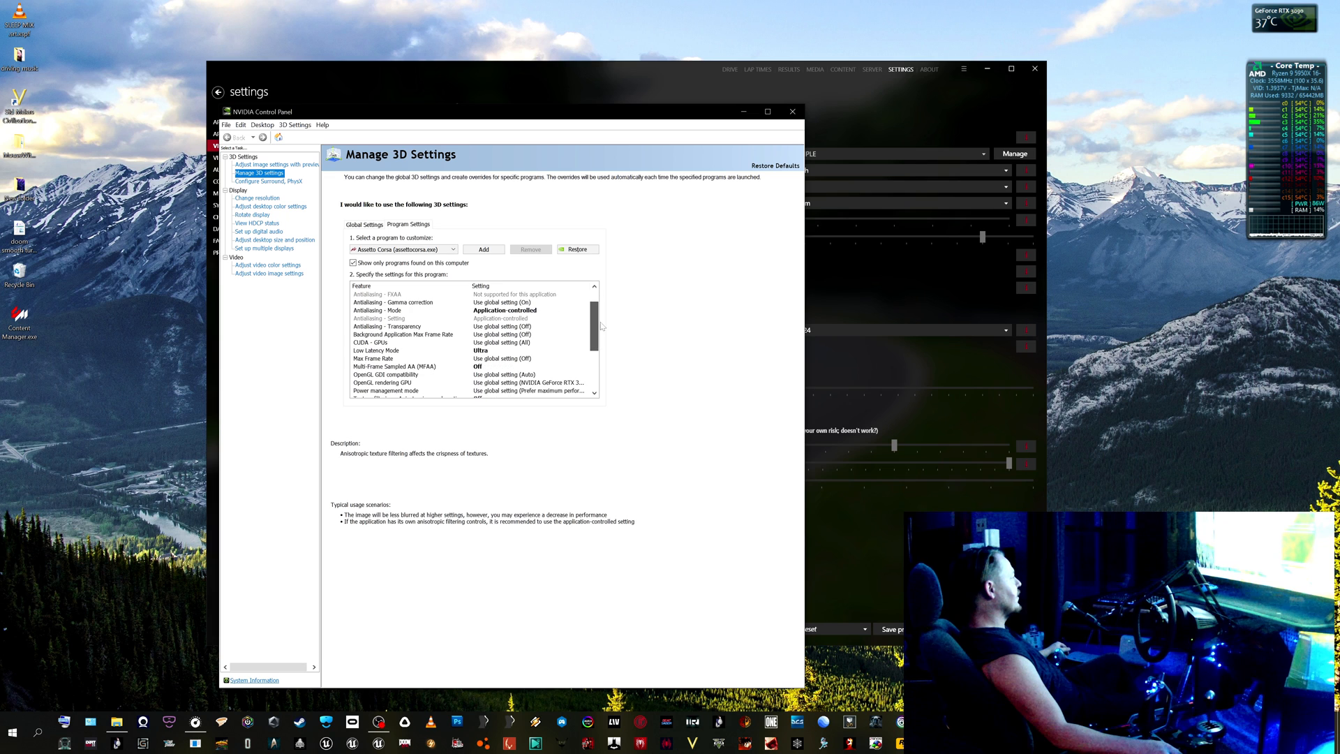
{"action": "scroll", "scroll_direction": "down", "scroll_amount": 3}
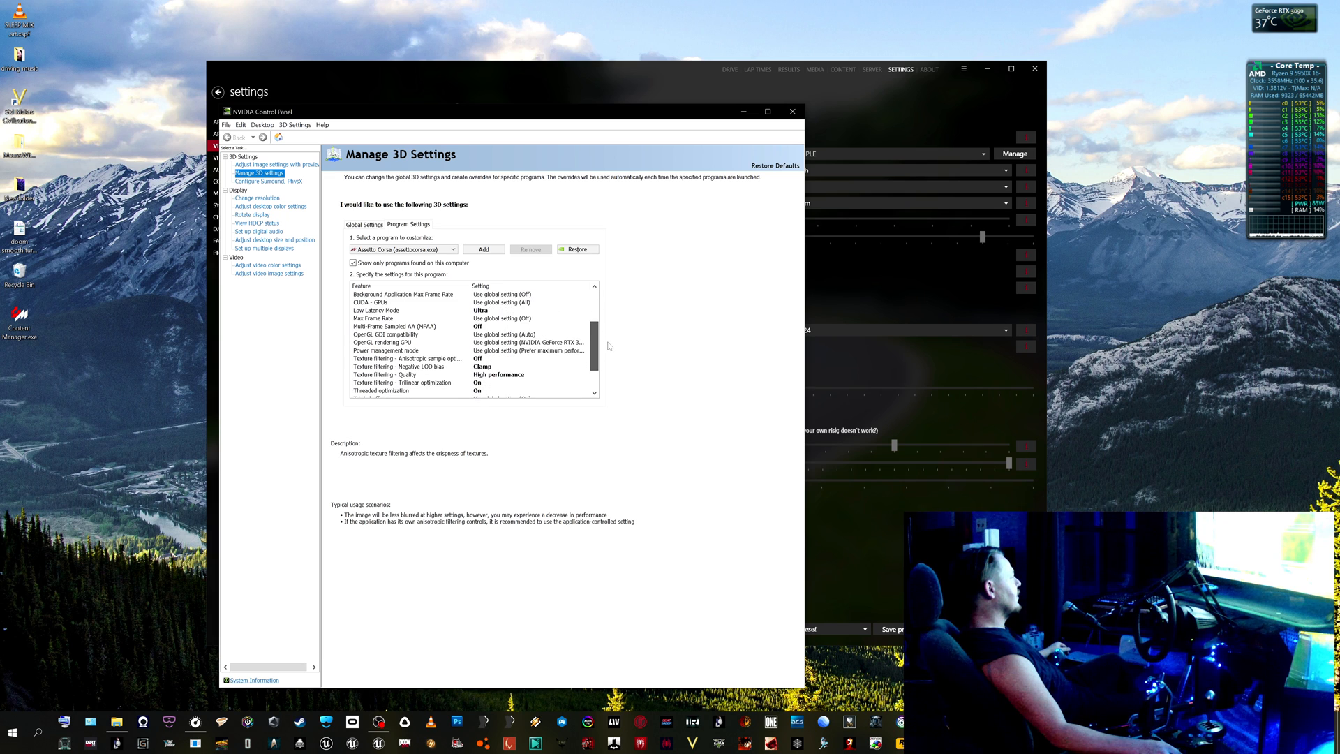
Read the background frame rate cap and power management descriptions, then close NVIDIA Control Panel.
{"action": "left_click", "coordinate": [408, 358]}
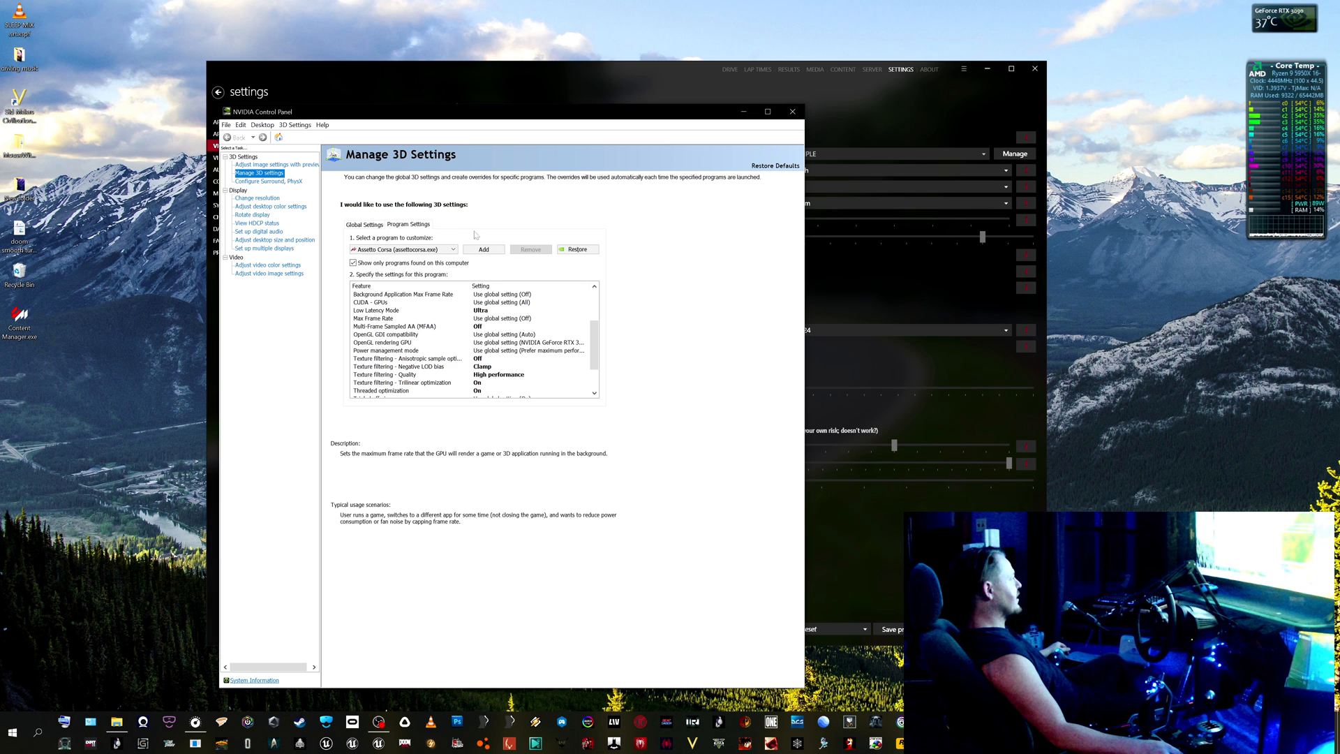
{"action": "left_click", "coordinate": [385, 350]}
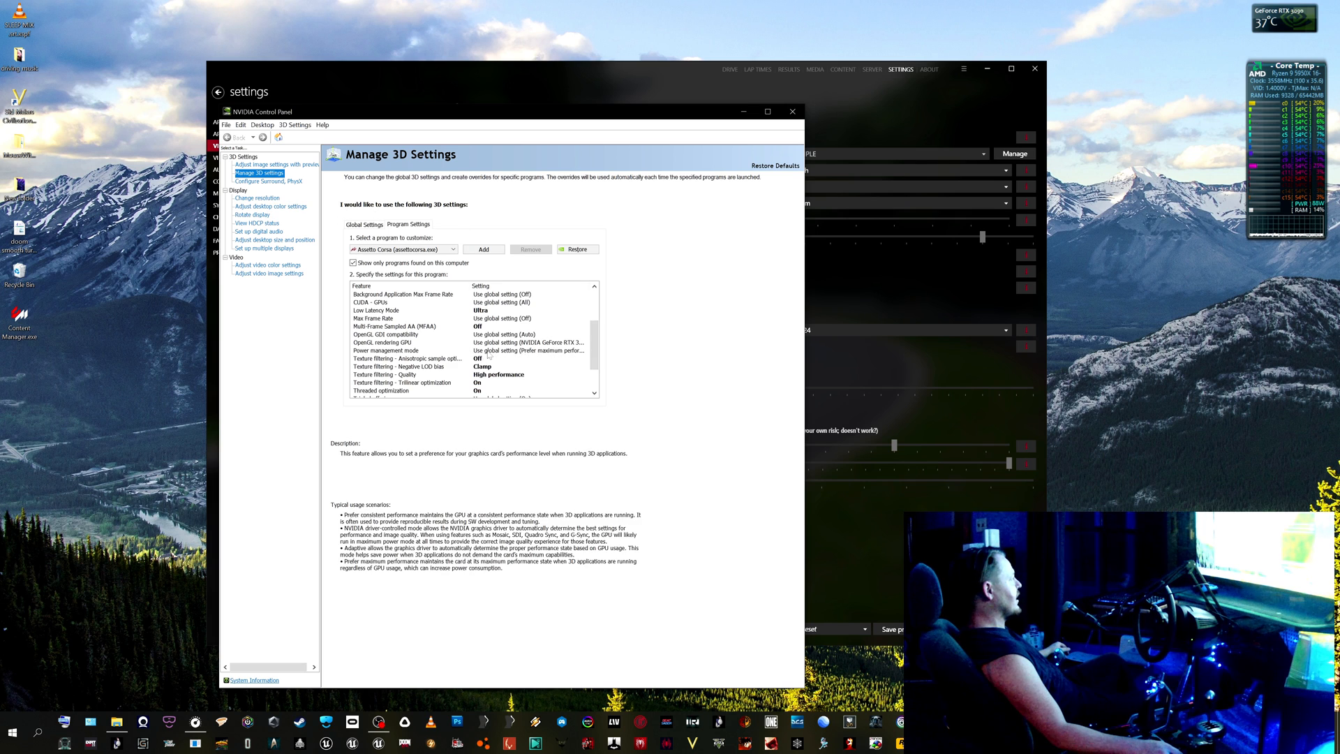
{"action": "scroll", "scroll_direction": "down", "scroll_amount": 3}
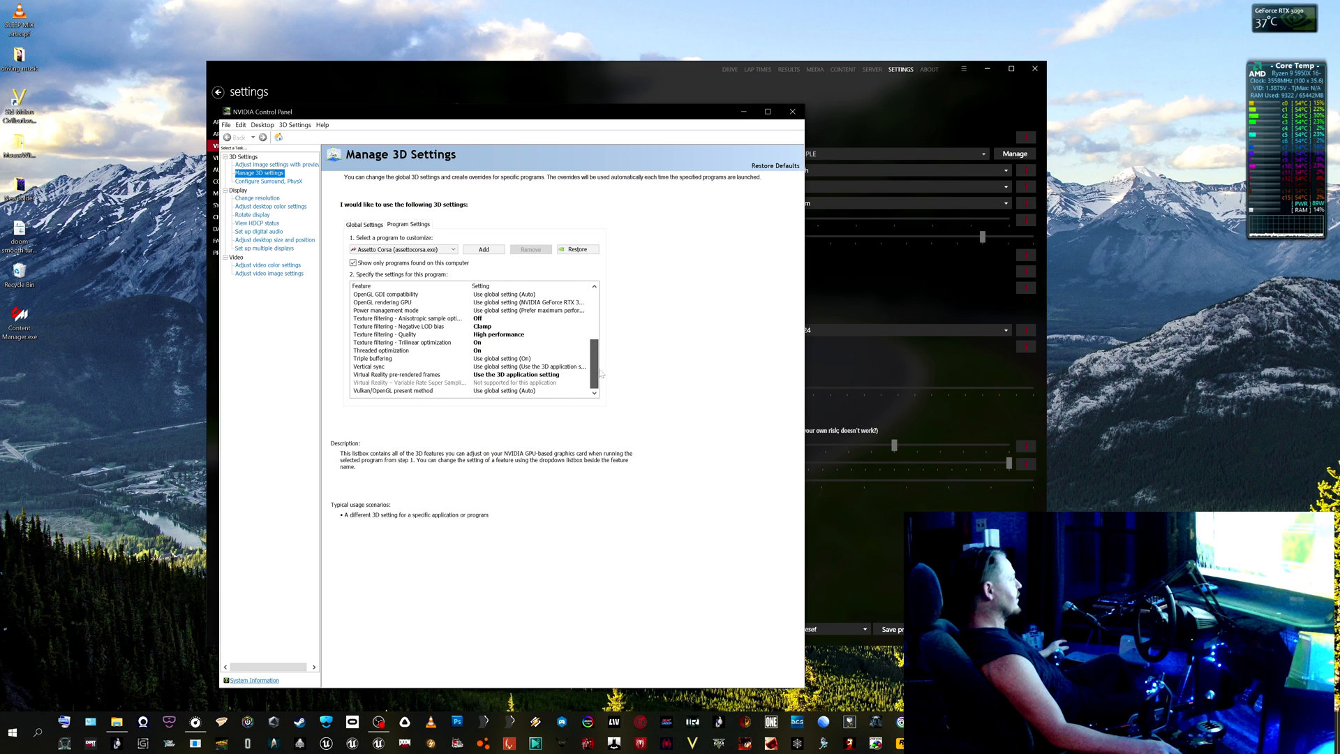
{"action": "left_click", "coordinate": [791, 111]}
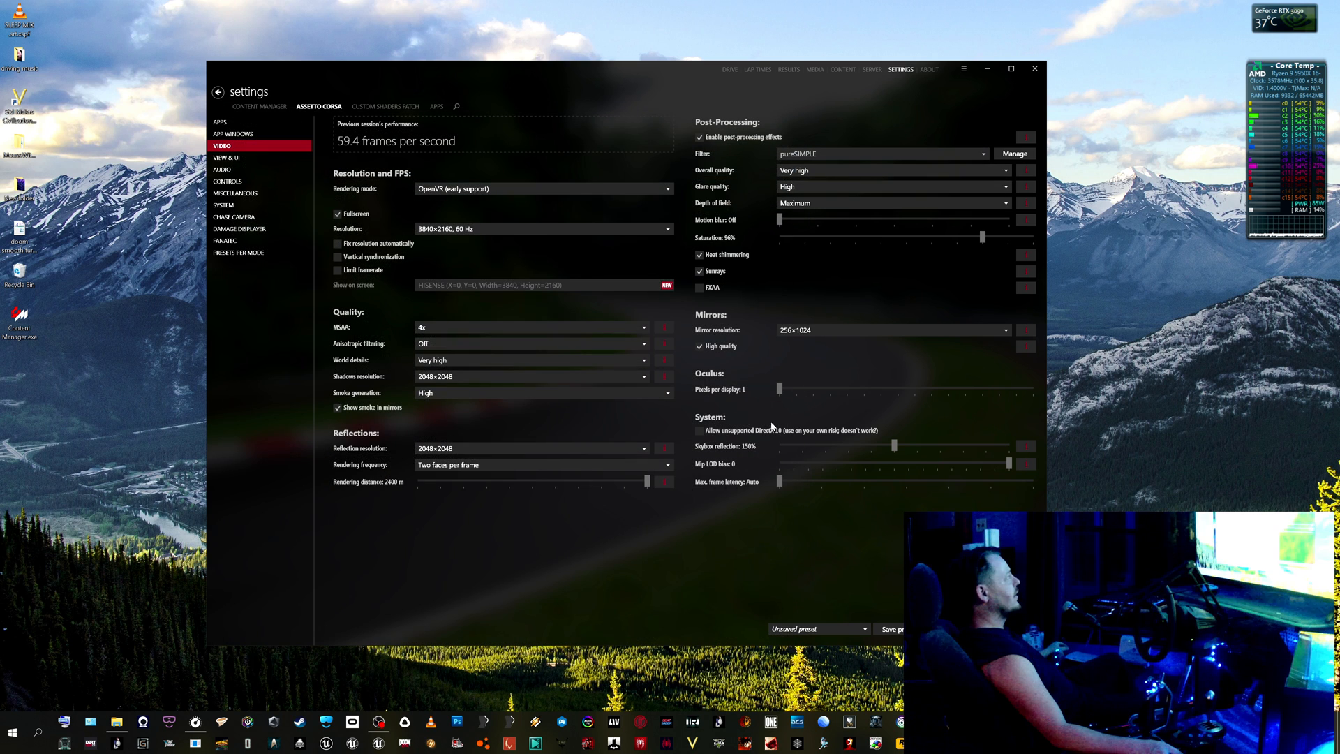
{"action": "mouse_move", "coordinate": [838, 310]}
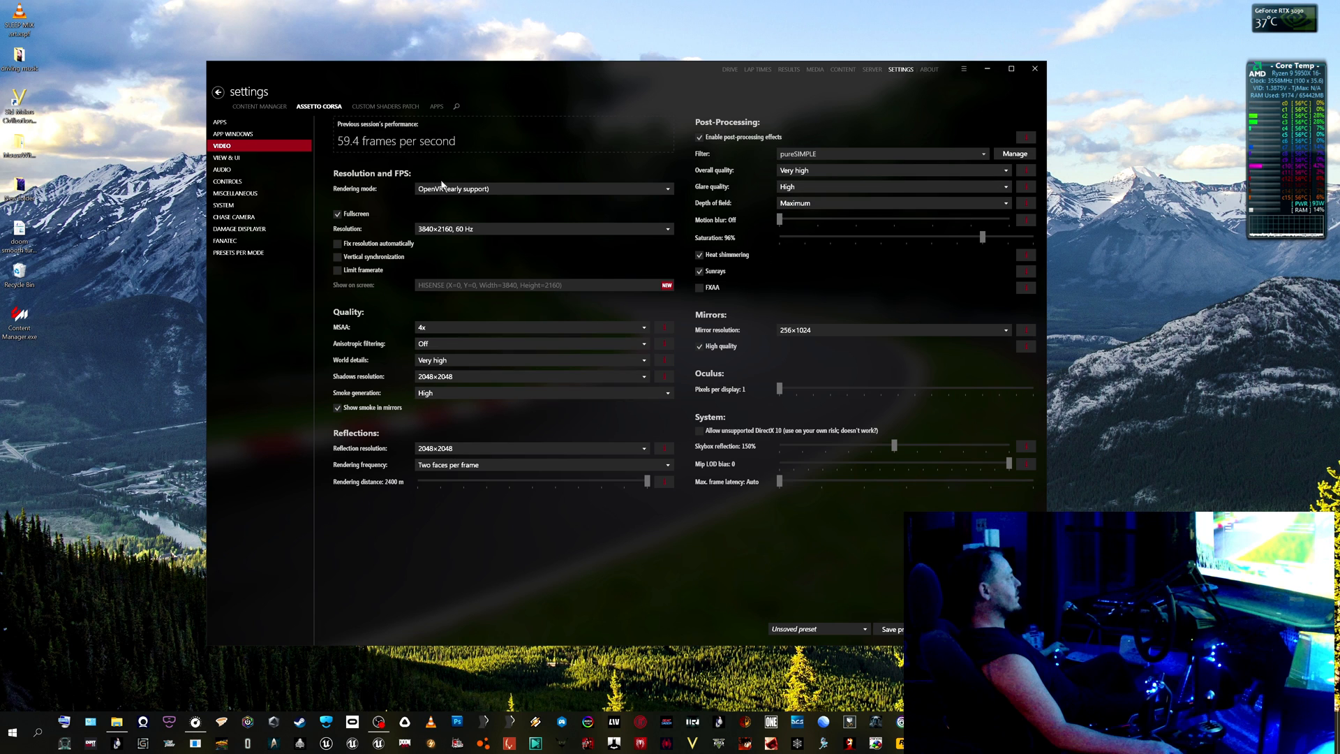
Show the Custom Shaders Patch Graphic Adjustments page with FSR, LOD and MSAA options.
{"action": "left_click", "coordinate": [385, 106]}
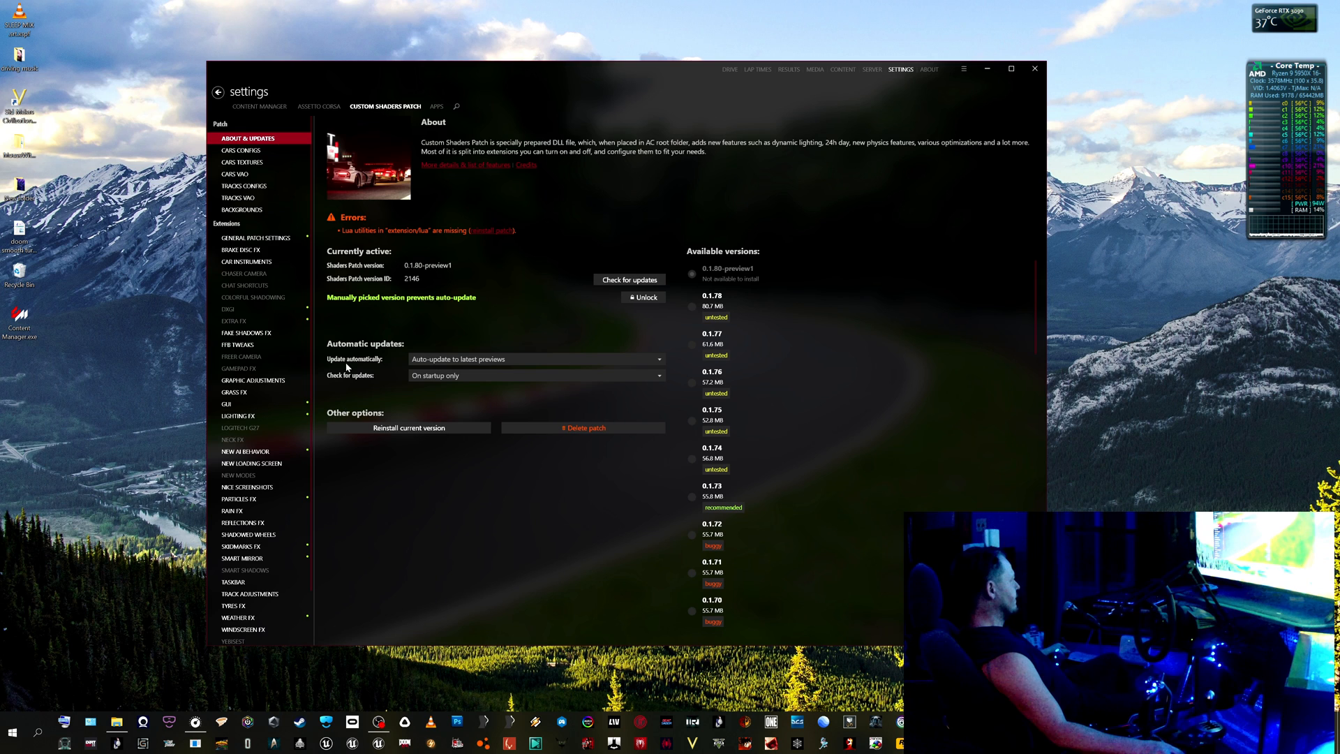
{"action": "mouse_move", "coordinate": [252, 434]}
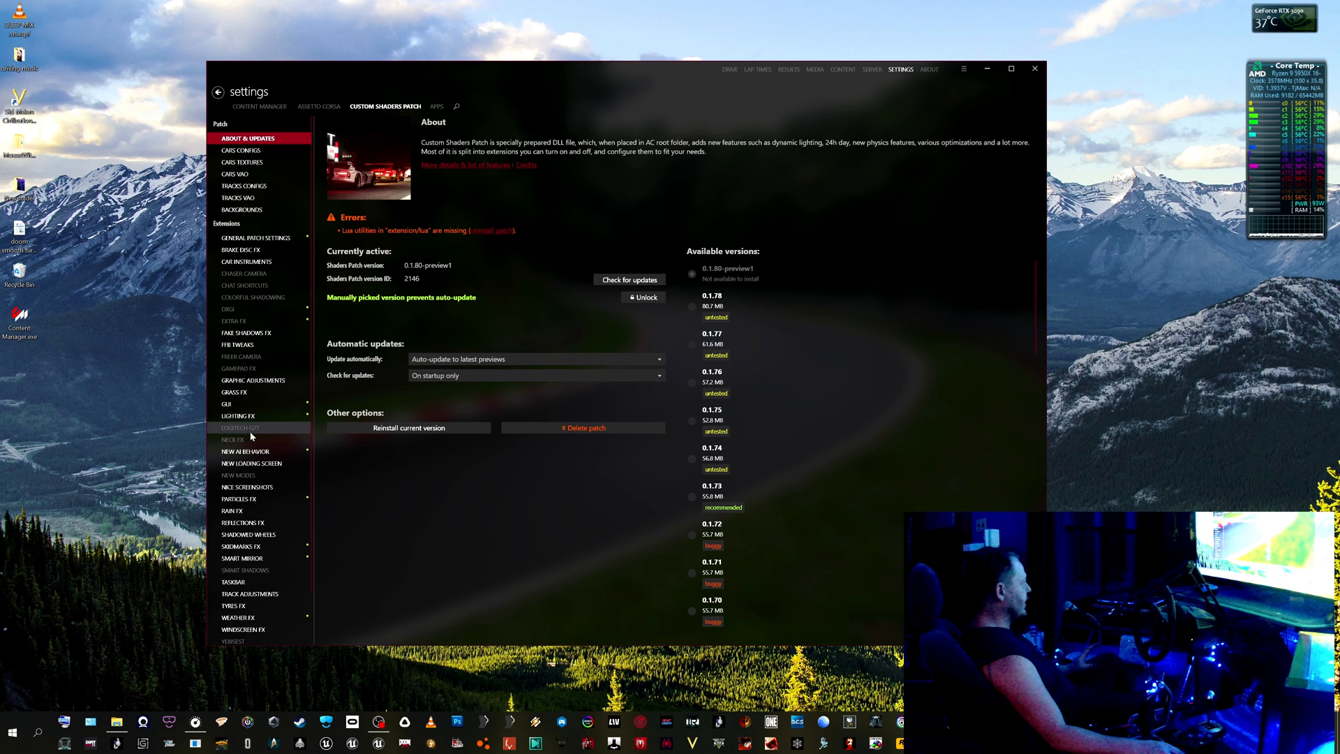
{"action": "left_click", "coordinate": [253, 380]}
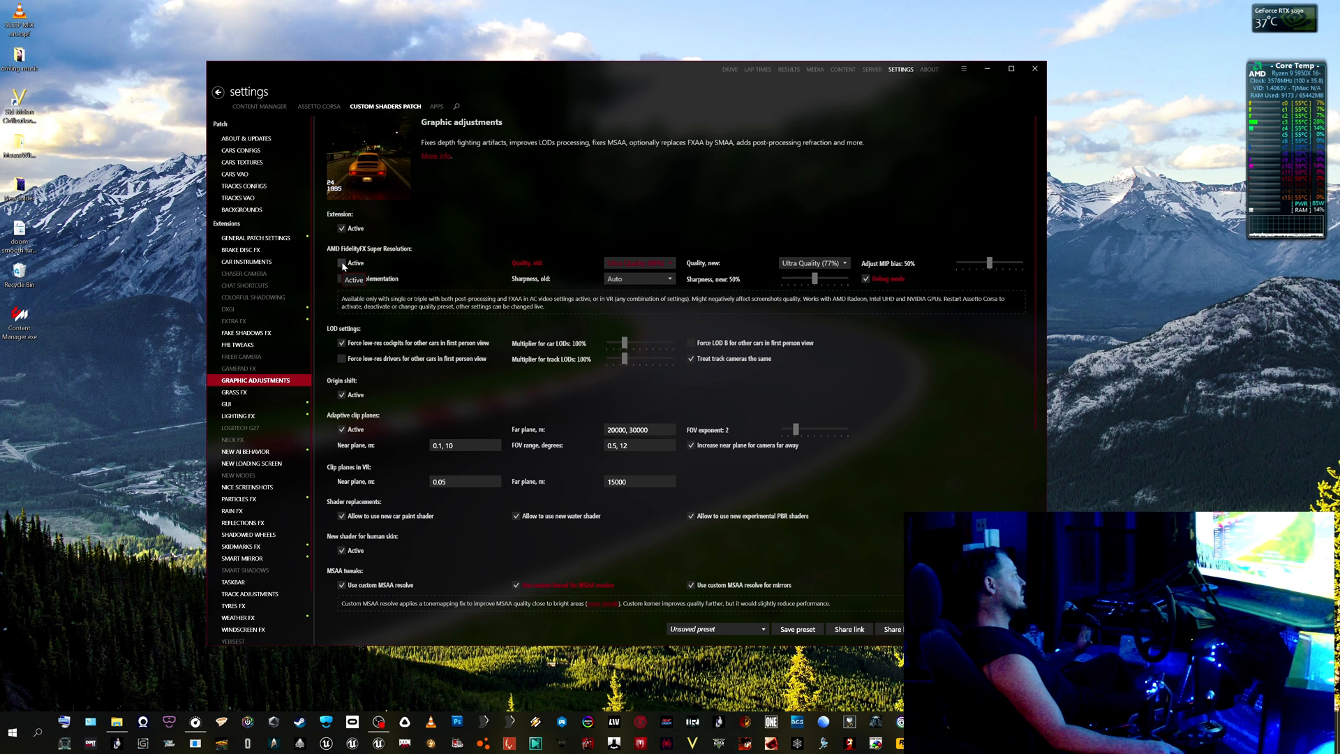
{"action": "left_click", "coordinate": [342, 263]}
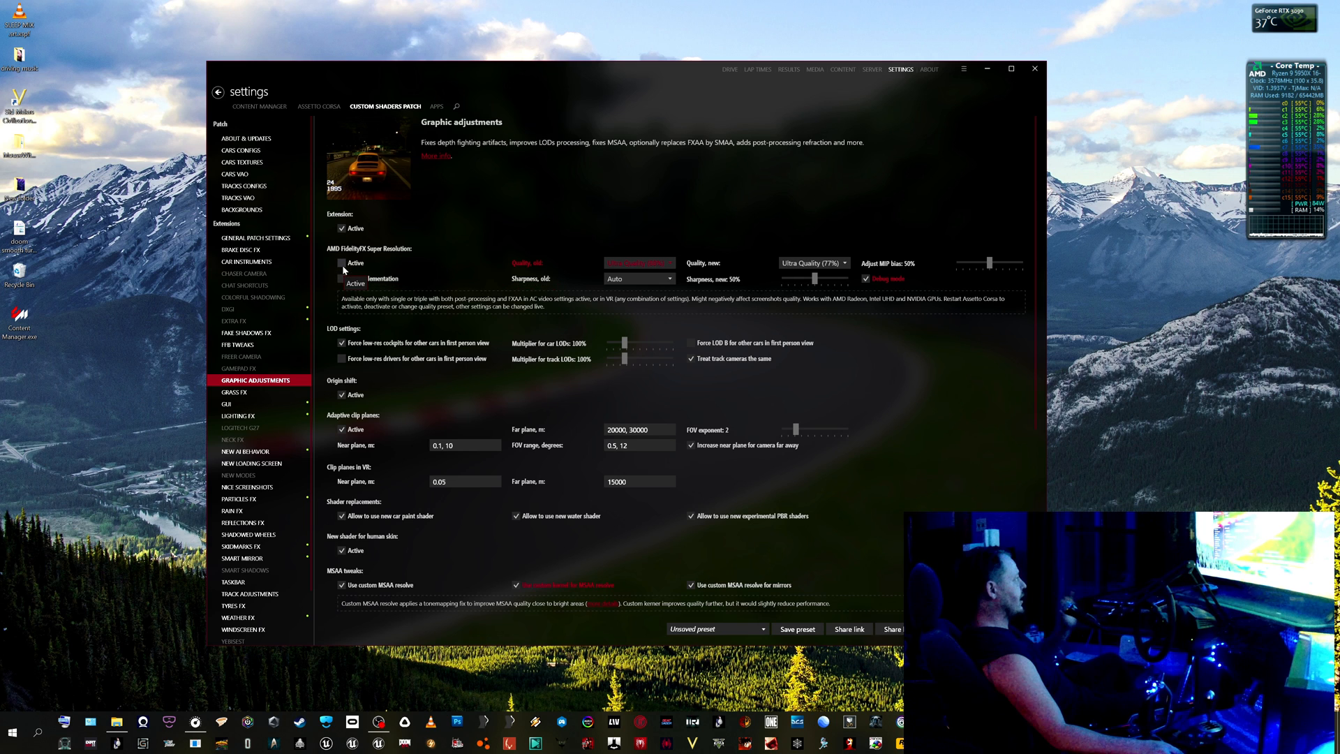
{"action": "scroll", "scroll_direction": "down", "scroll_amount": 3}
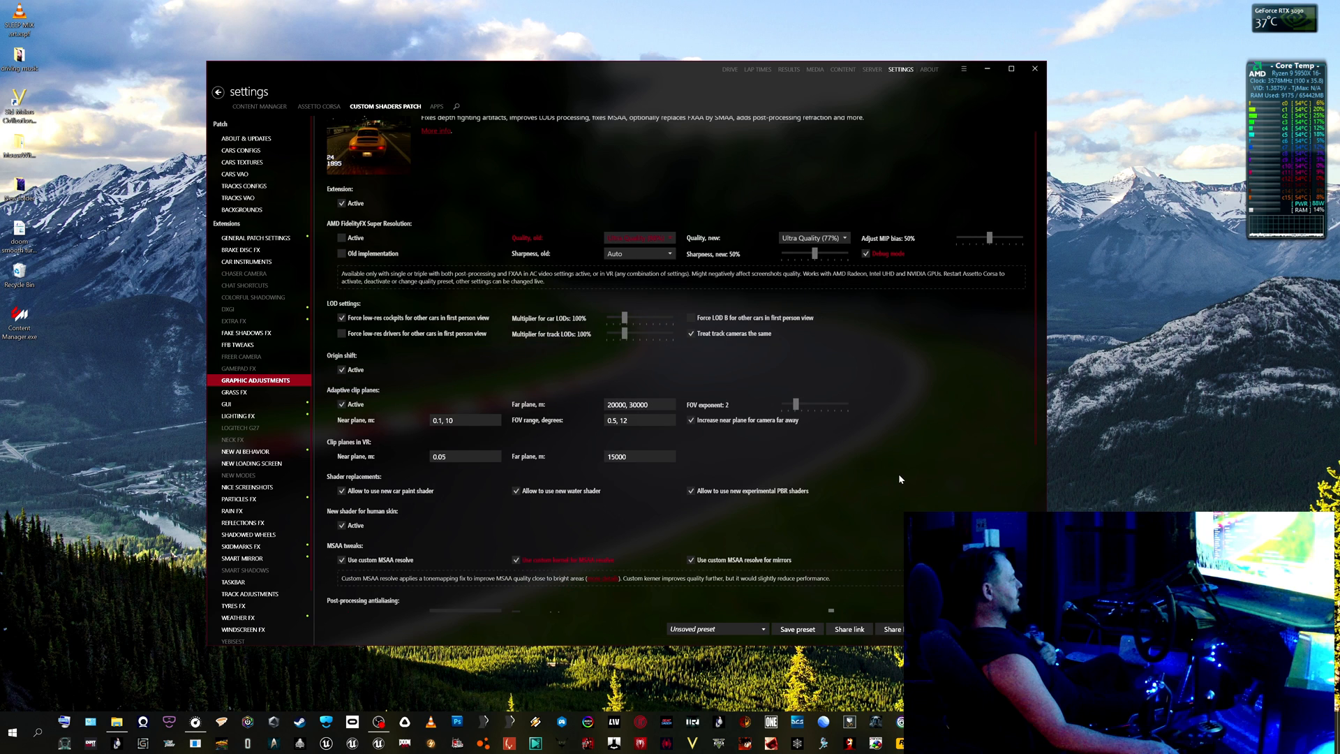
{"action": "scroll", "scroll_direction": "down", "scroll_amount": 3}
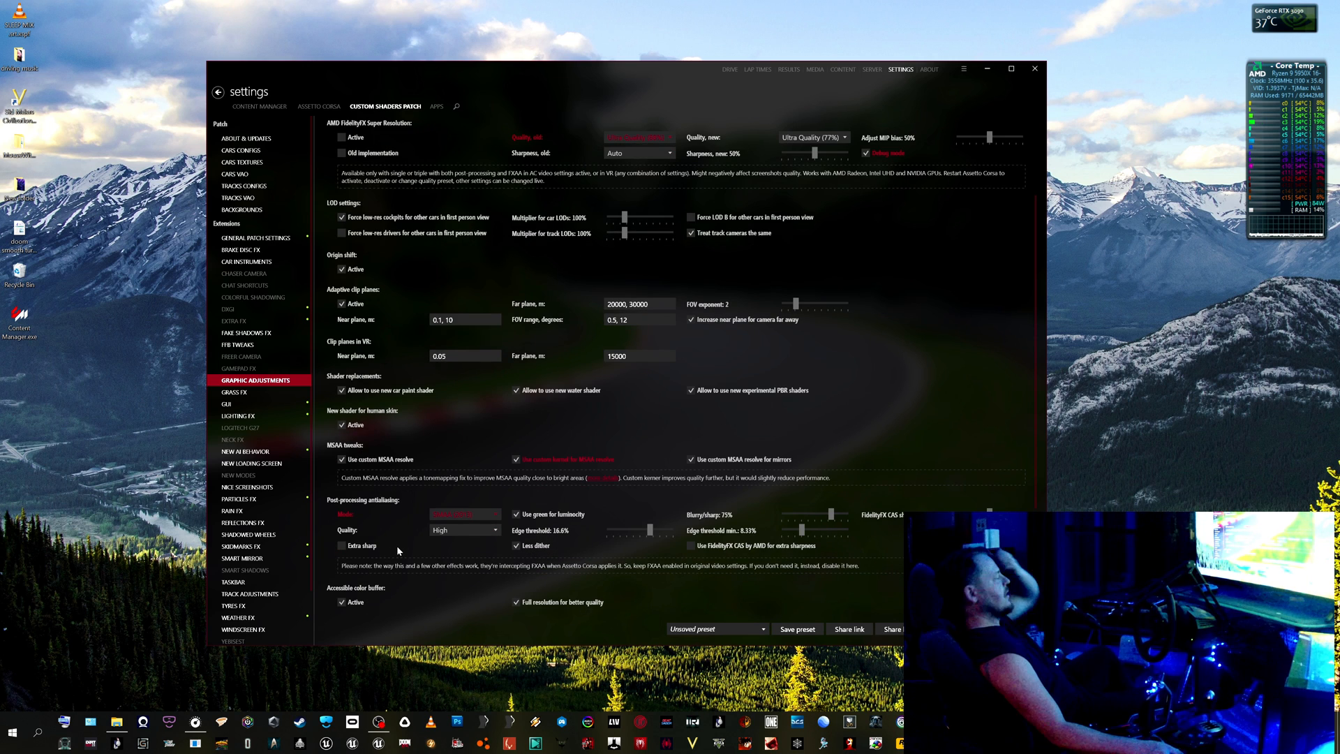
{"action": "left_click", "coordinate": [464, 514]}
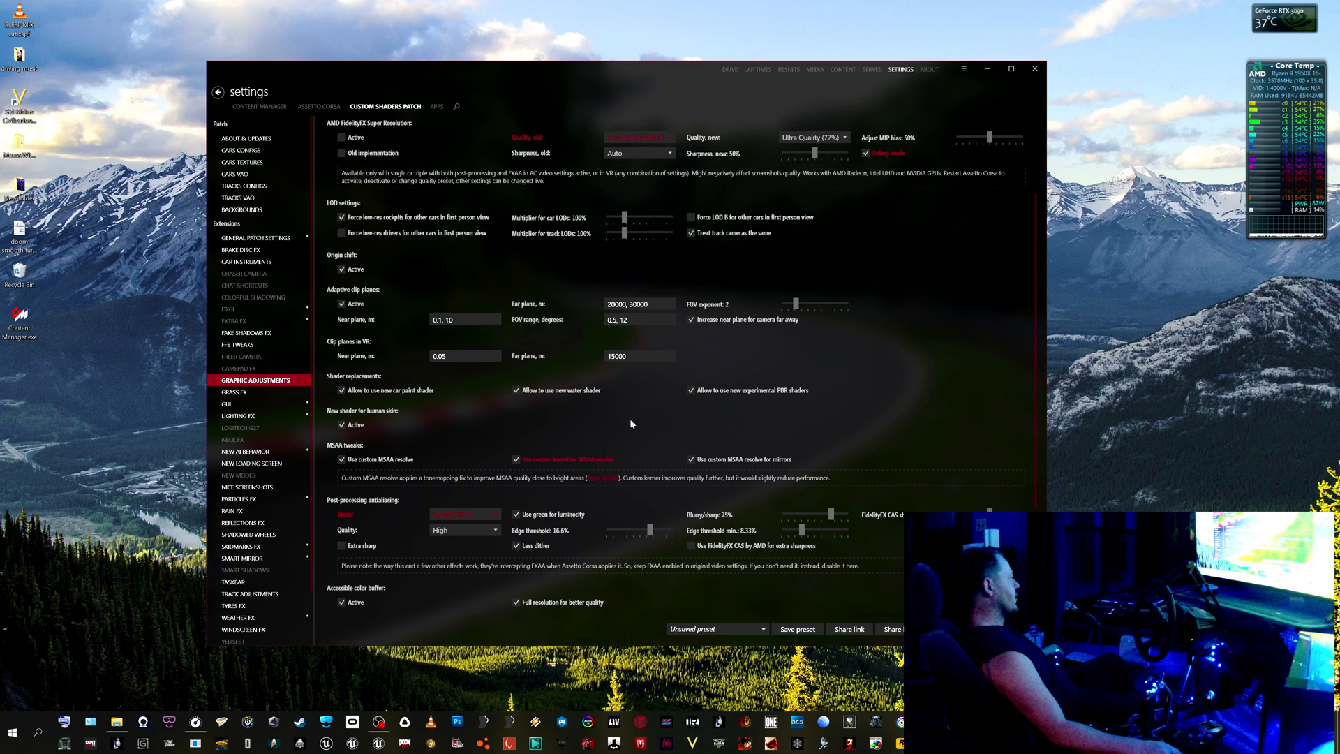
{"action": "mouse_move", "coordinate": [438, 494]}
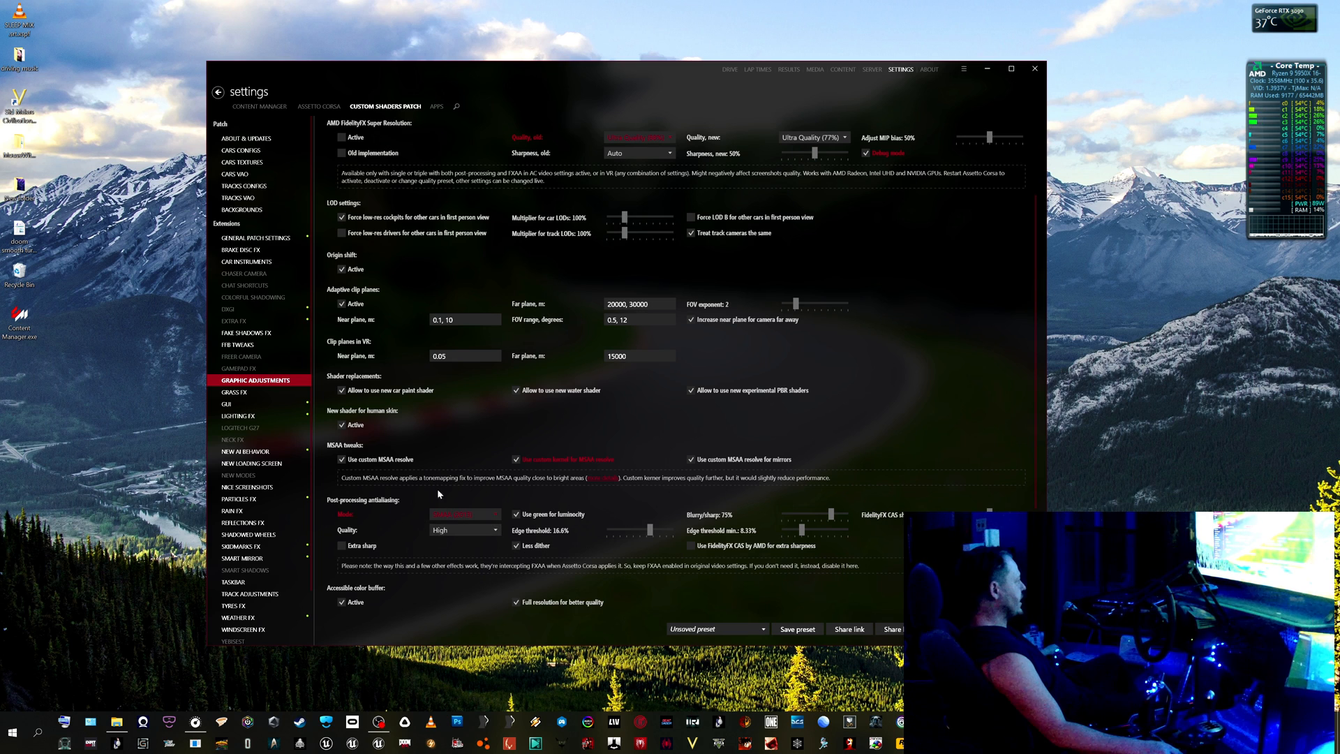
{"action": "scroll", "scroll_direction": "down", "scroll_amount": 3}
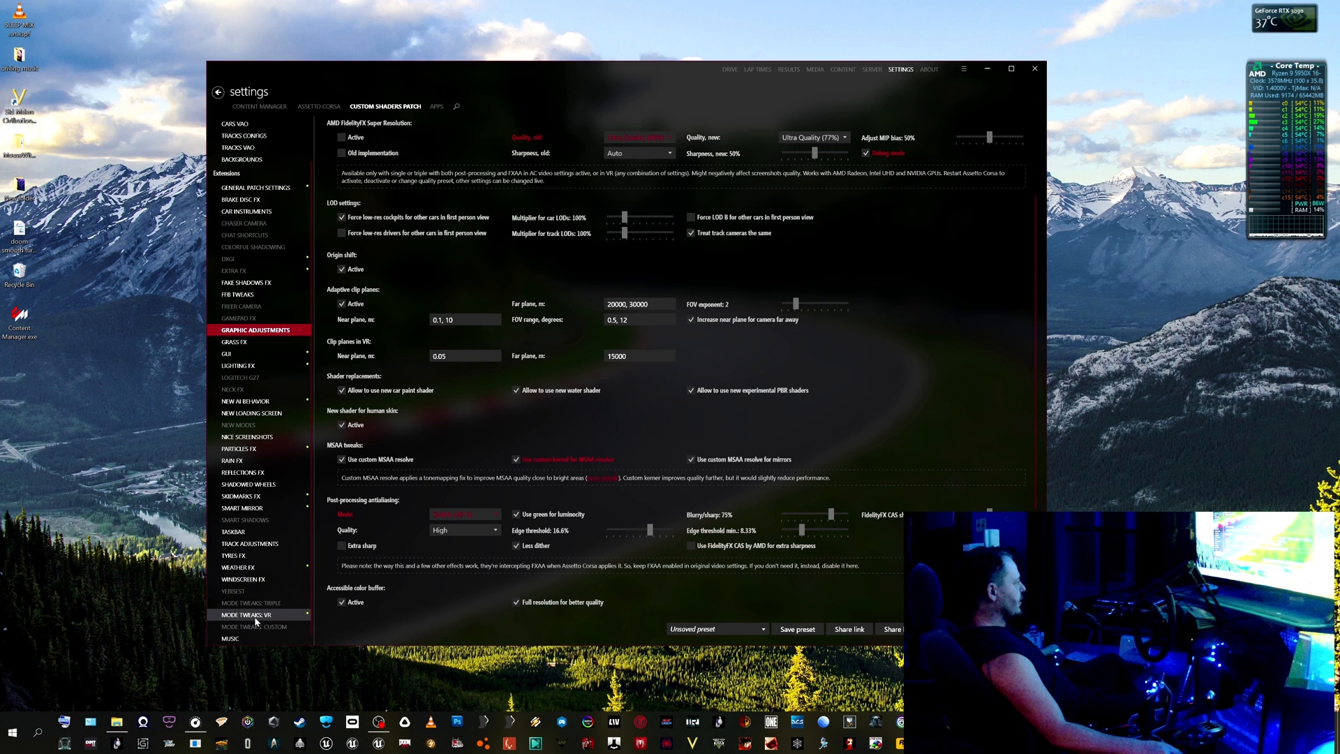
Show the Mode Tweaks: VR page with Single Pass Stereo, OpenVR and mirroring options.
{"action": "left_click", "coordinate": [245, 614]}
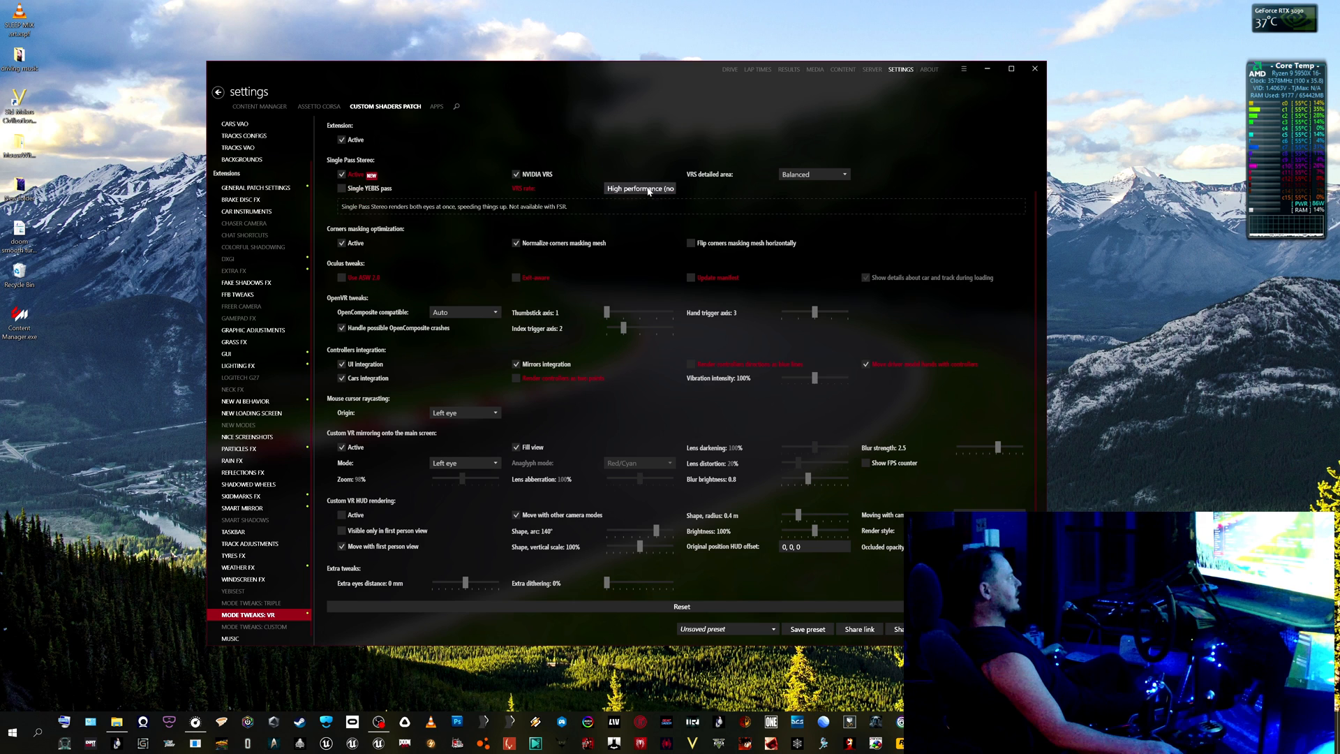
{"action": "mouse_move", "coordinate": [647, 189]}
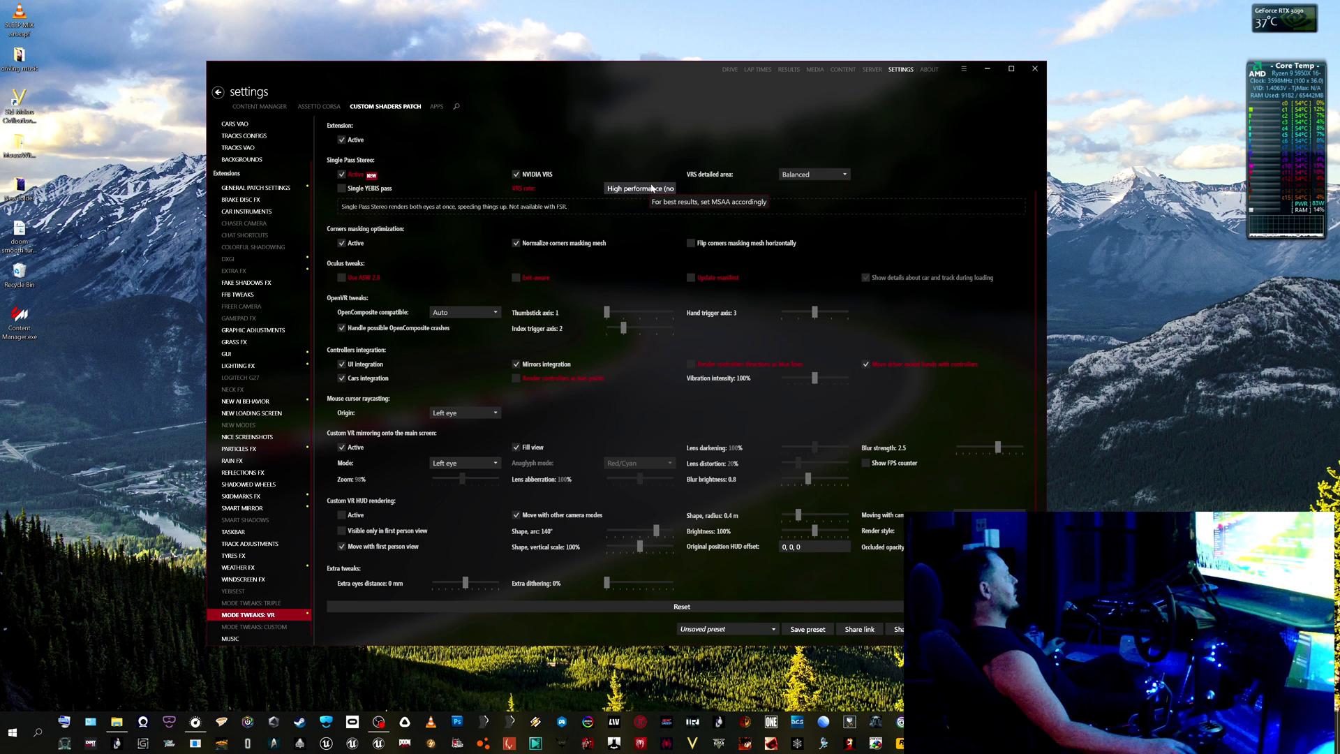
{"action": "mouse_move", "coordinate": [534, 174]}
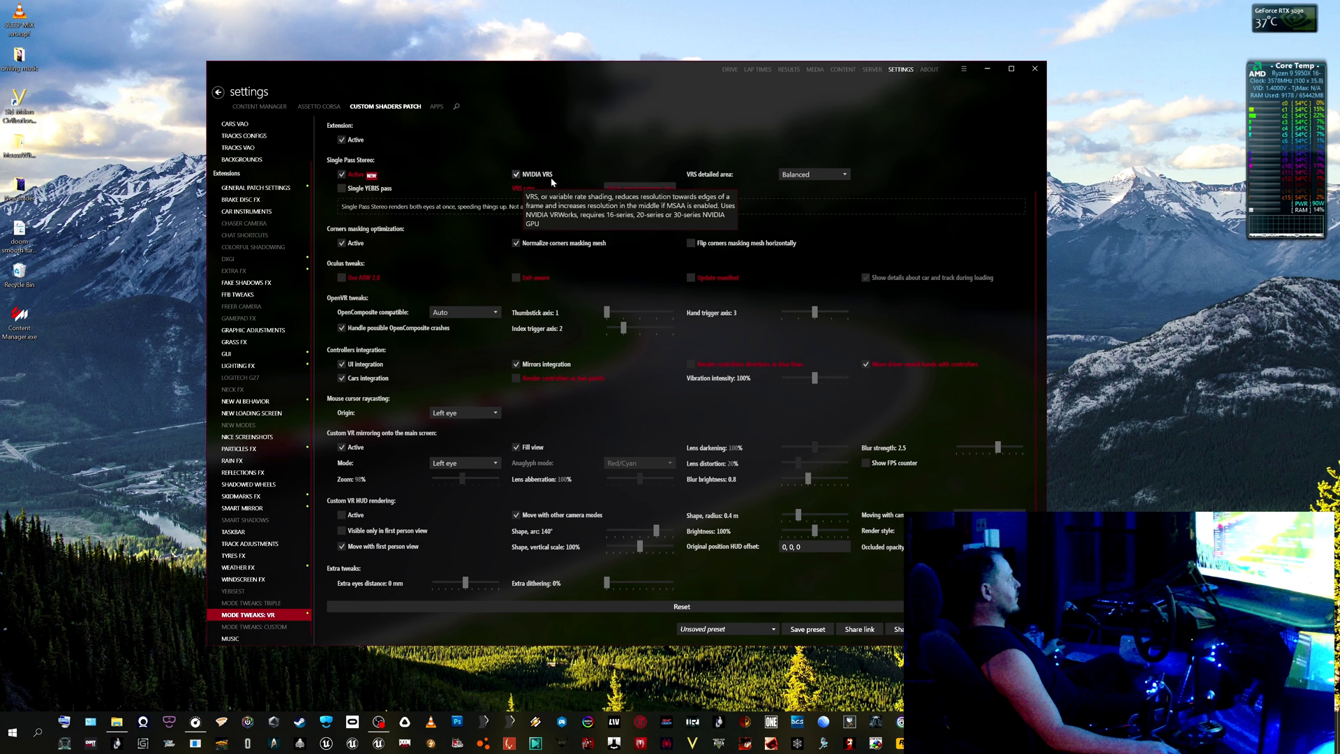
{"action": "mouse_move", "coordinate": [342, 175]}
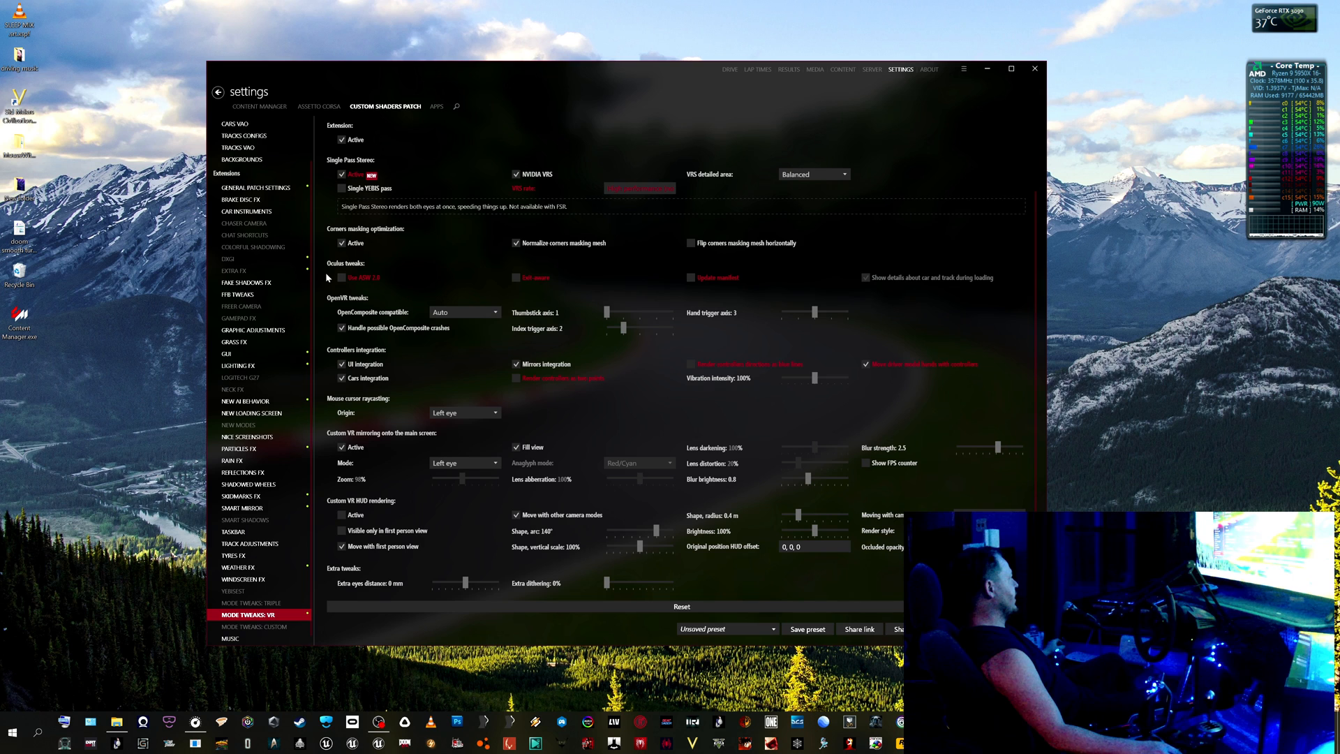
{"action": "mouse_move", "coordinate": [359, 285]}
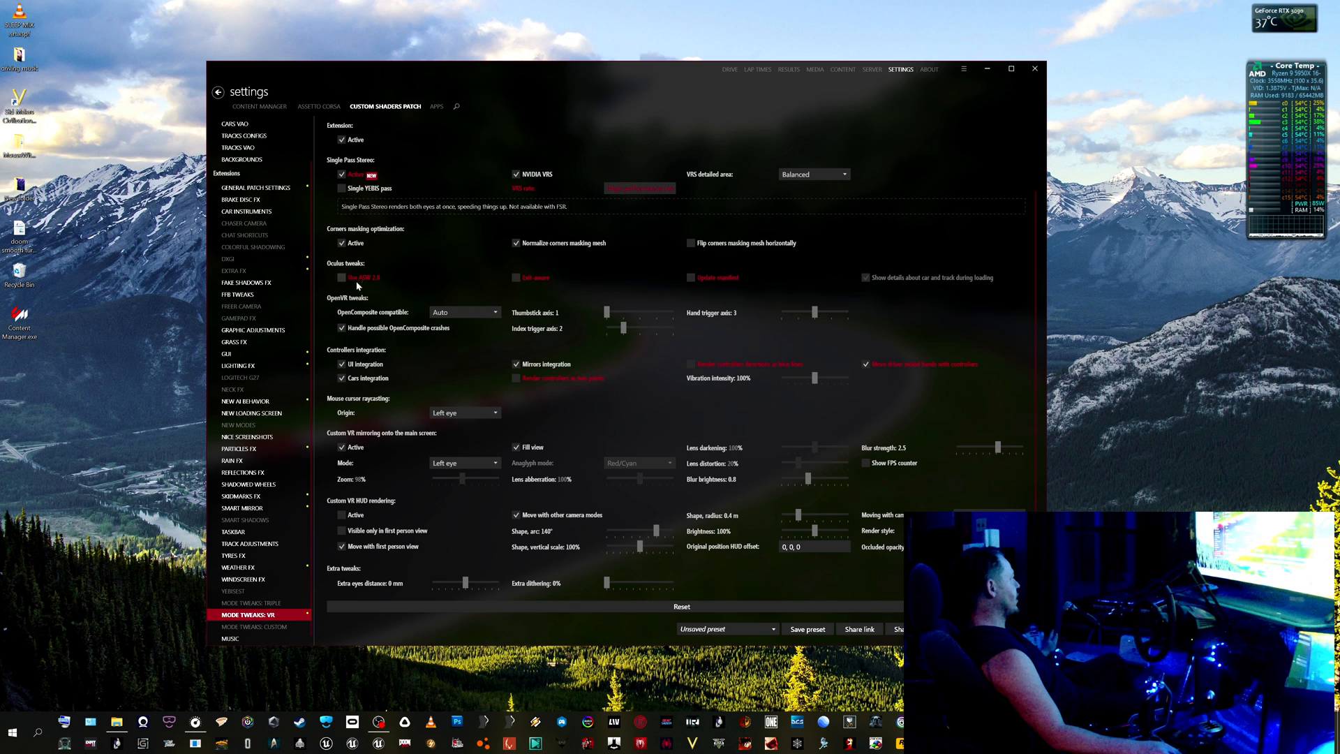
{"action": "mouse_move", "coordinate": [790, 278]}
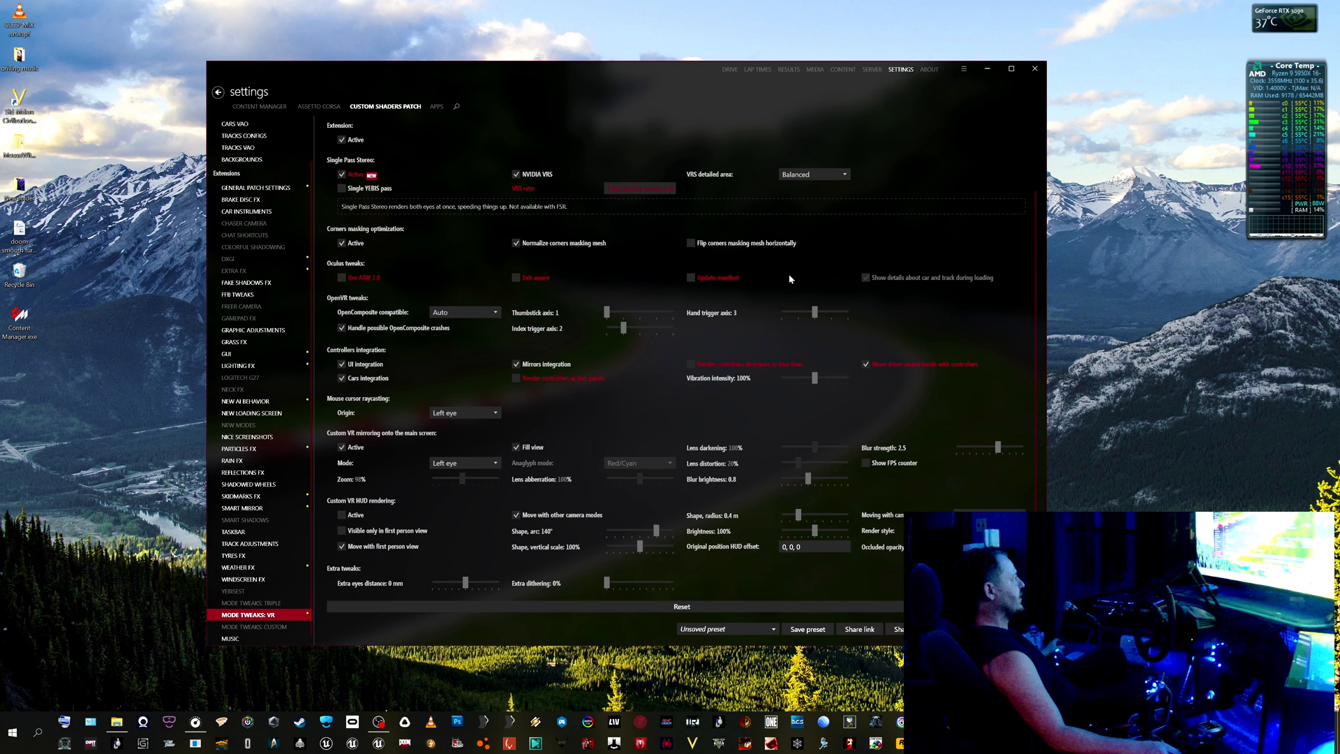
{"action": "mouse_move", "coordinate": [899, 386]}
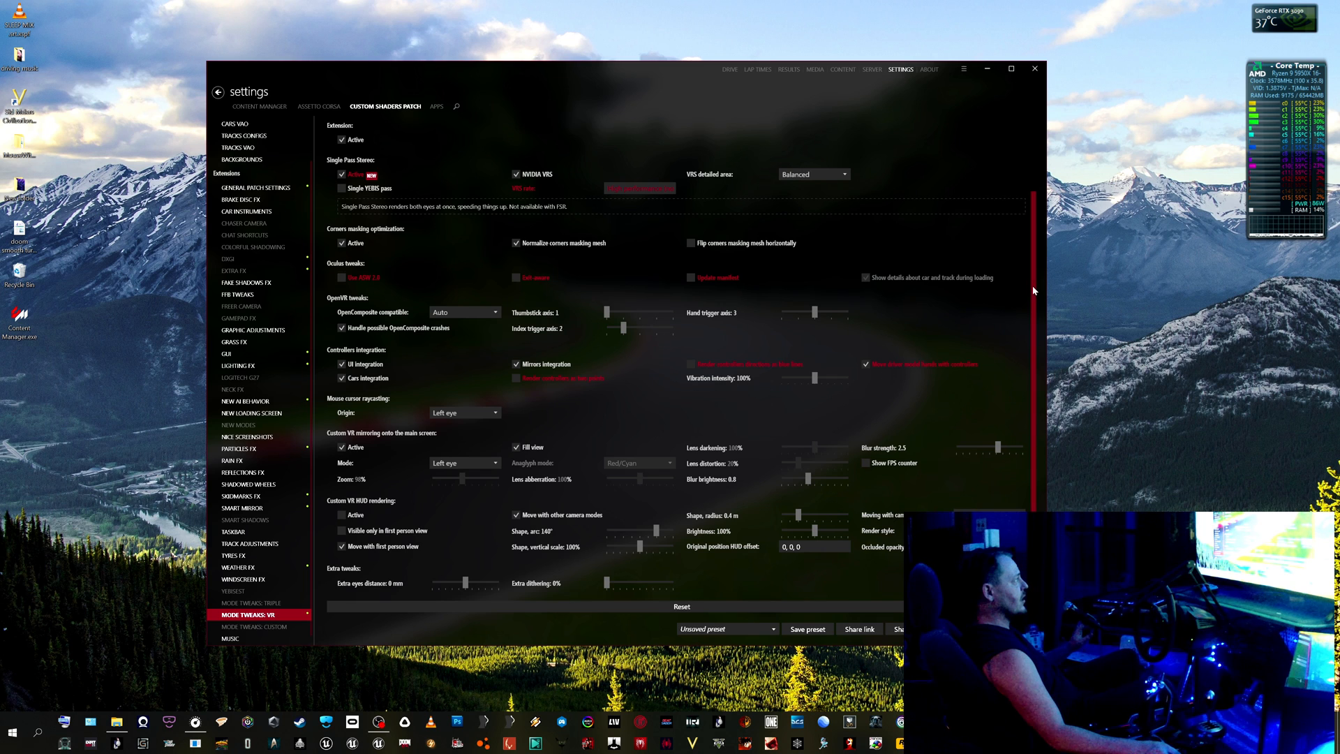
{"action": "scroll", "scroll_direction": "up", "scroll_amount": 3}
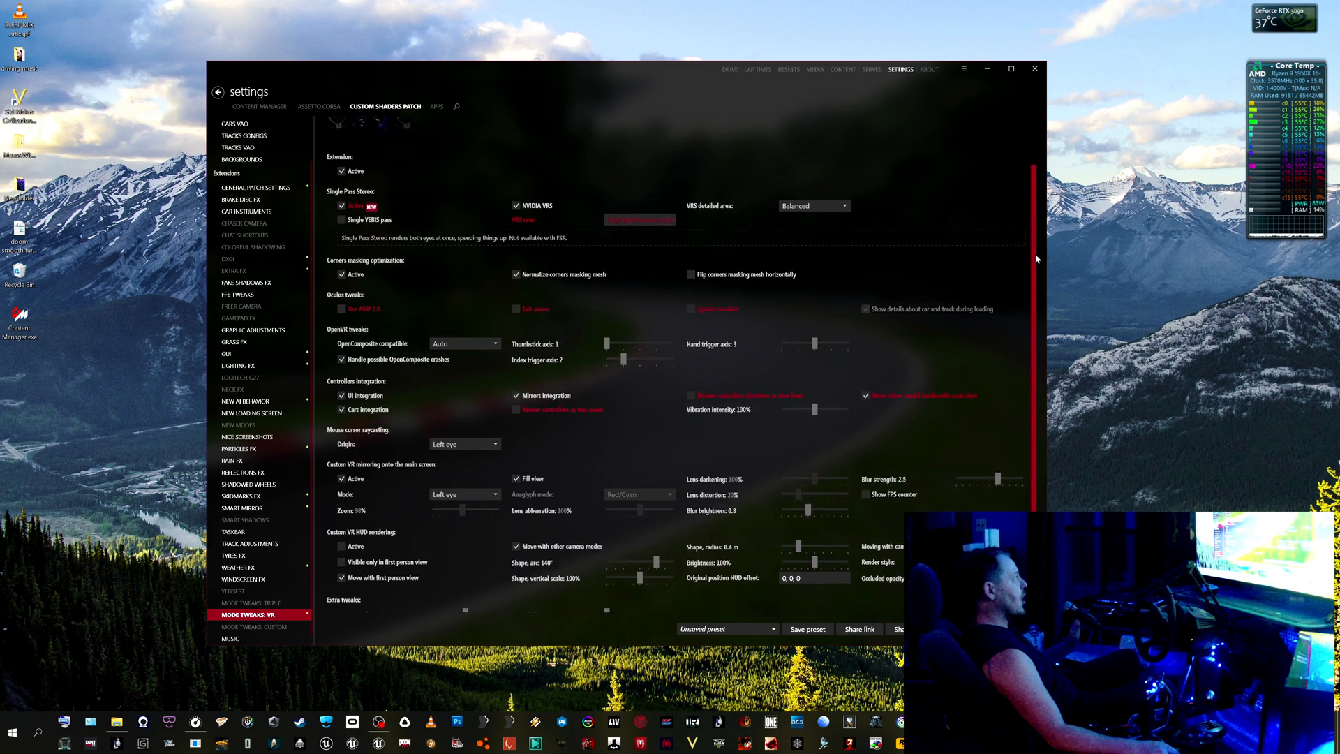
{"action": "scroll", "scroll_direction": "up", "scroll_amount": 3}
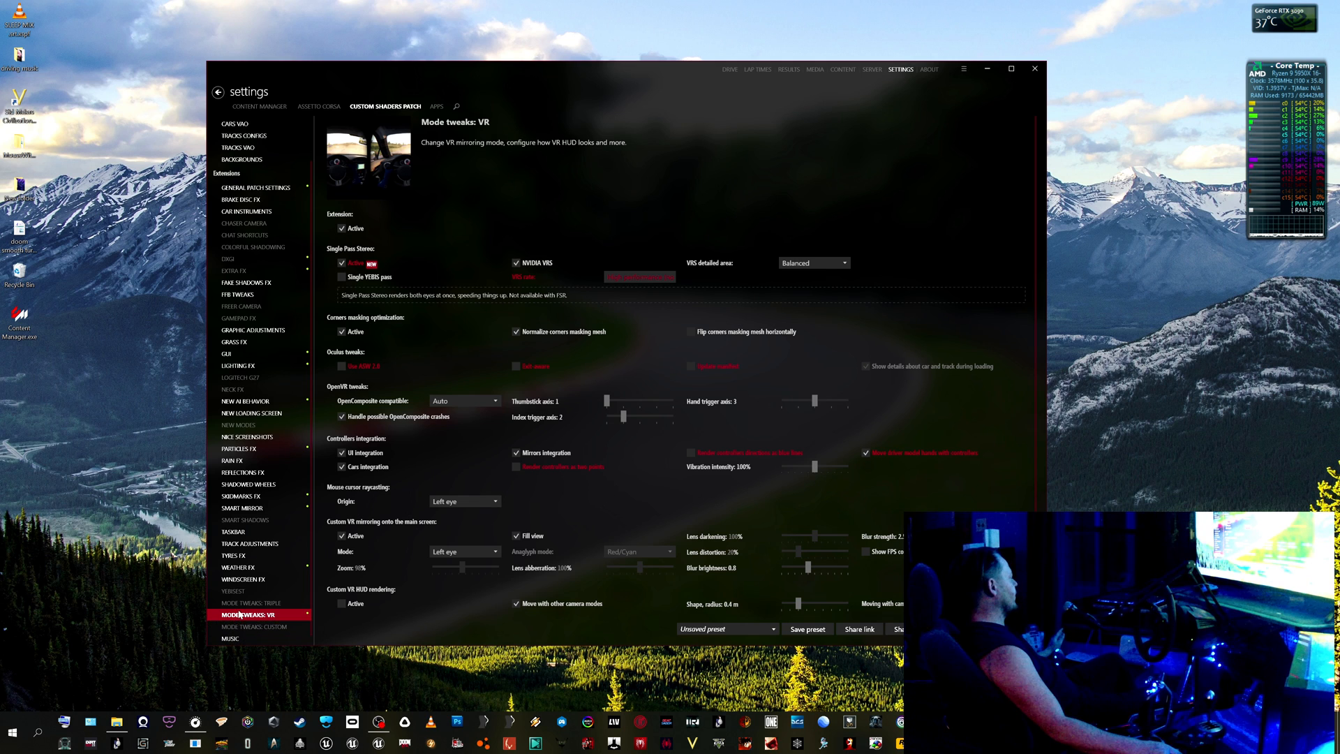
{"action": "mouse_move", "coordinate": [241, 579]}
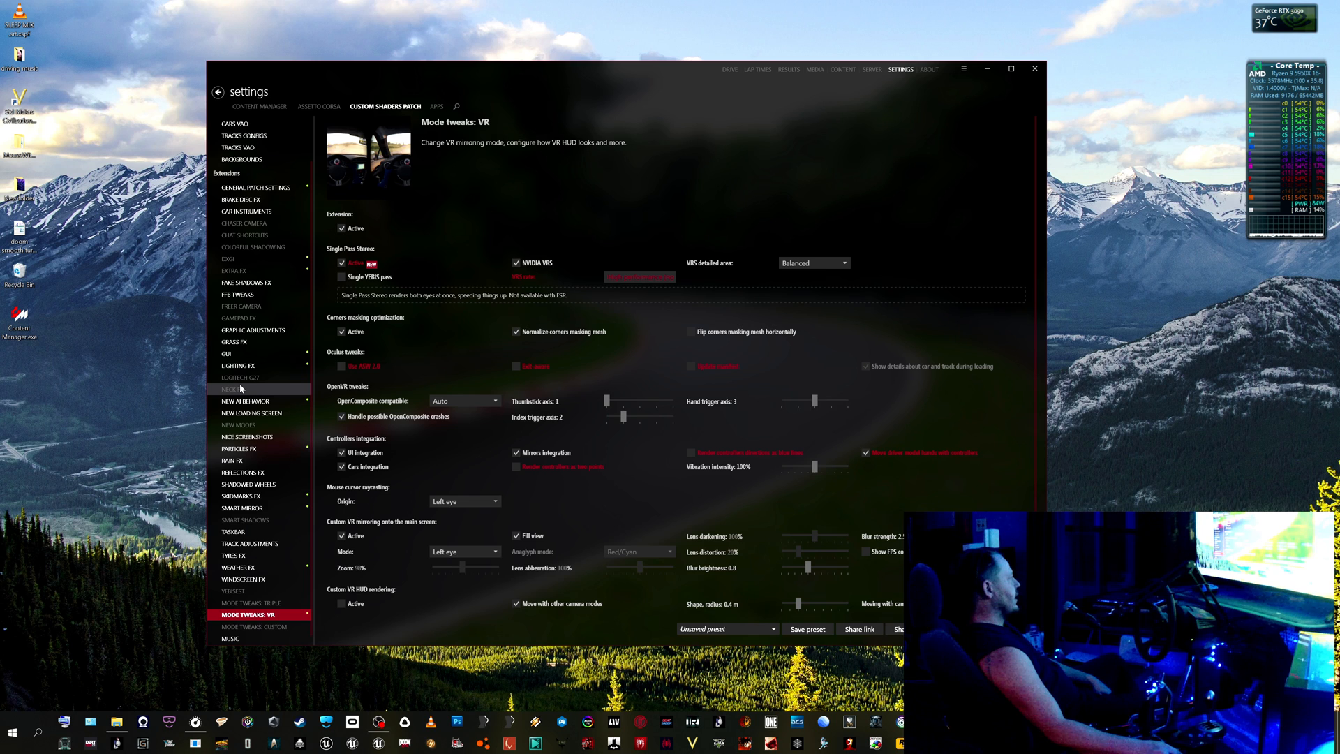
Browse the Neck FX, Logitech G27, Gamepad FX, free camera and Extra FX pages.
{"action": "left_click", "coordinate": [243, 389]}
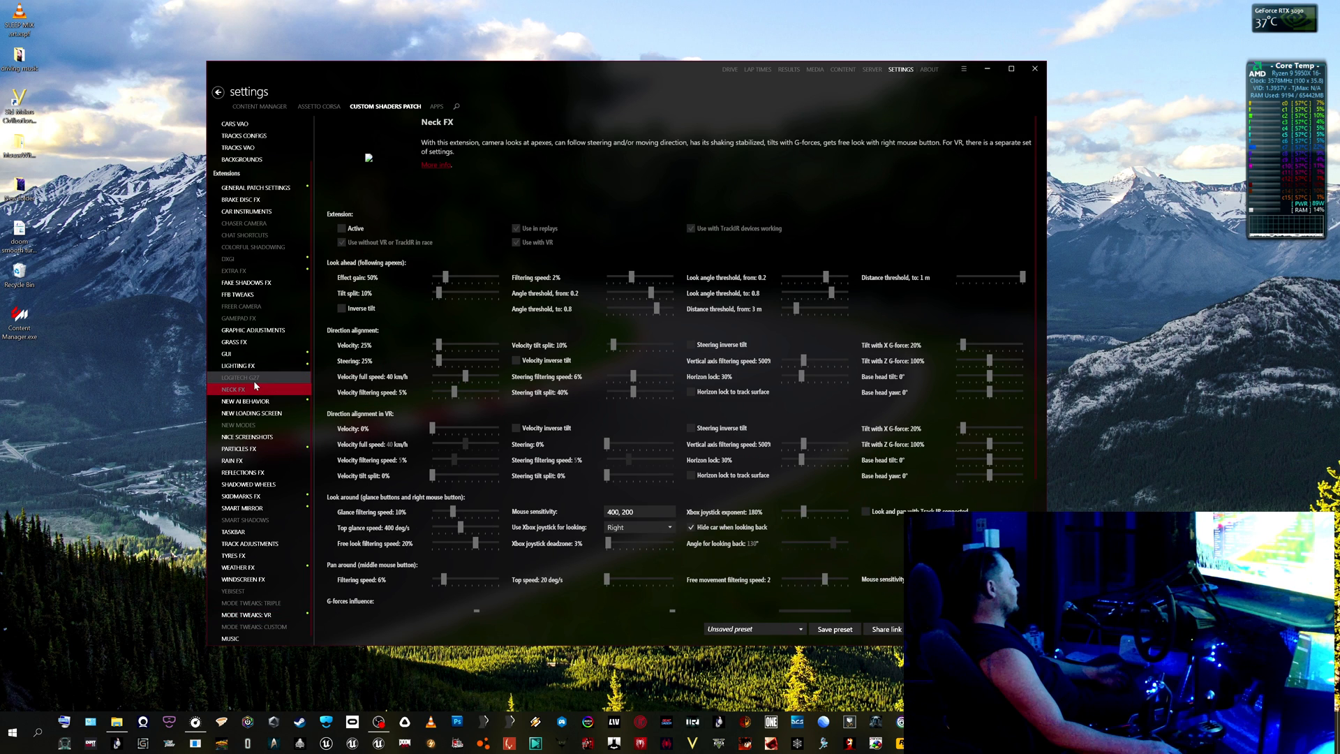
{"action": "left_click", "coordinate": [240, 377]}
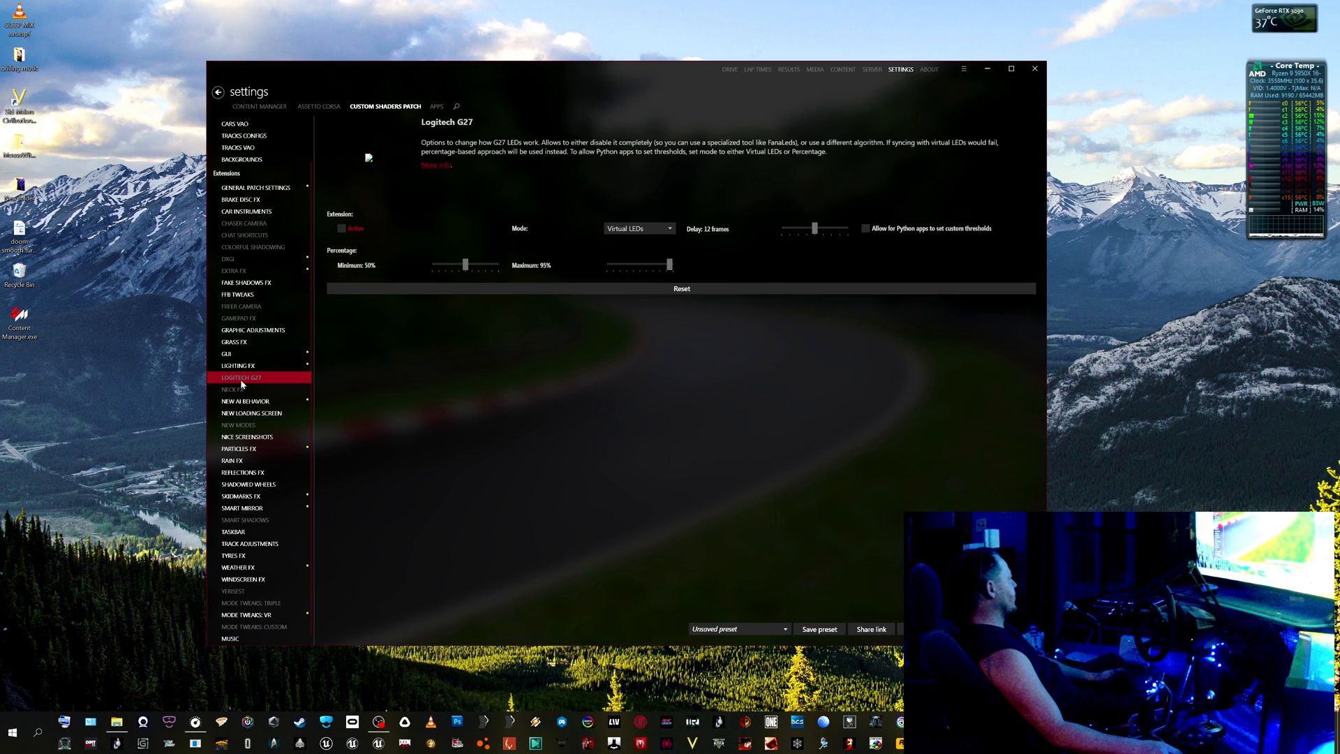
{"action": "left_click", "coordinate": [240, 319]}
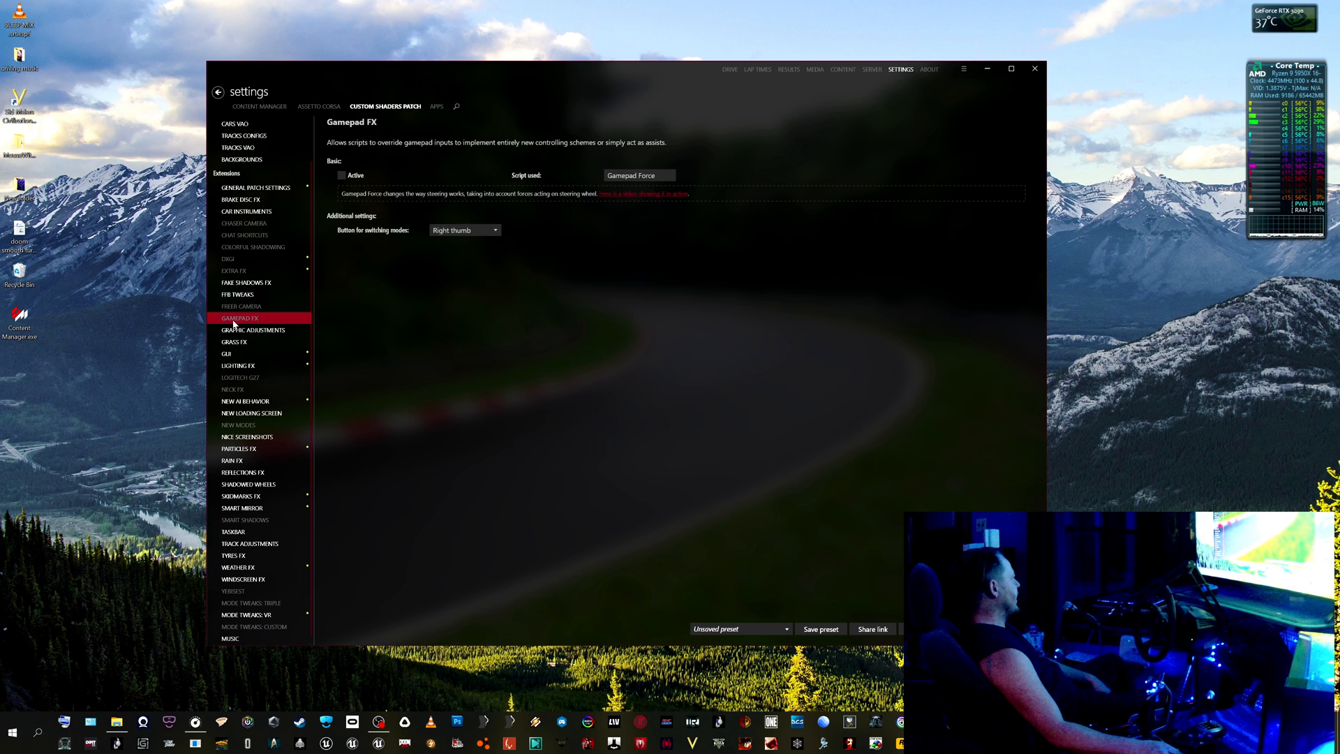
{"action": "left_click", "coordinate": [243, 306]}
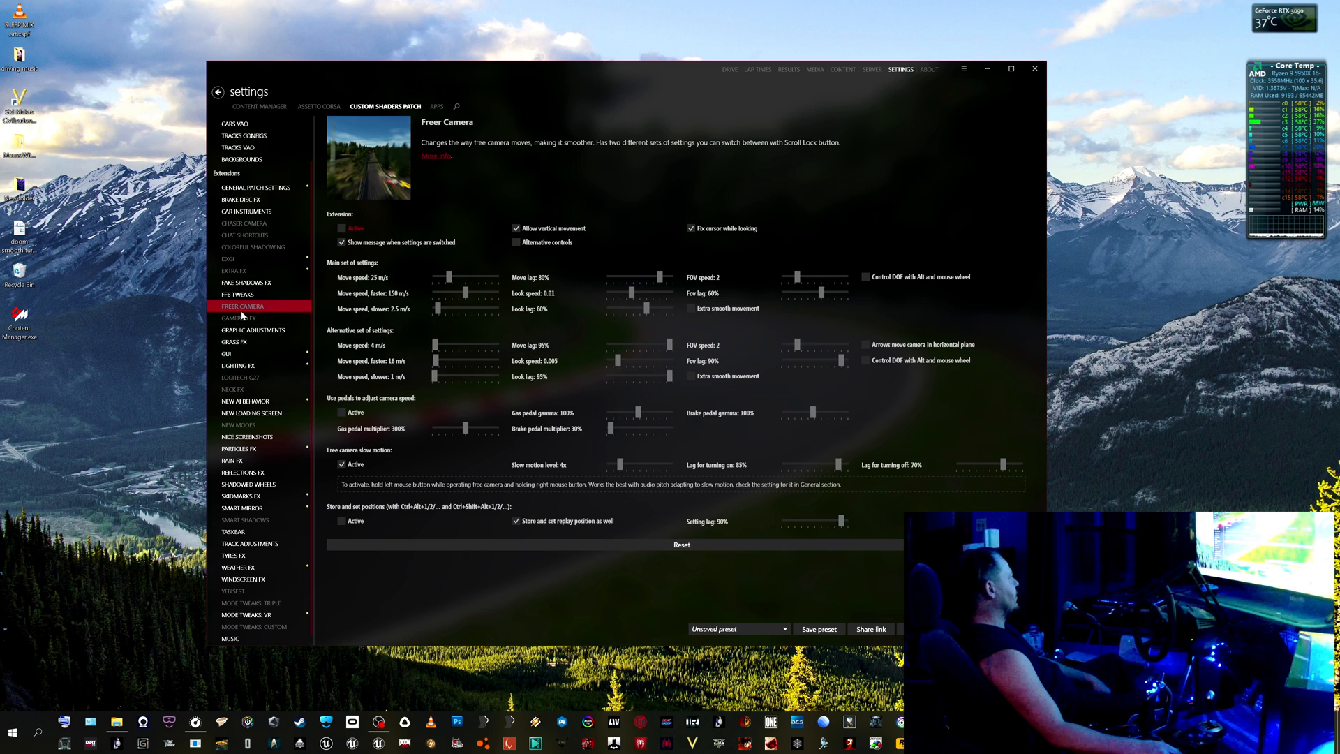
{"action": "left_click", "coordinate": [238, 271]}
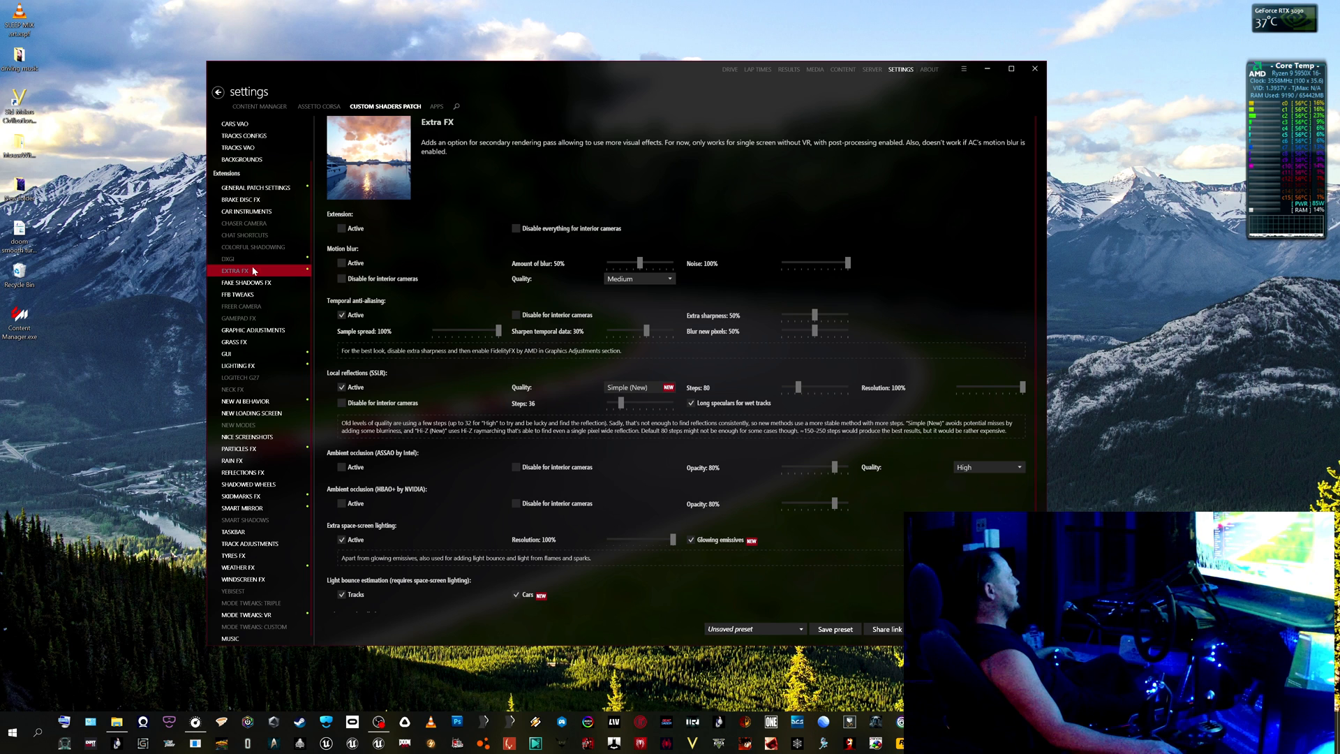
Browse the DXGI, Colorful shadowing and Chat Shortcuts pages, ending on Chaser Camera.
{"action": "left_click", "coordinate": [229, 259]}
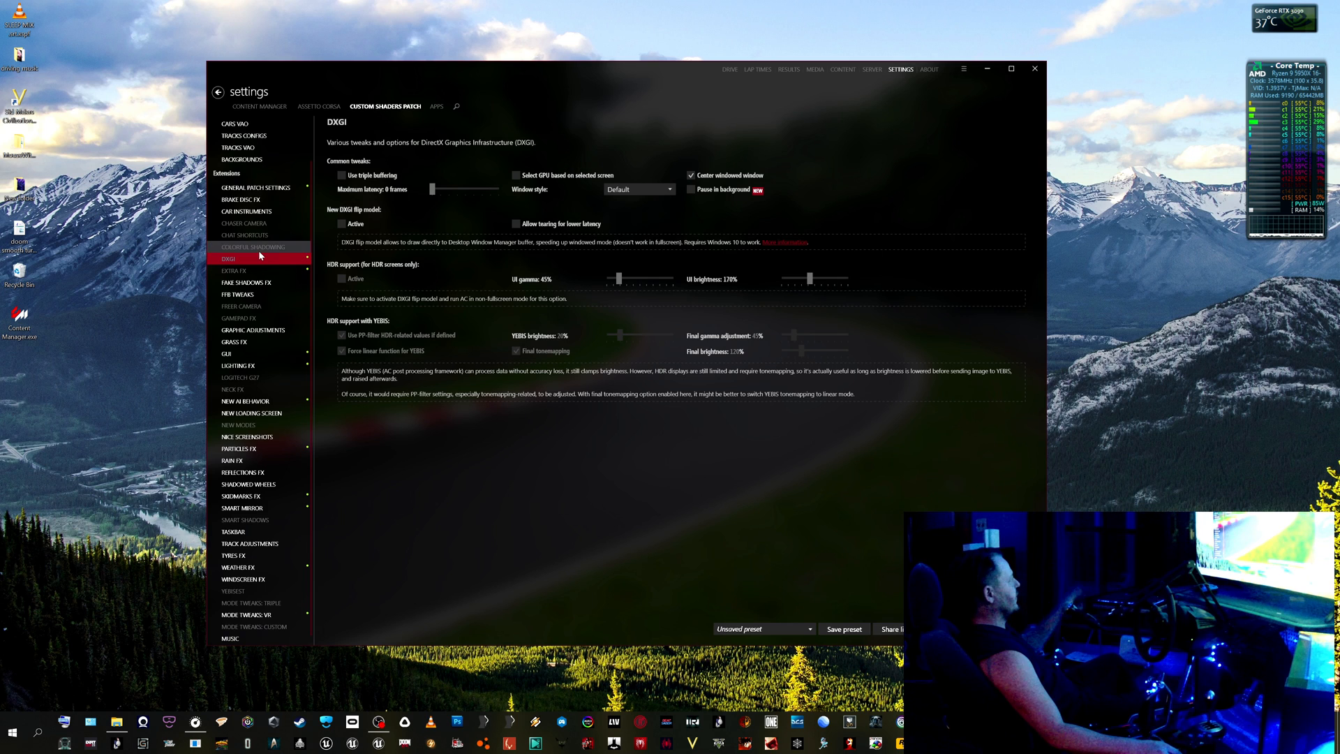
{"action": "left_click", "coordinate": [252, 246]}
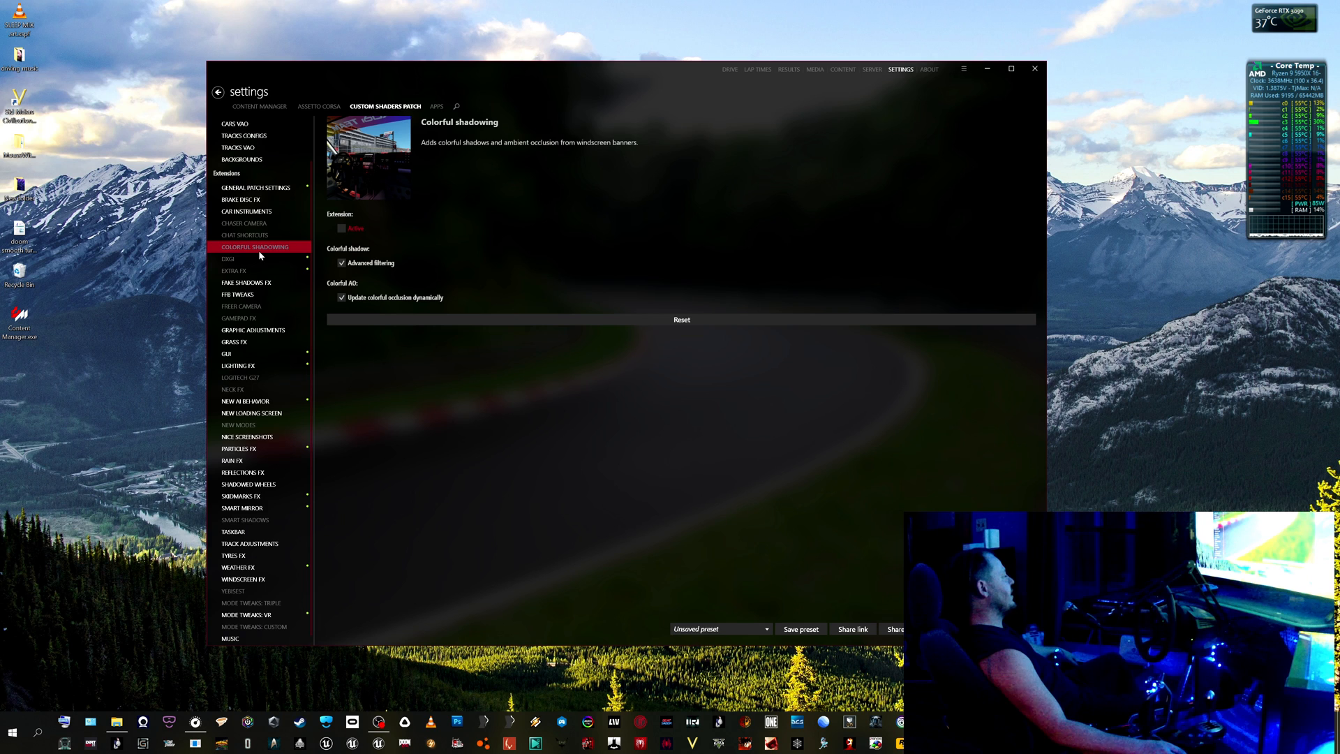
{"action": "mouse_move", "coordinate": [260, 239]}
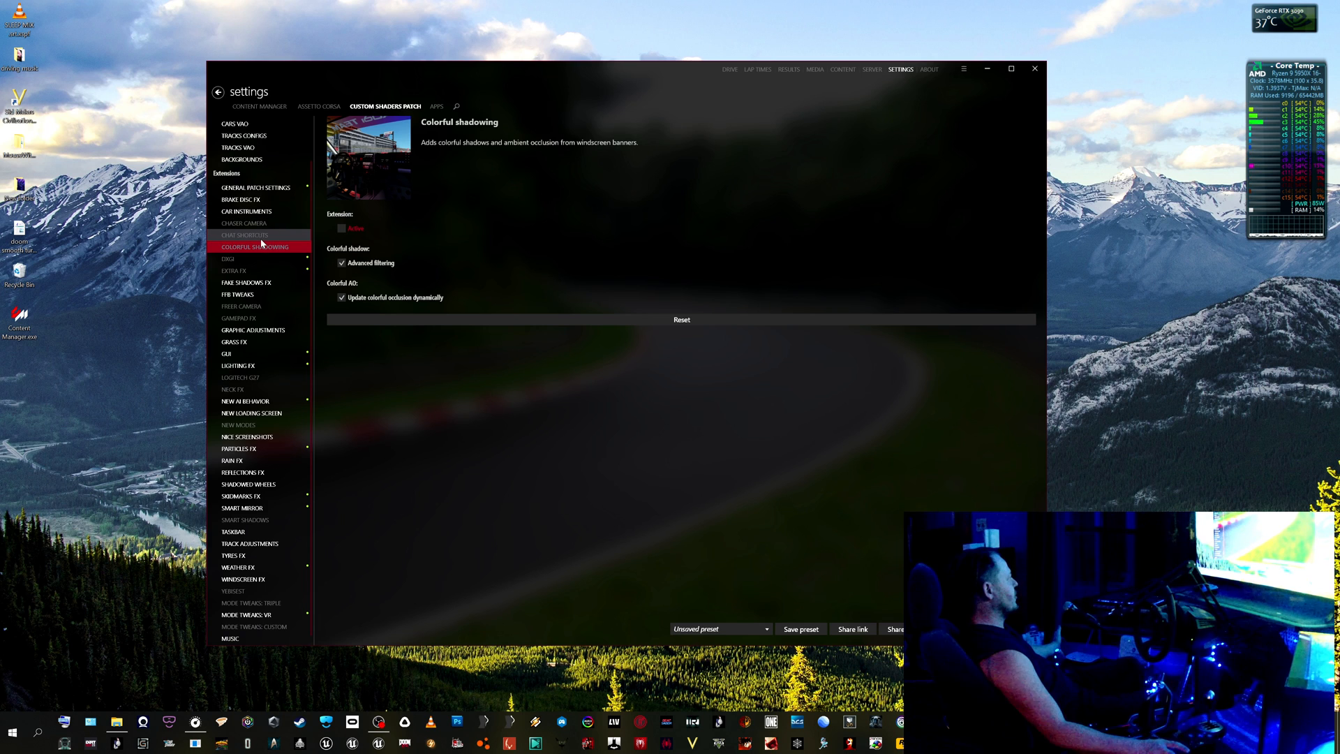
{"action": "left_click", "coordinate": [245, 235]}
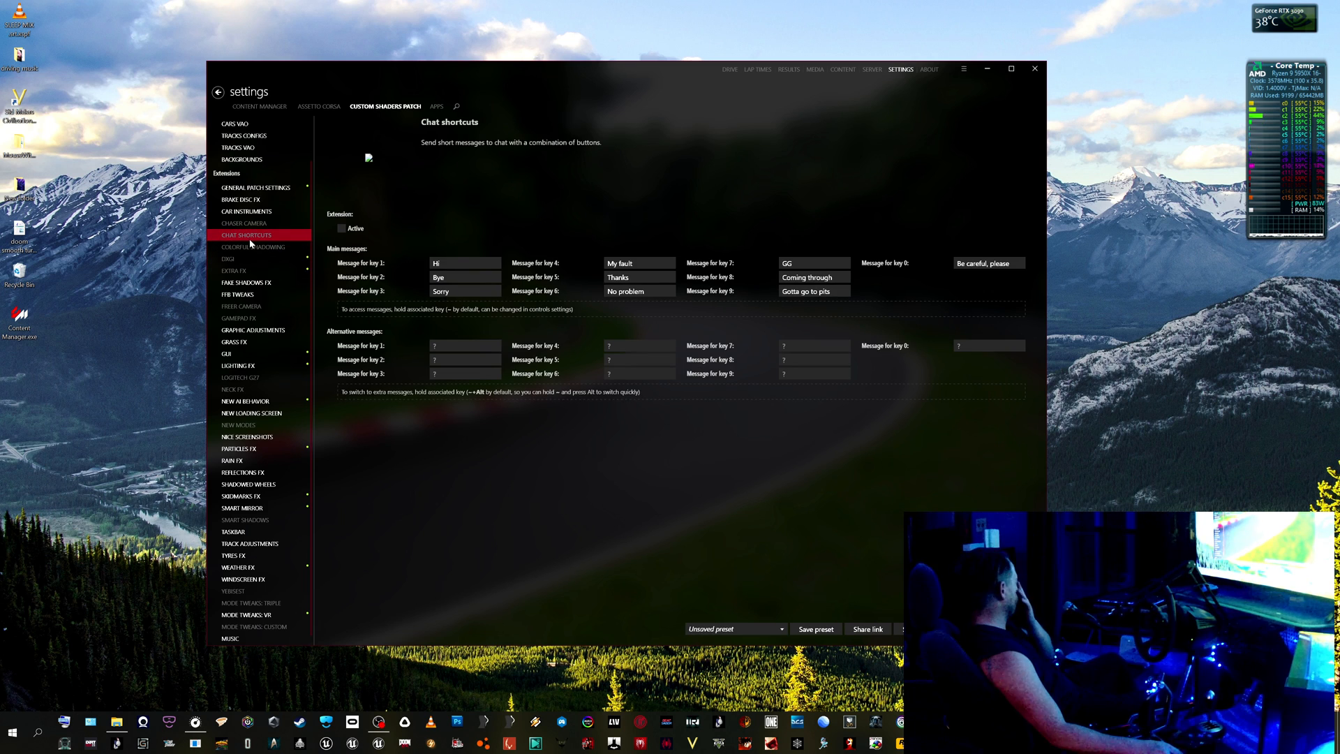
{"action": "left_click", "coordinate": [245, 223]}
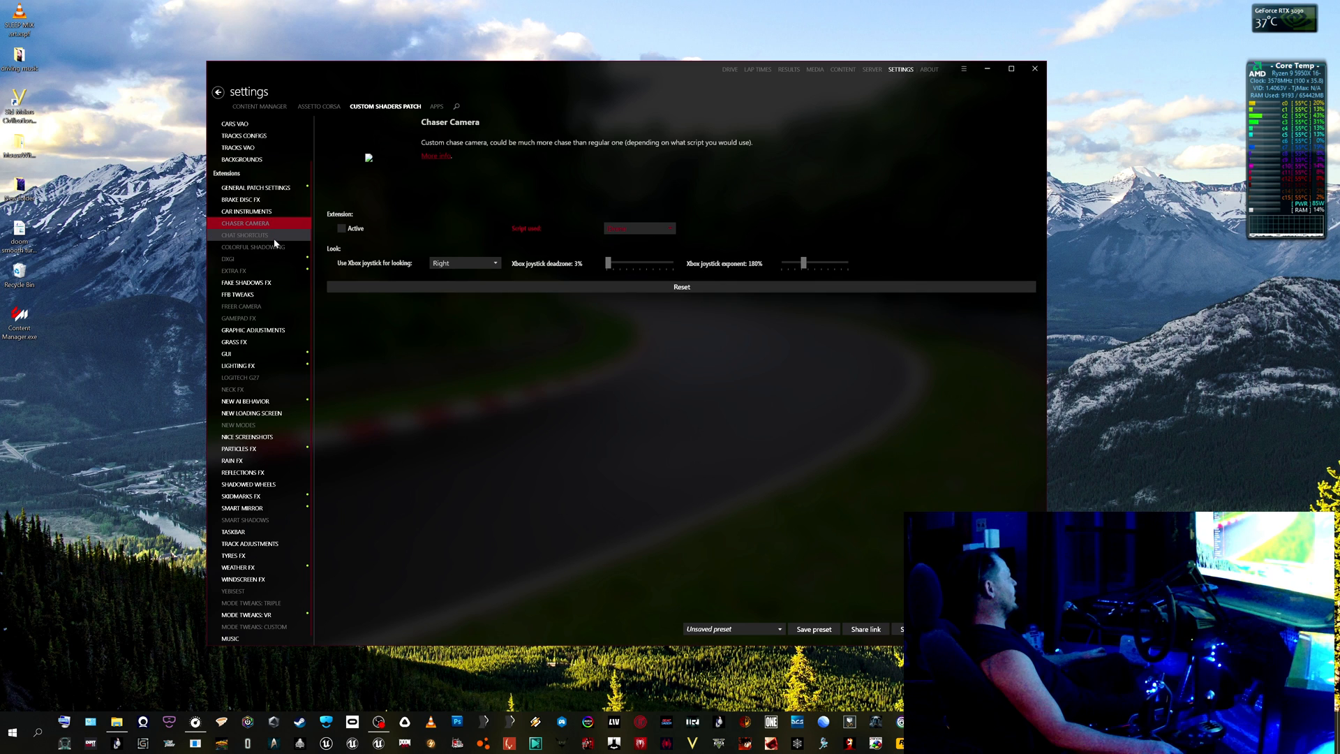
Browse the Car instruments and Brake Disc FX extensions, then show General Patch Settings.
{"action": "left_click", "coordinate": [247, 211]}
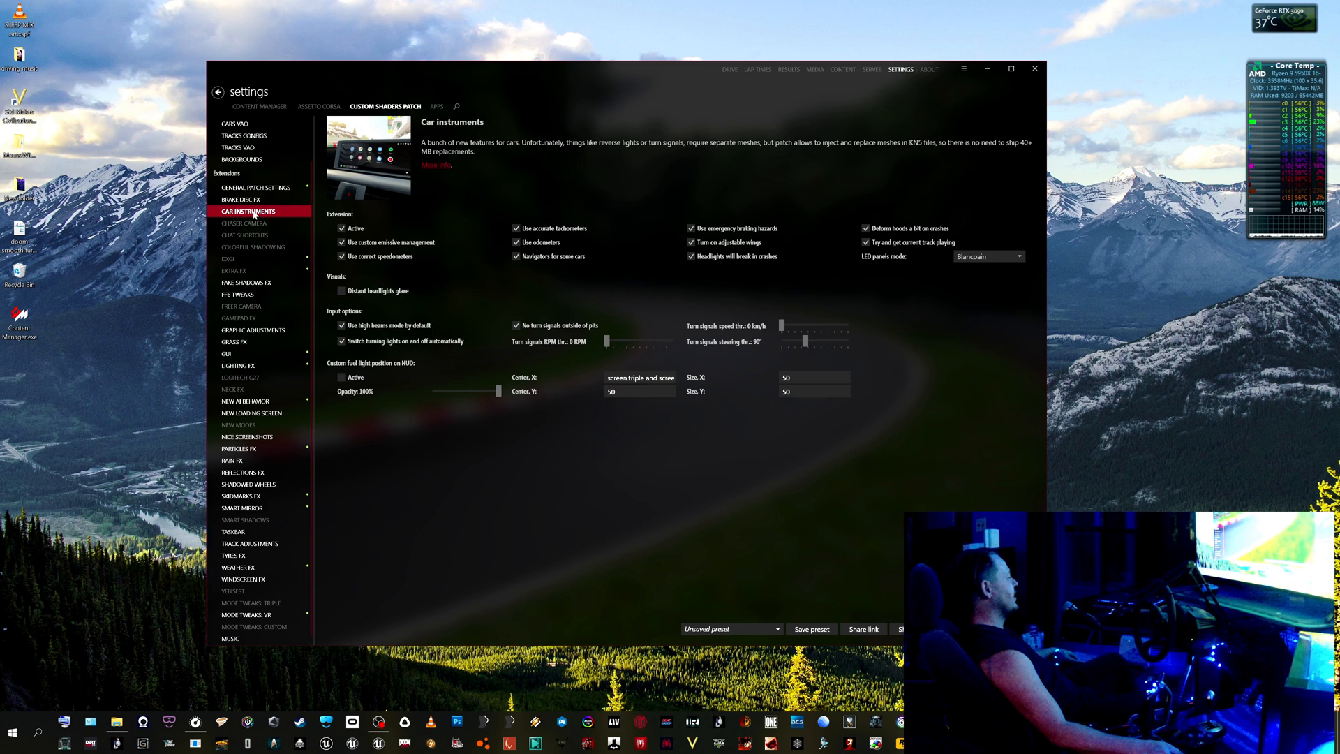
{"action": "mouse_move", "coordinate": [255, 199]}
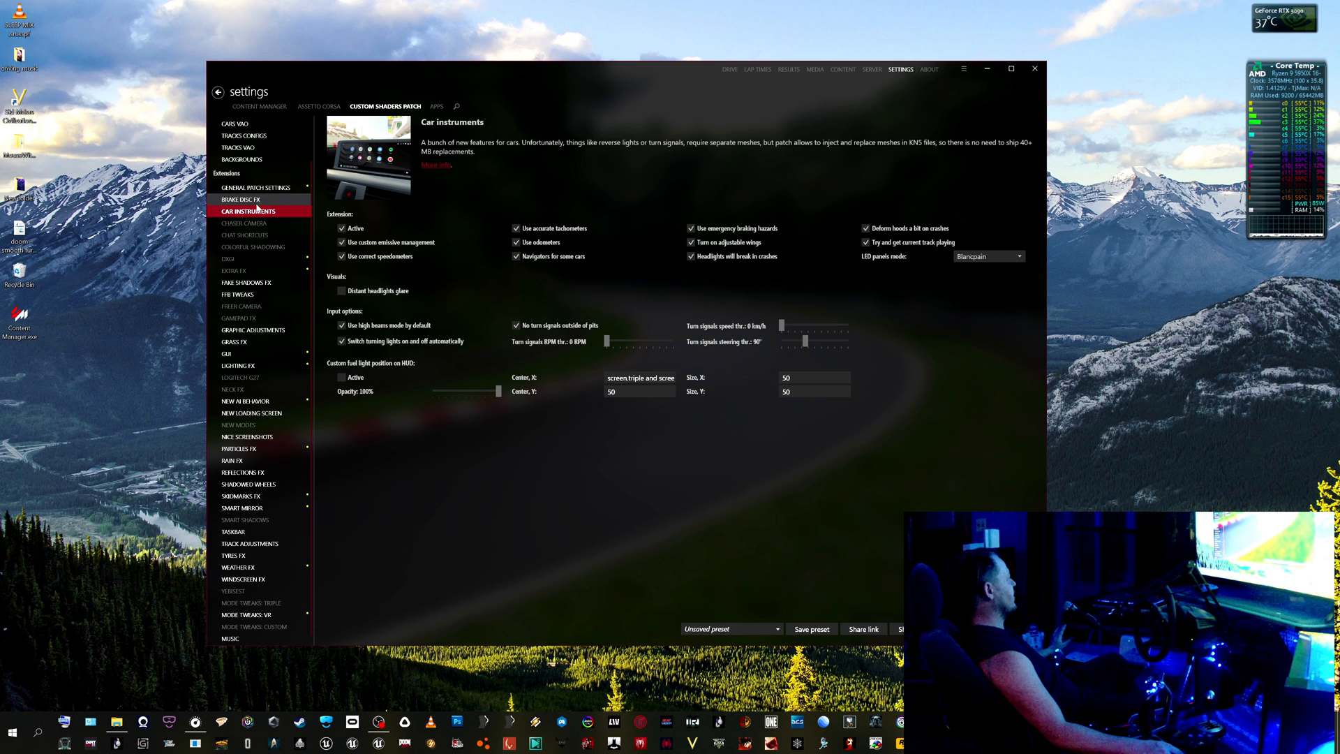
{"action": "left_click", "coordinate": [242, 200]}
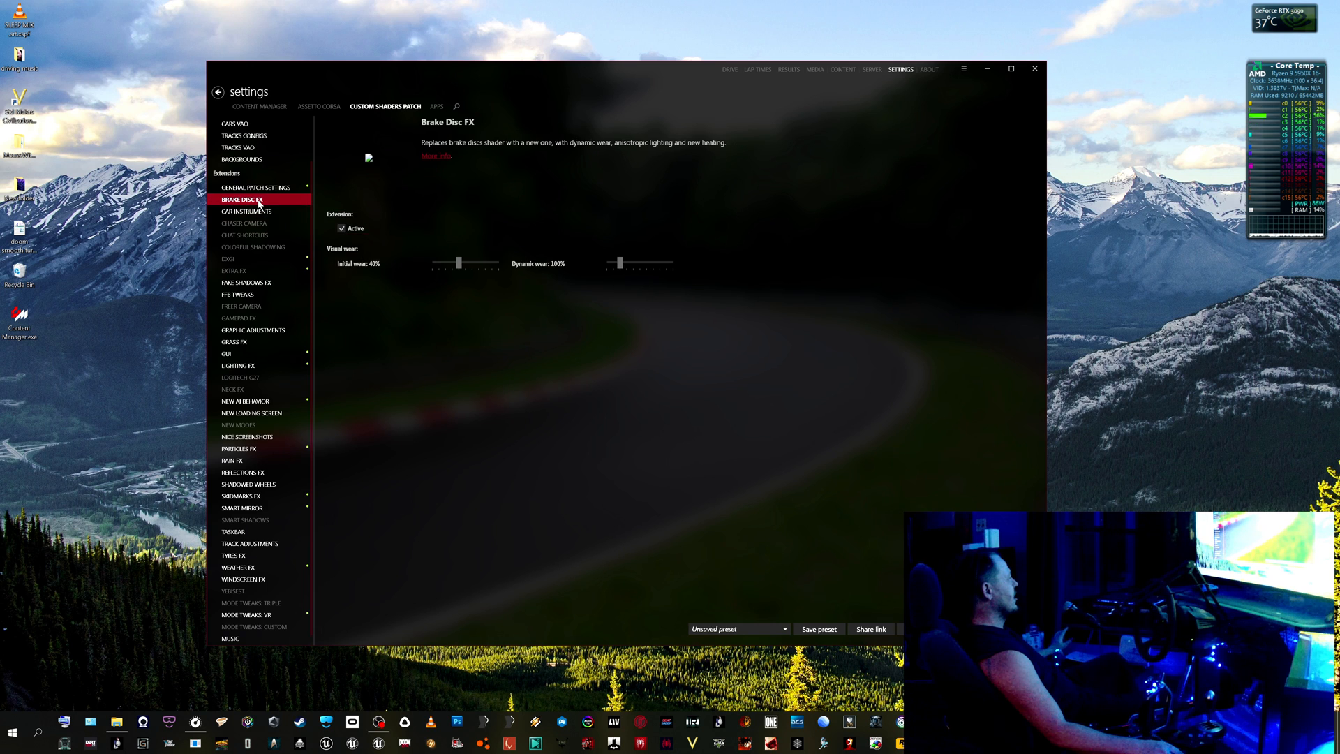
{"action": "left_click", "coordinate": [254, 188]}
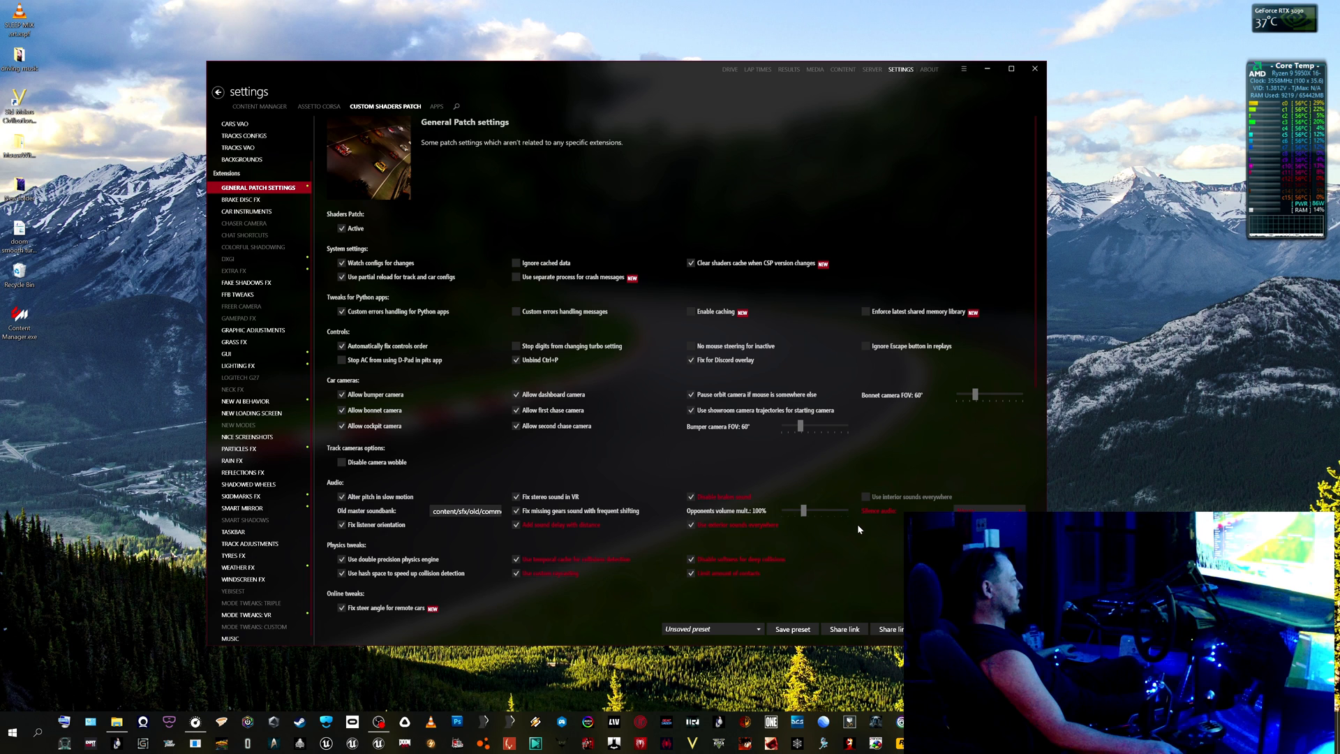
{"action": "mouse_move", "coordinate": [737, 538]}
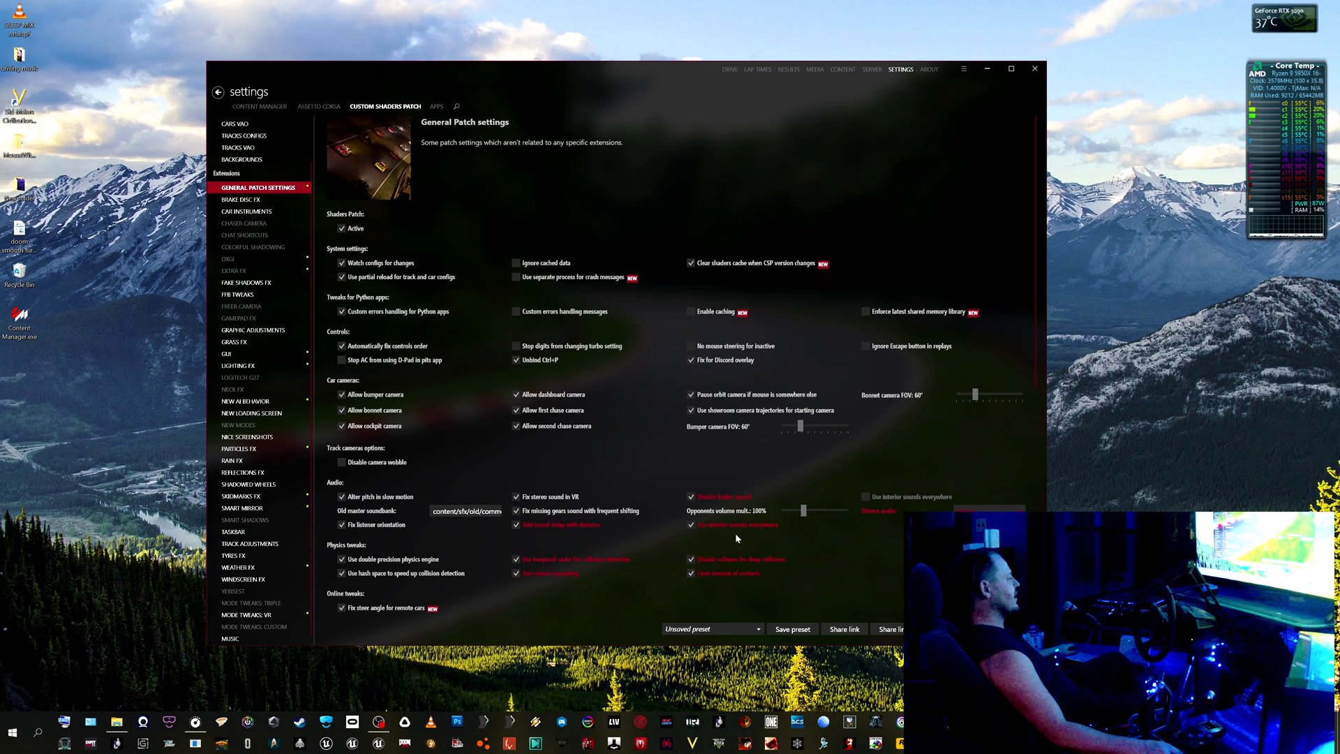
{"action": "mouse_move", "coordinate": [742, 538]}
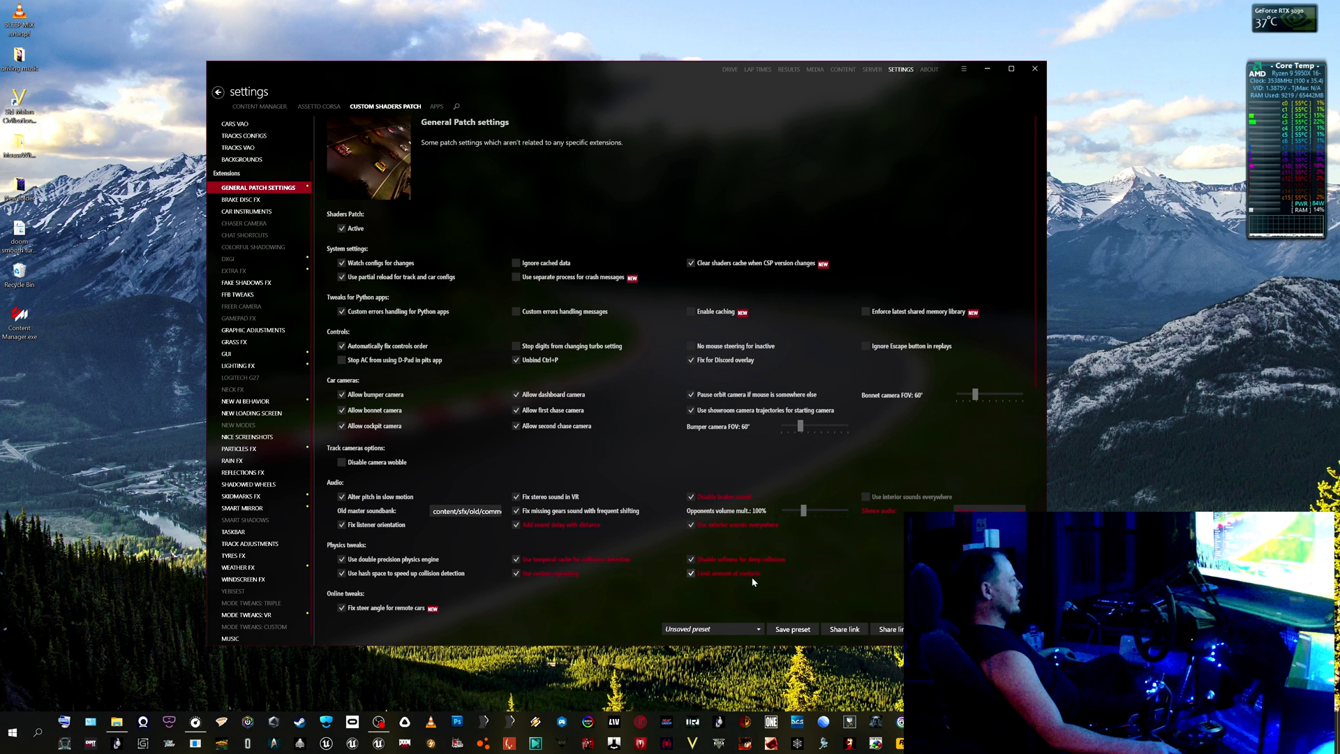
{"action": "mouse_move", "coordinate": [605, 586]}
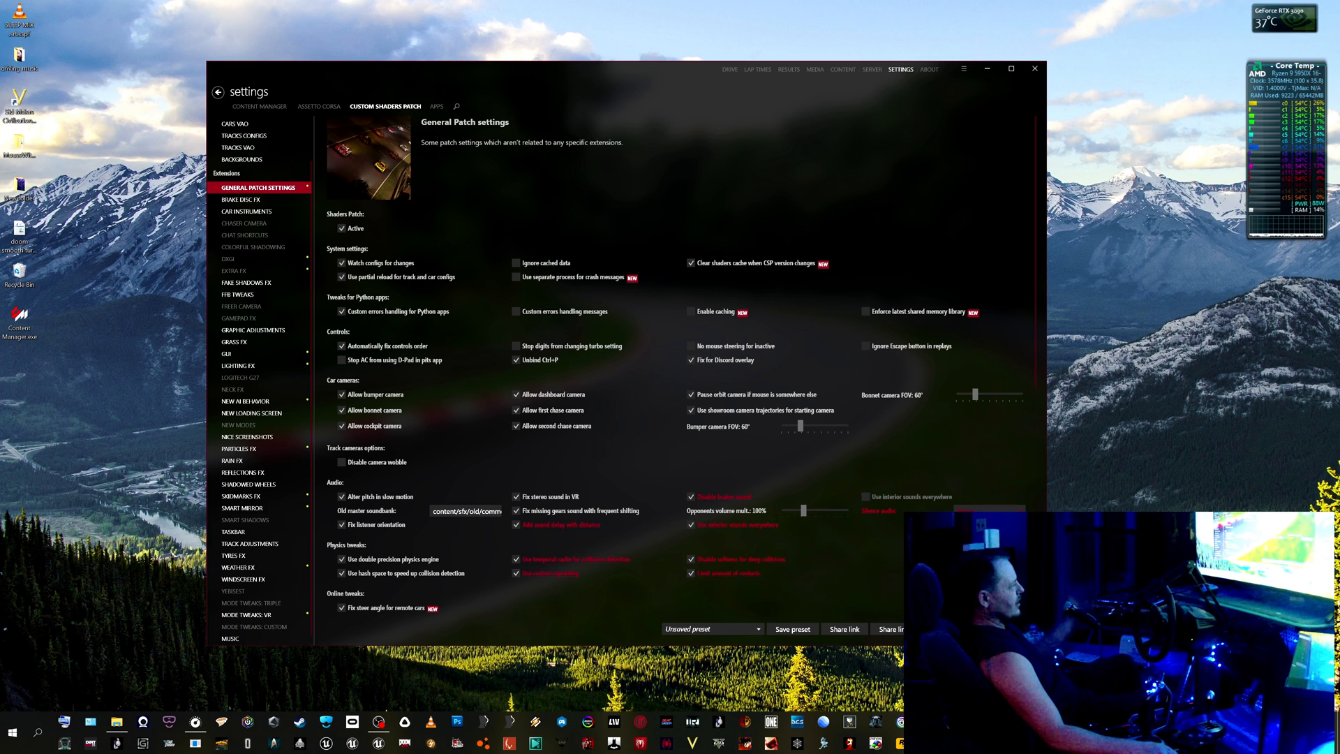
{"action": "scroll", "scroll_direction": "down", "scroll_amount": 3}
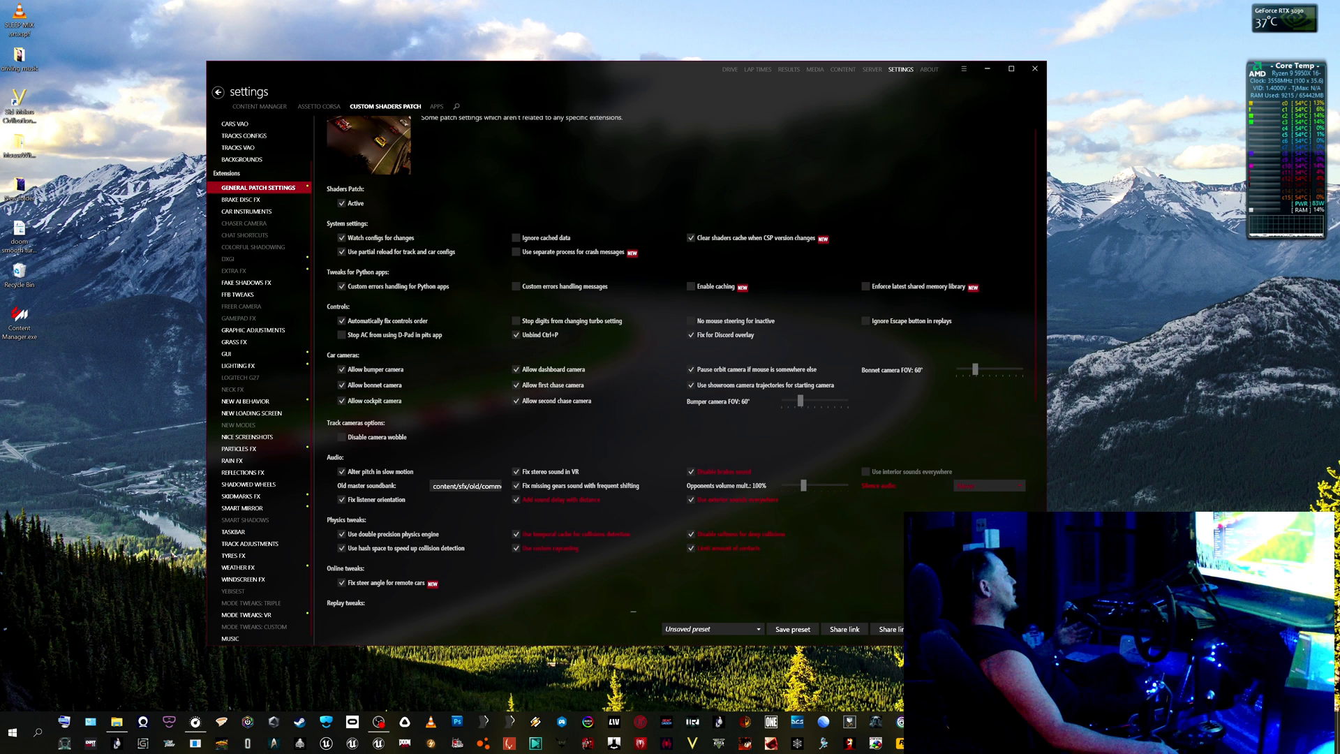
{"action": "scroll", "scroll_direction": "down", "scroll_amount": 3}
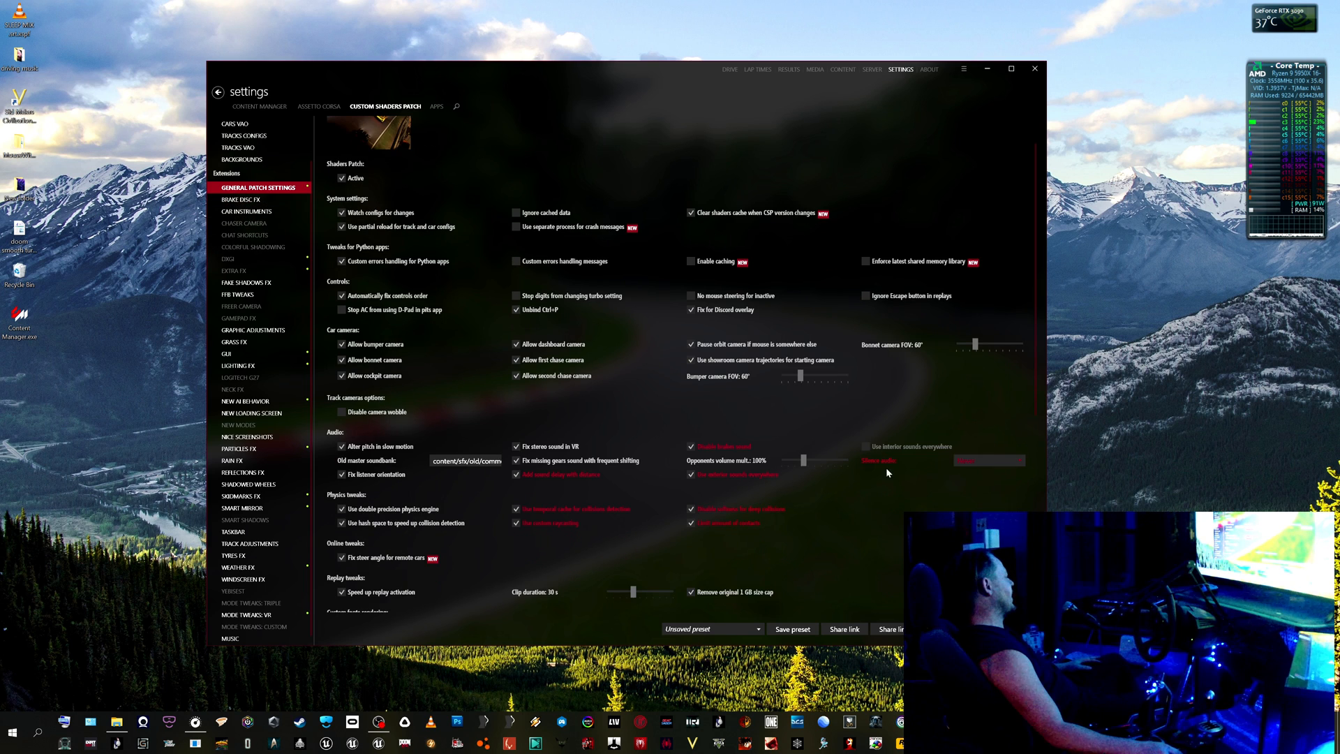
{"action": "scroll", "scroll_direction": "down", "scroll_amount": 3}
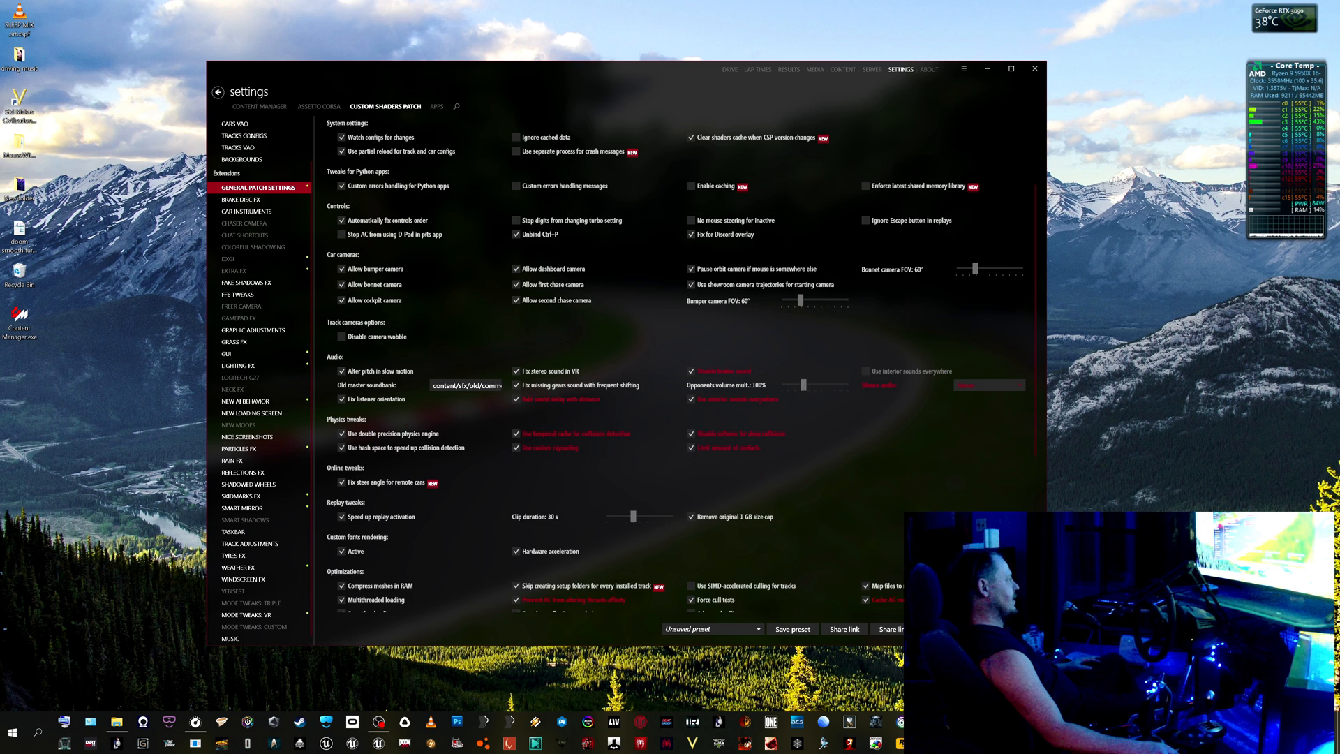
{"action": "scroll", "scroll_direction": "down", "scroll_amount": 3}
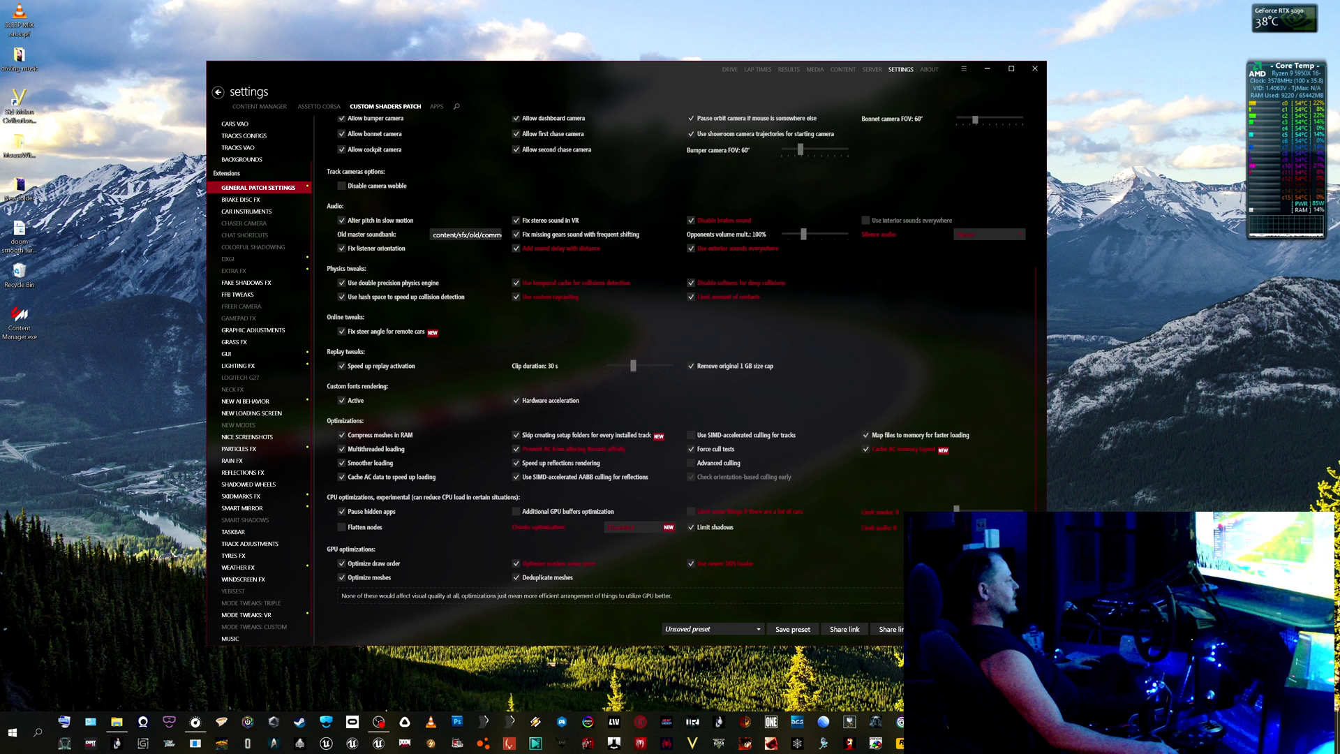
{"action": "scroll", "scroll_direction": "down", "scroll_amount": 3}
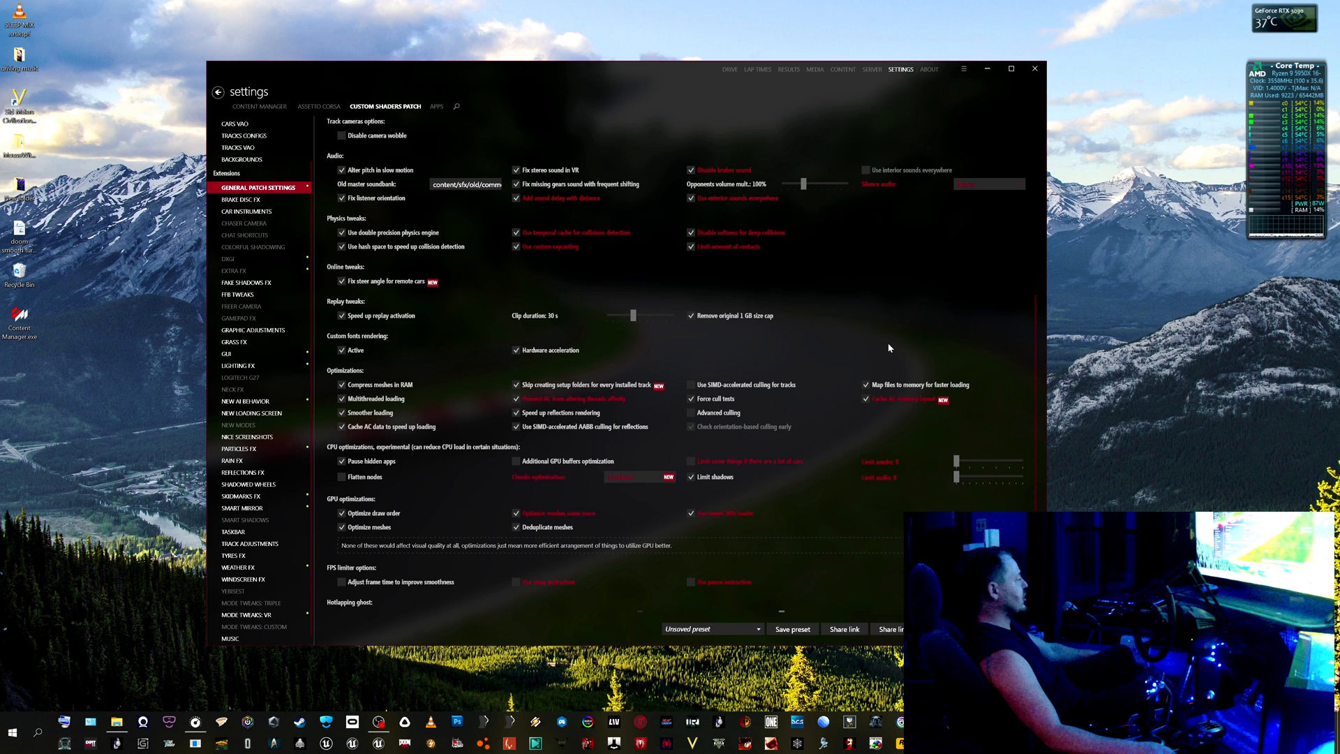
{"action": "mouse_move", "coordinate": [944, 357]}
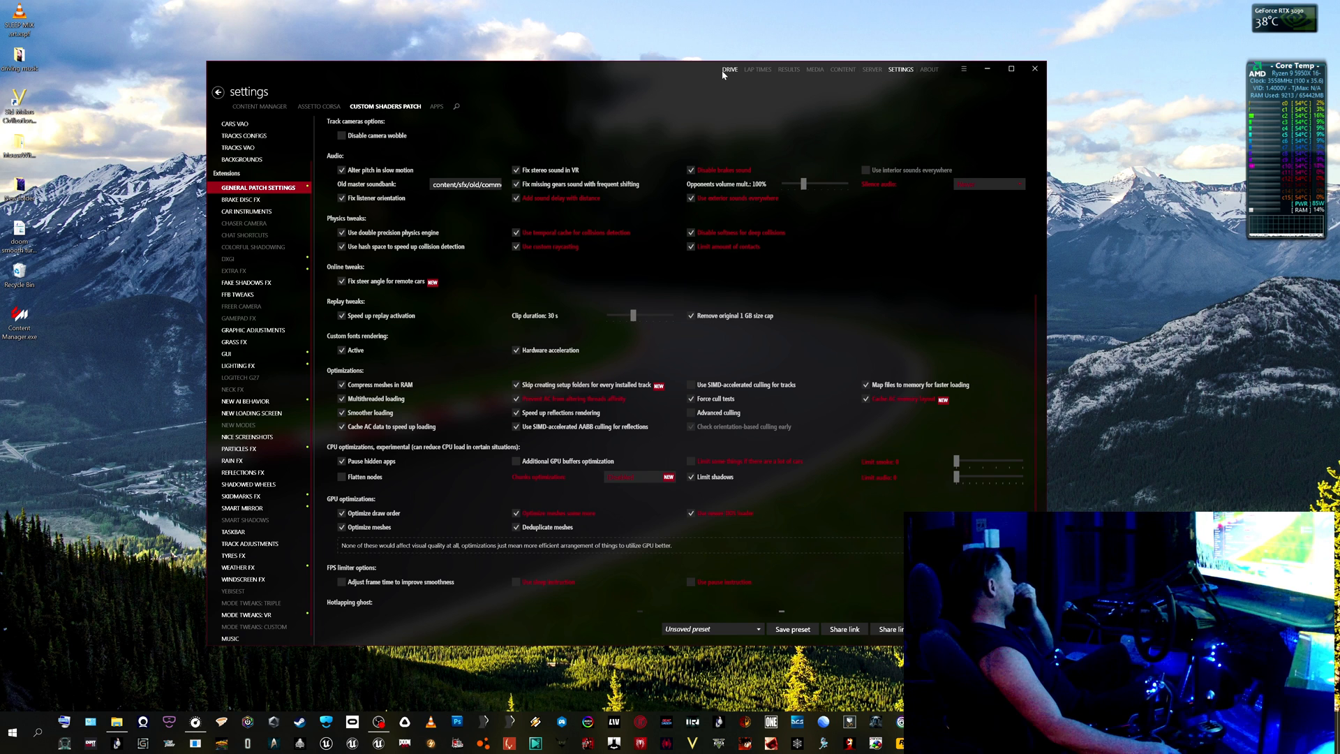
{"action": "mouse_move", "coordinate": [245, 401]}
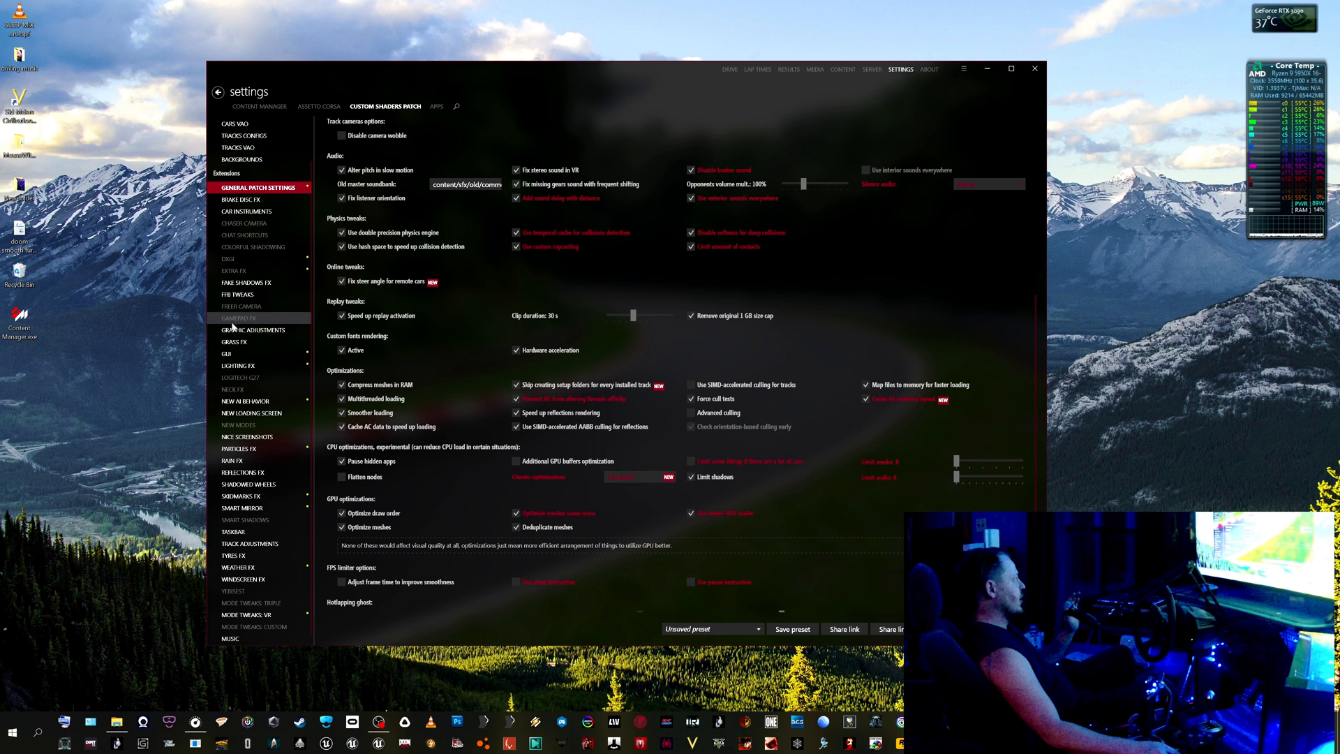
Show the Graphic Adjustments extension and inspect its post-processing antialiasing Mode options.
{"action": "left_click", "coordinate": [253, 330]}
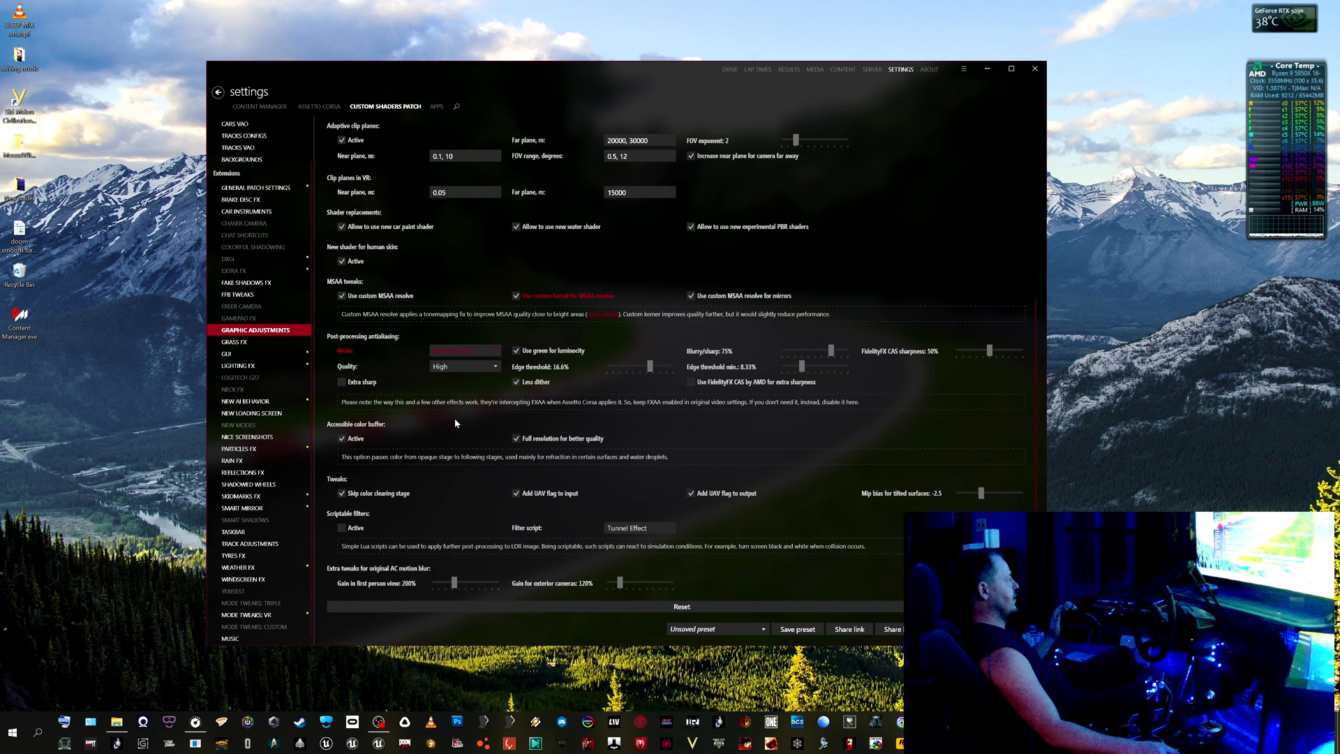
{"action": "mouse_move", "coordinate": [369, 346]}
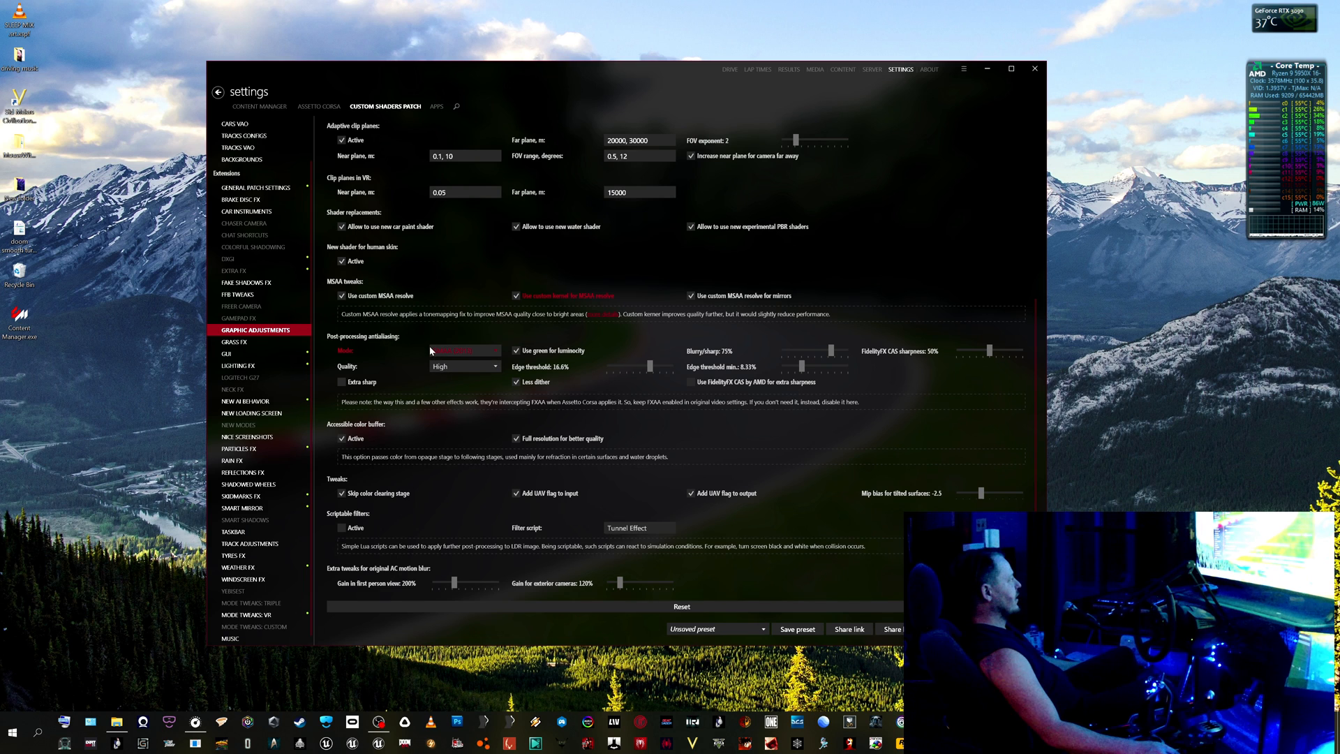
{"action": "left_click", "coordinate": [464, 351]}
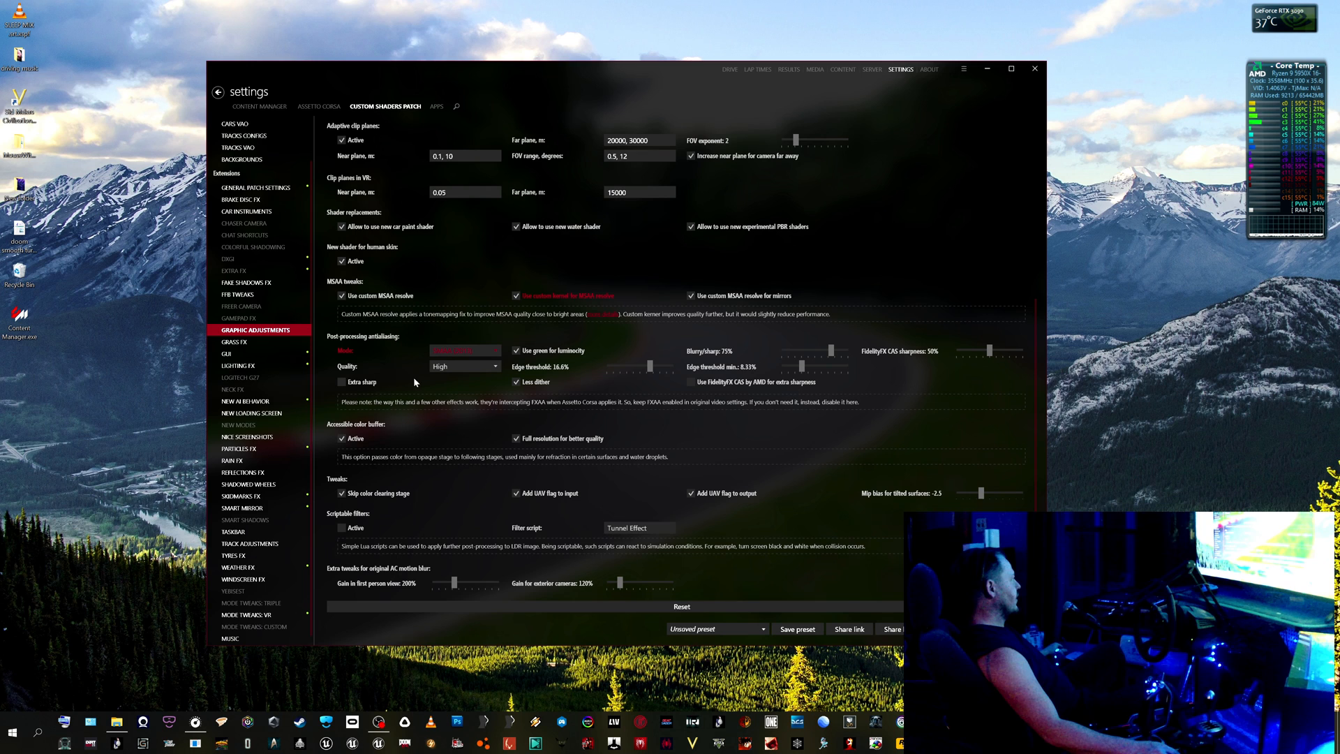
{"action": "mouse_move", "coordinate": [475, 372]}
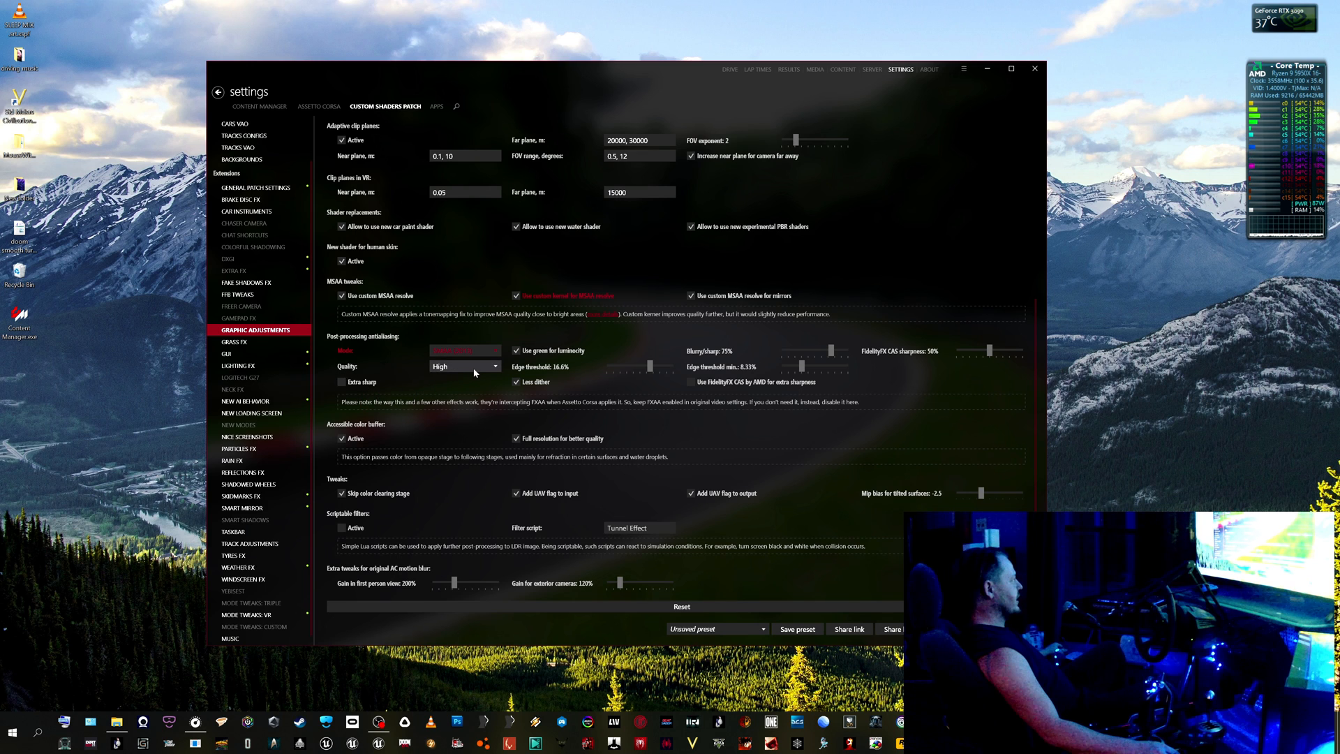
{"action": "mouse_move", "coordinate": [894, 358]}
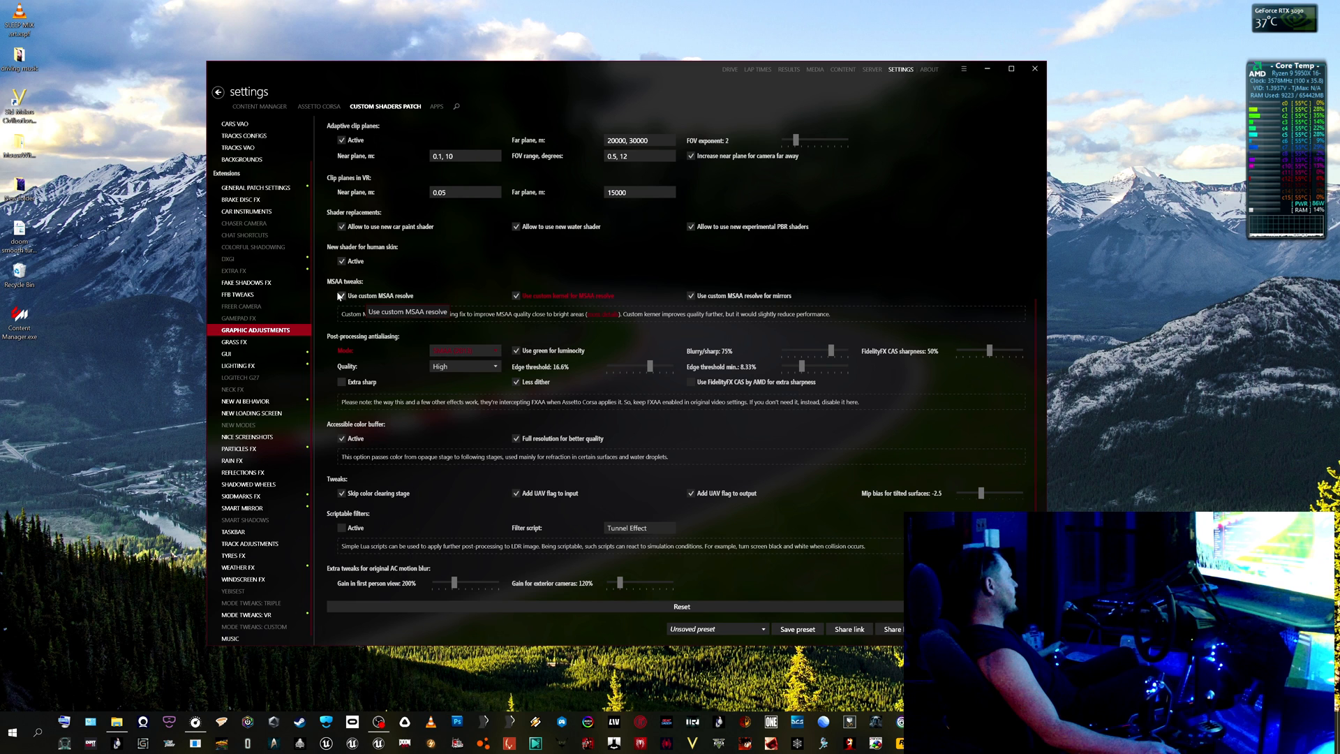
{"action": "mouse_move", "coordinate": [342, 295]}
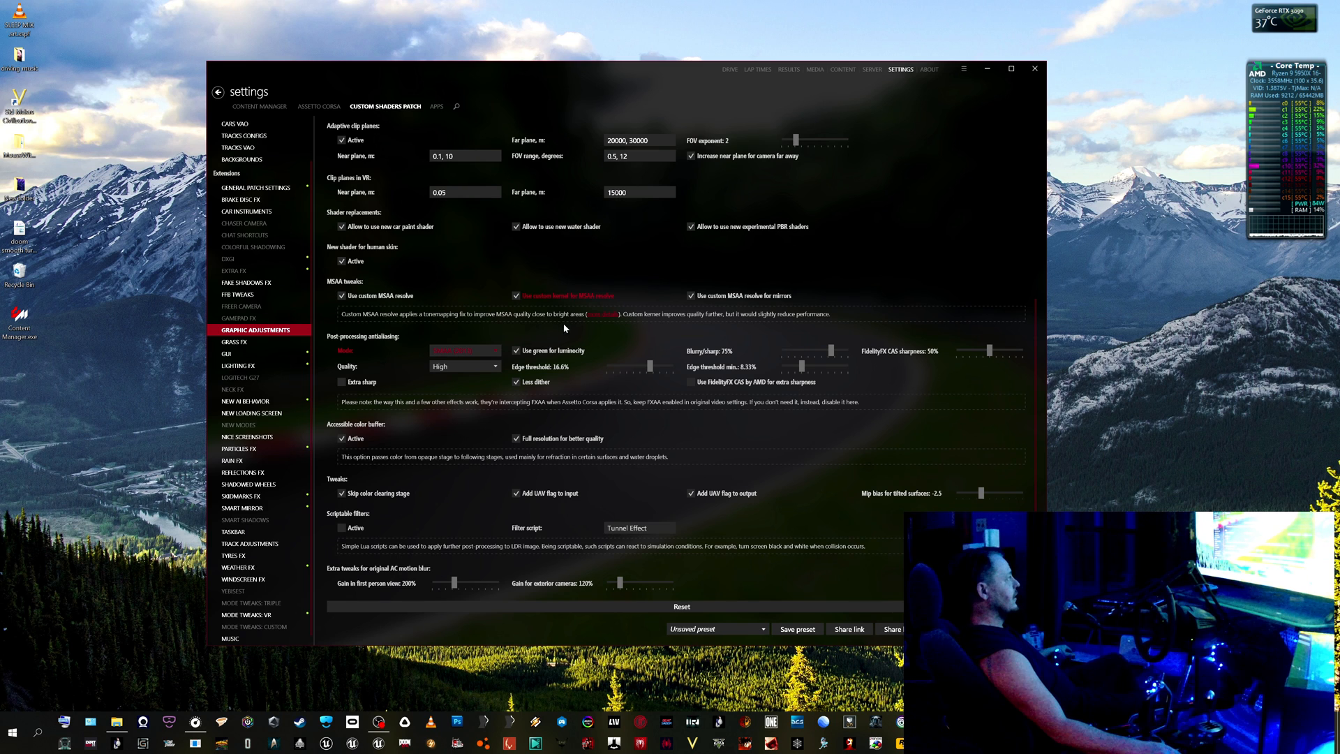
{"action": "mouse_move", "coordinate": [941, 284]}
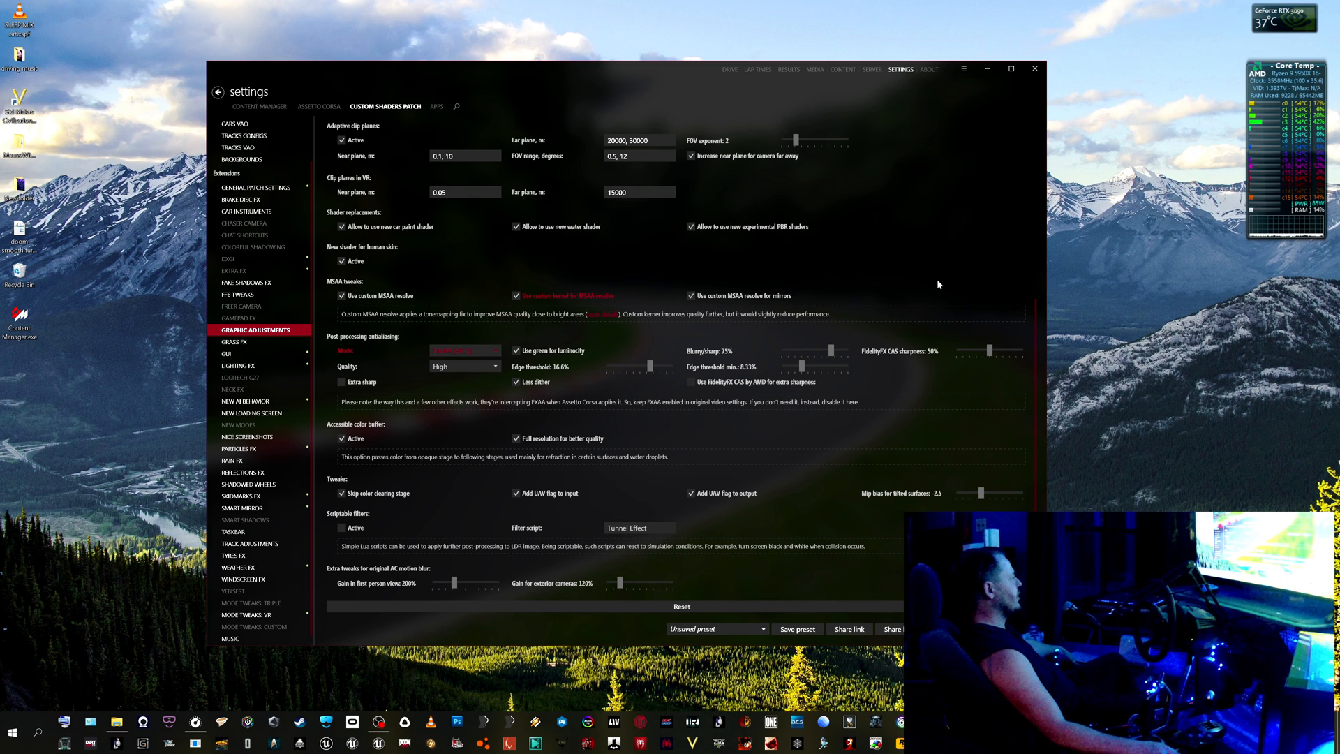
{"action": "mouse_move", "coordinate": [929, 284]}
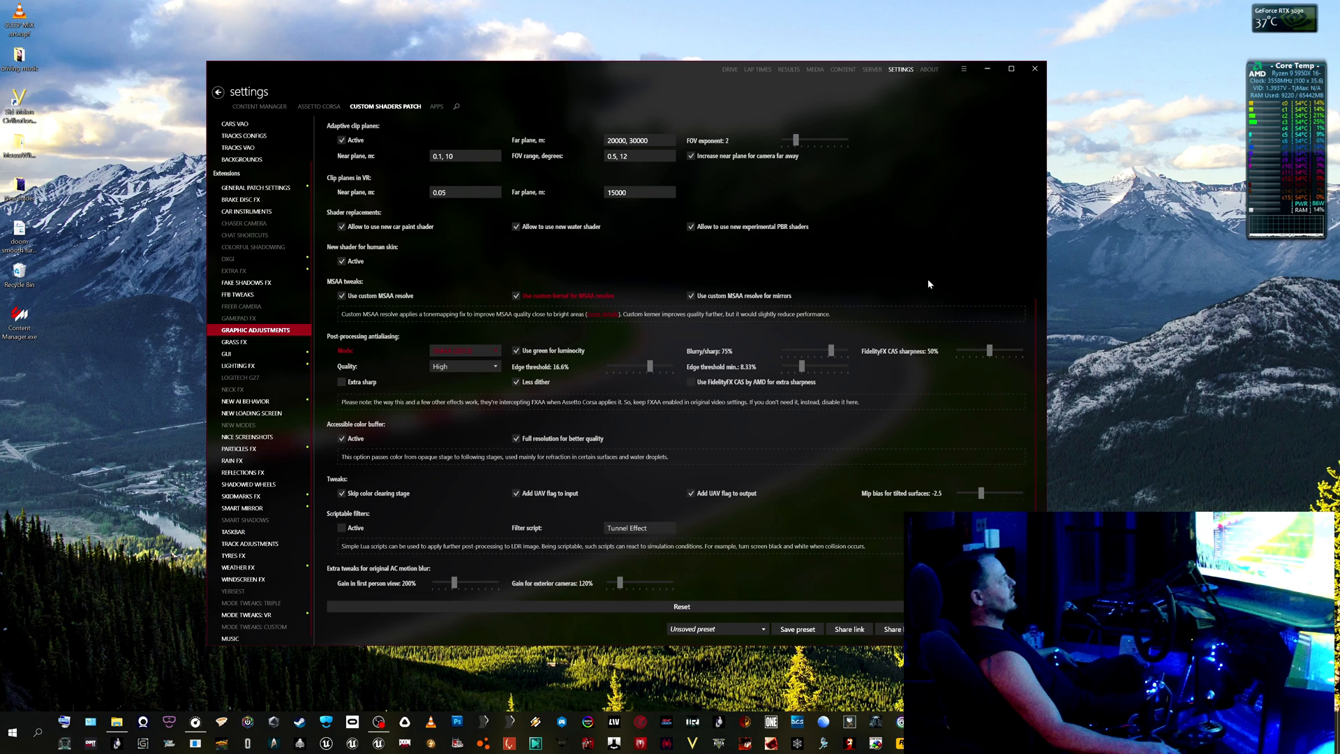